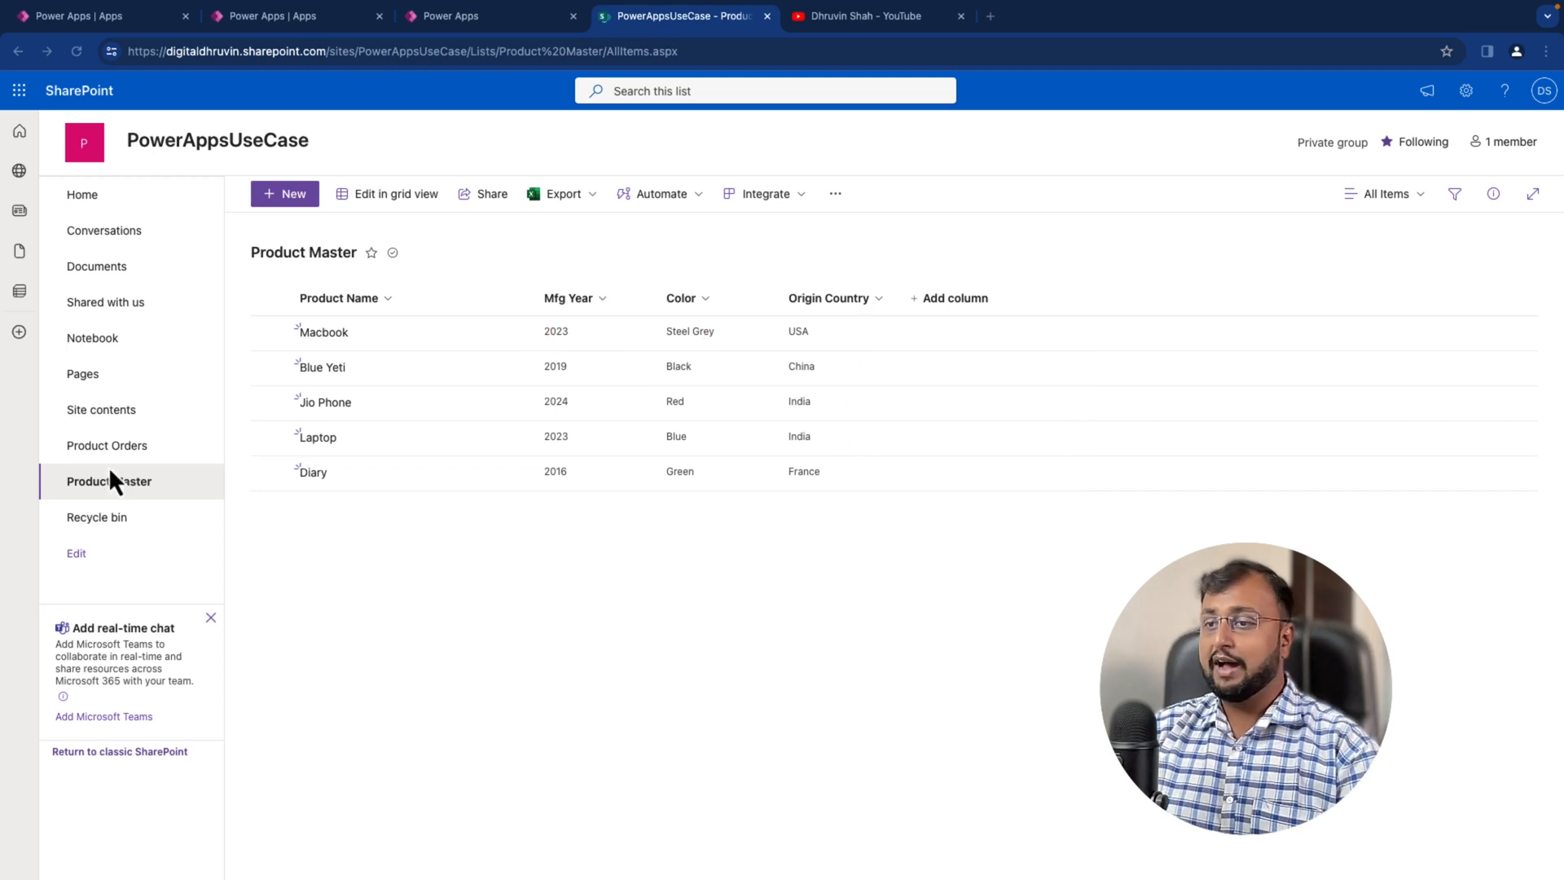
mouse_move(133, 456)
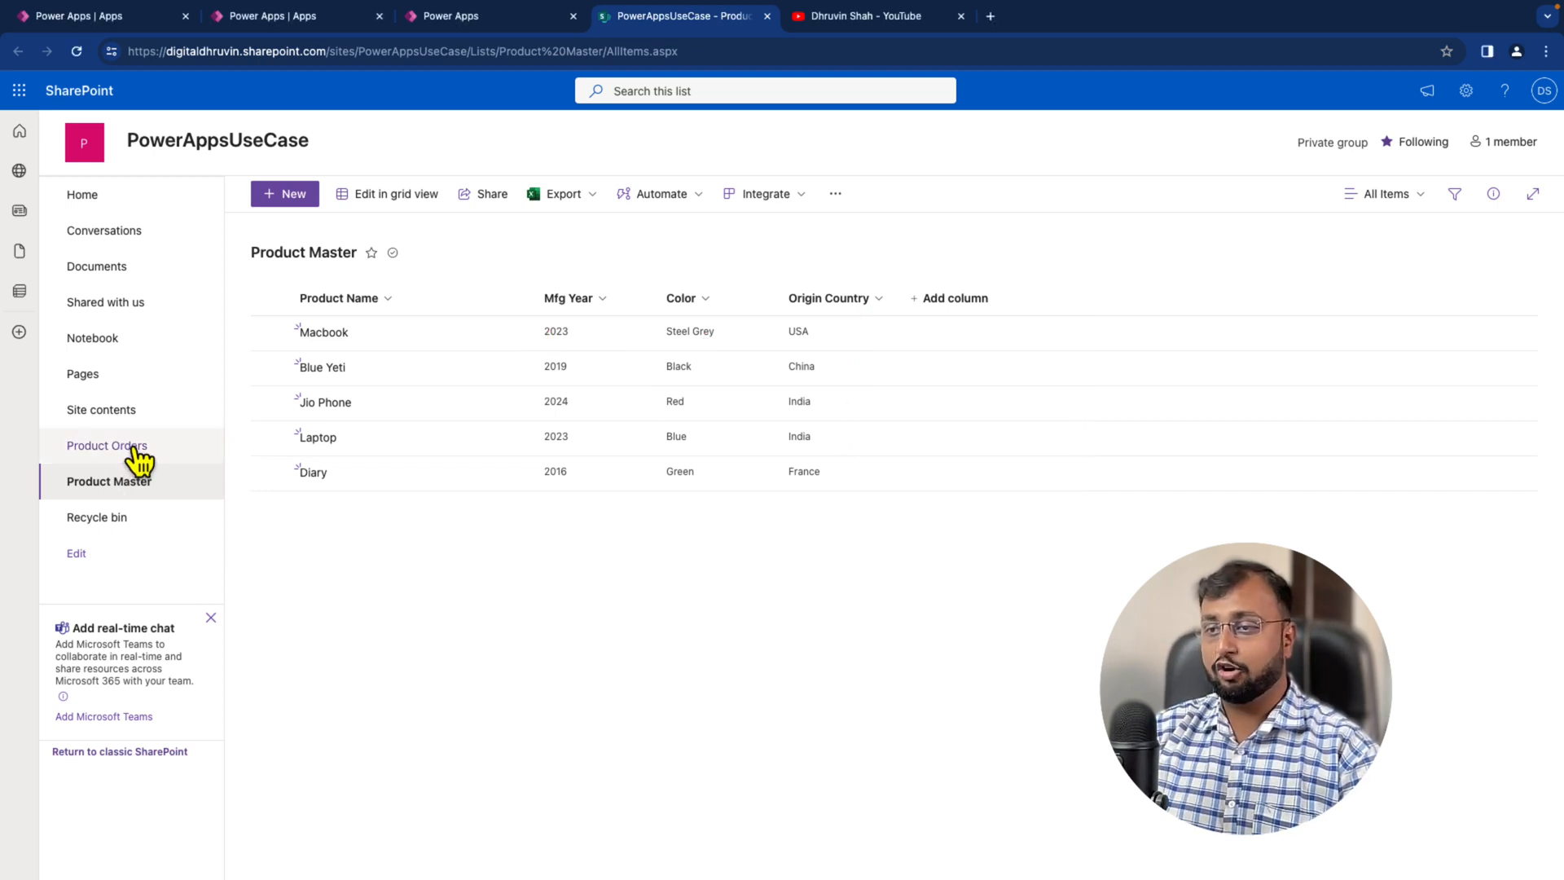
- Switch to the Product Orders list in SharePoint to compare its columns with Product Master
click(108, 445)
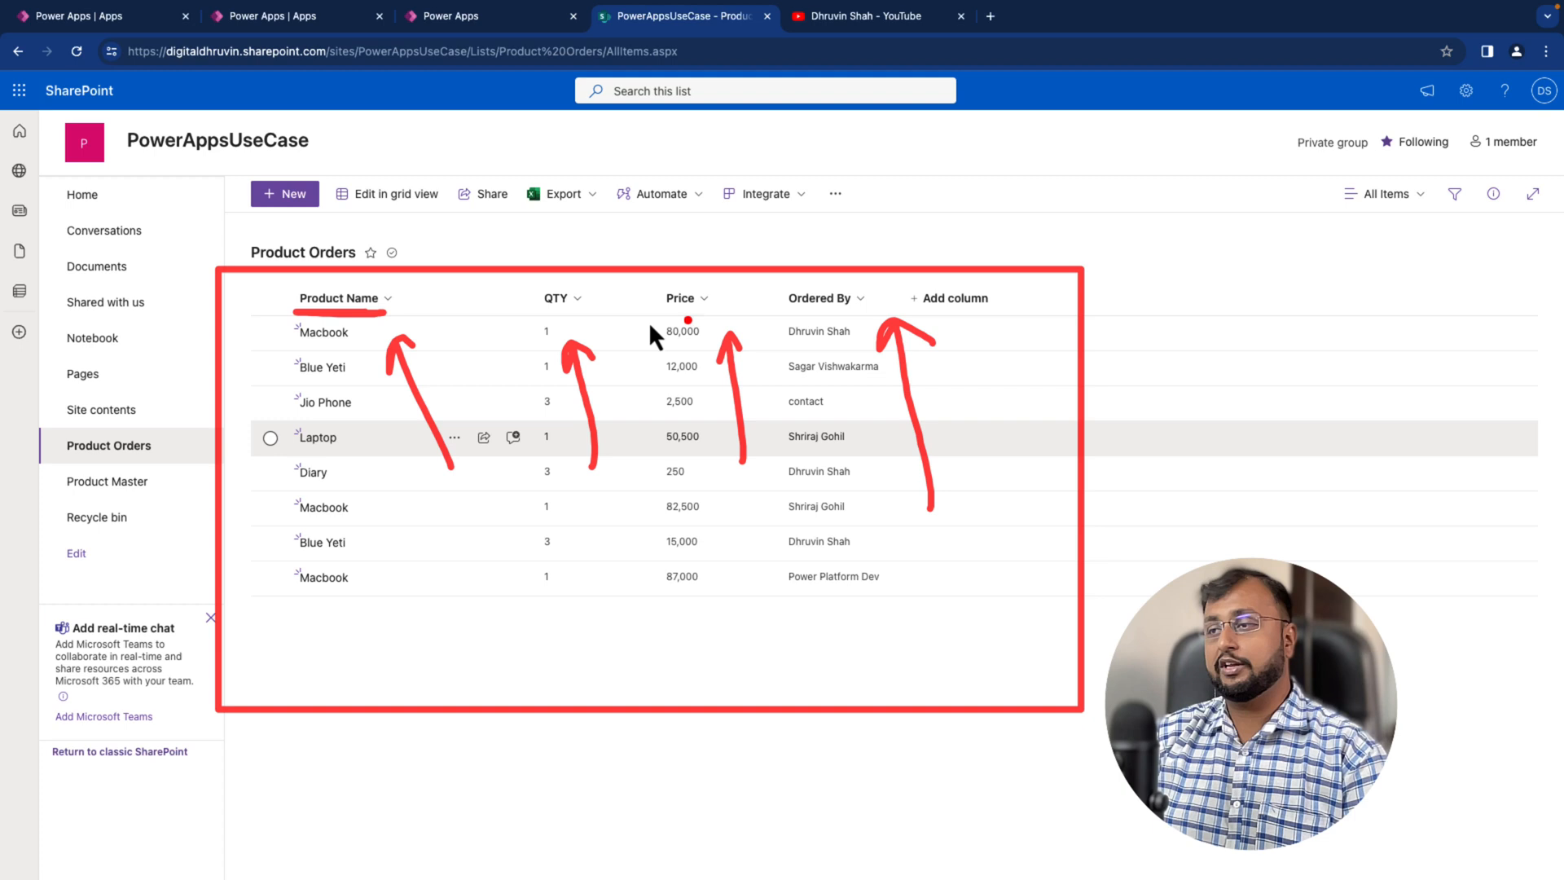
mouse_move(396, 333)
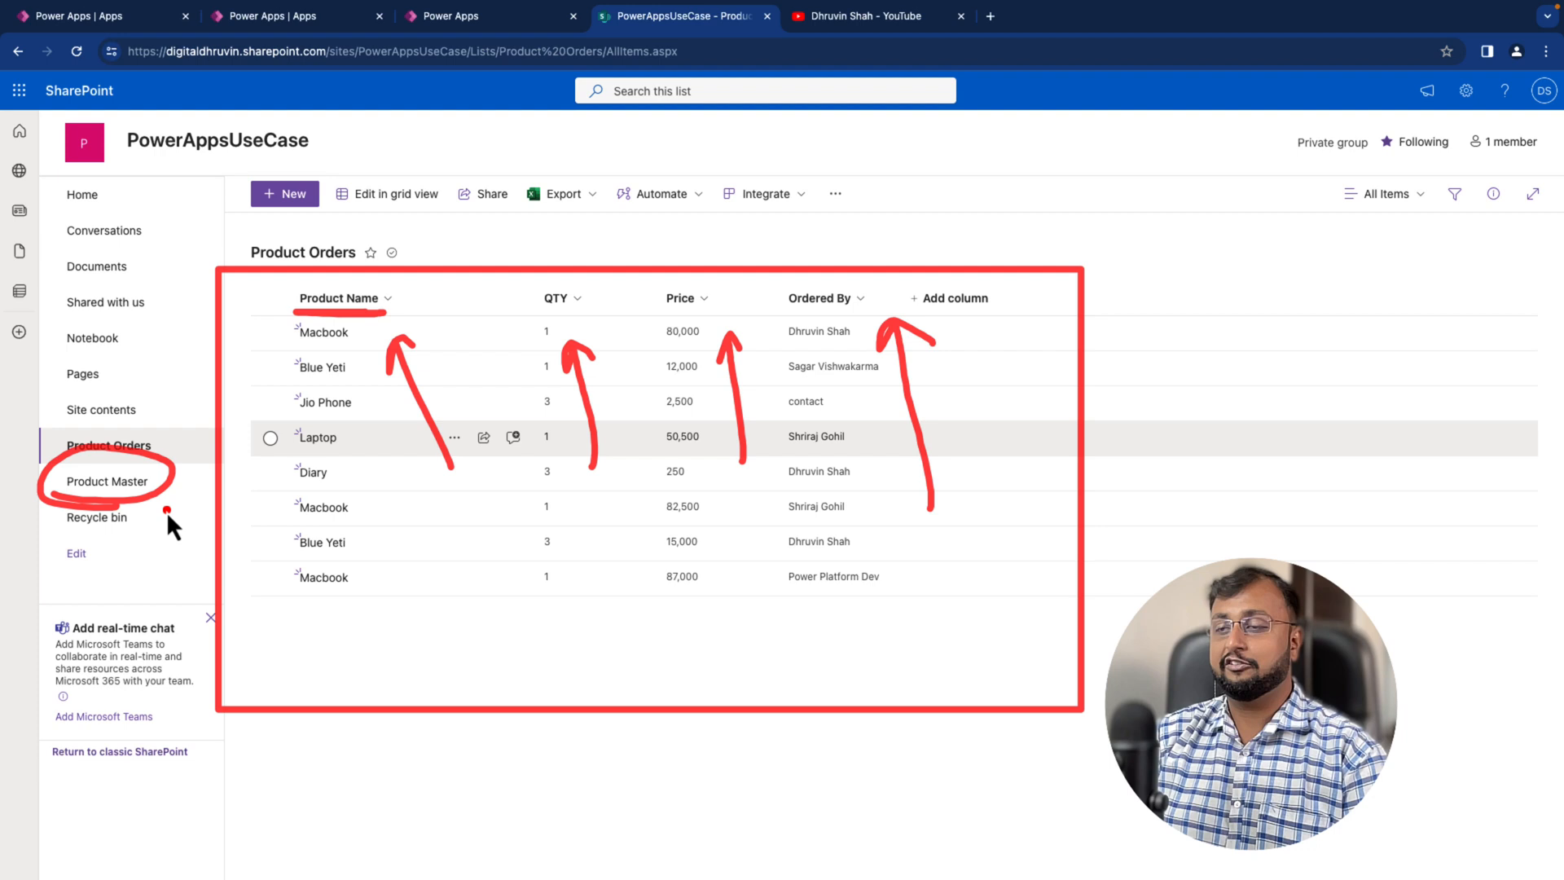
mouse_move(273, 349)
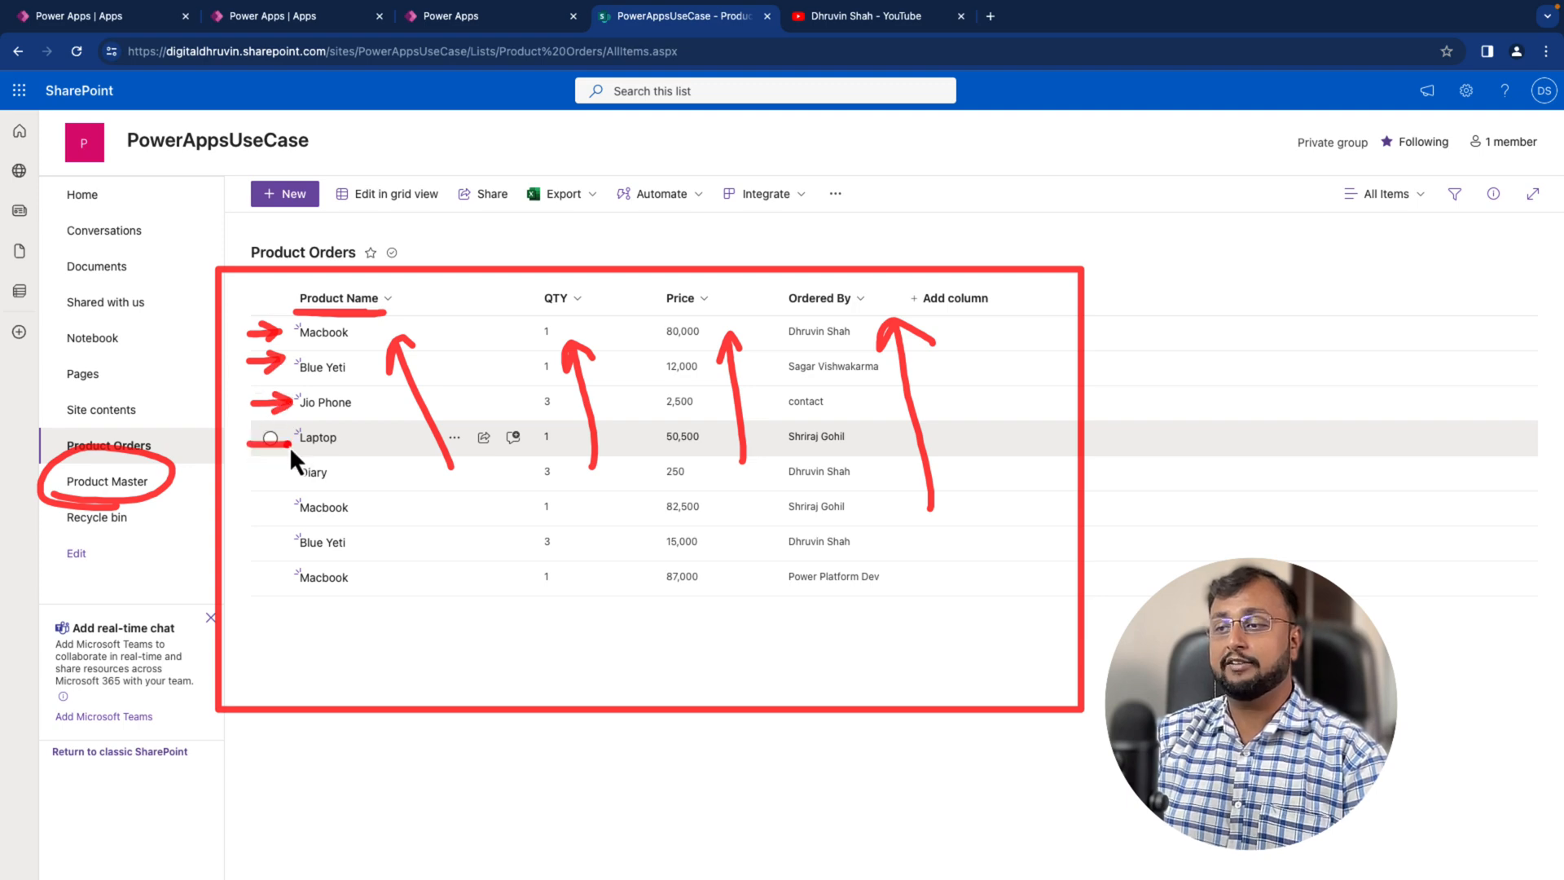
click(456, 17)
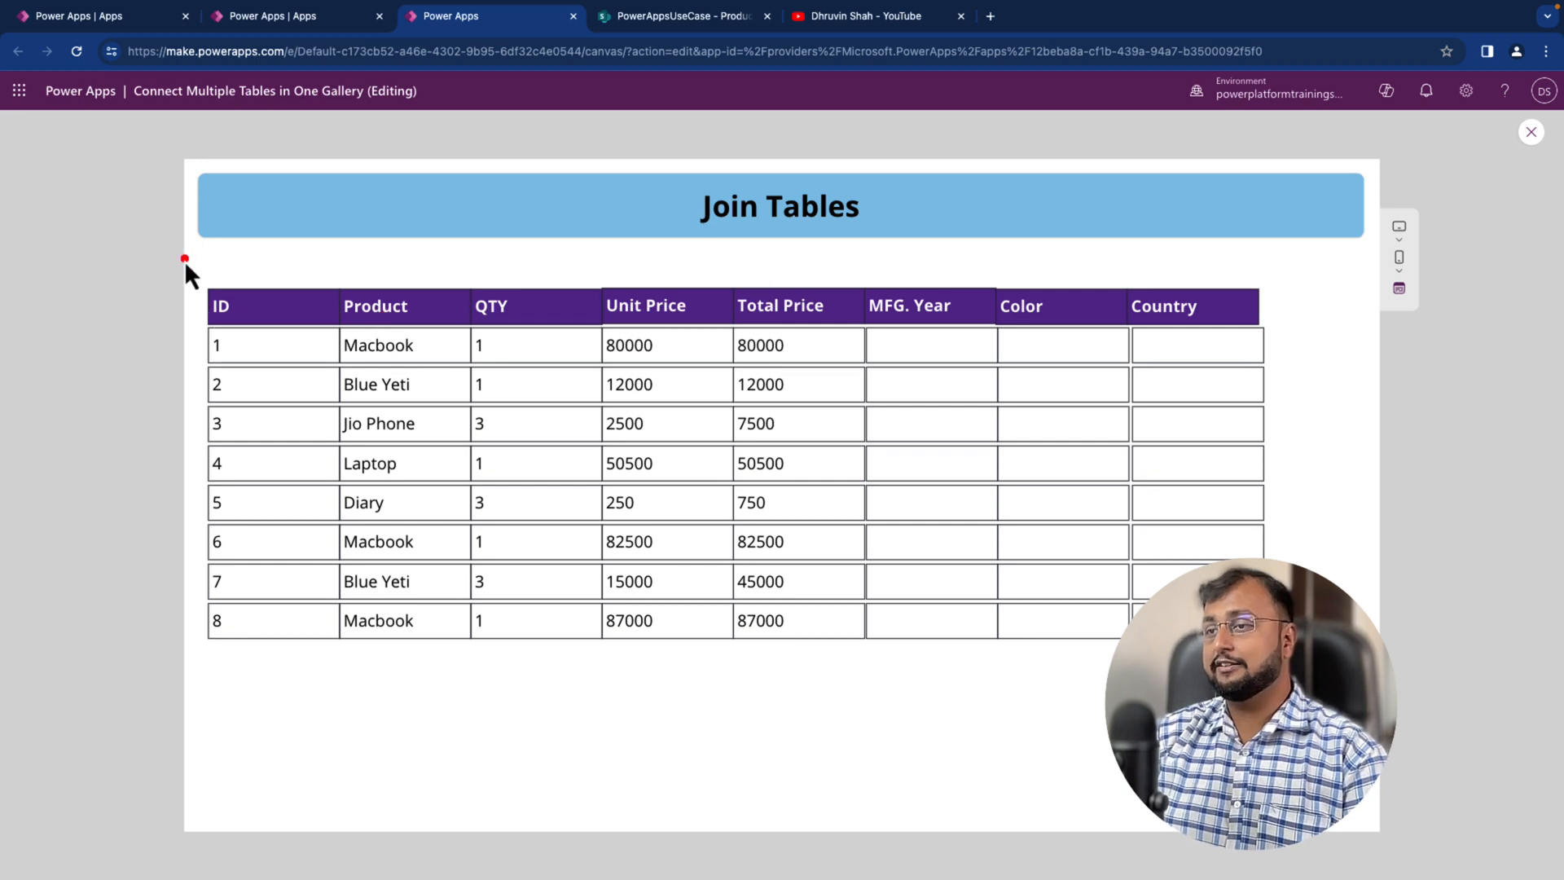
- Close the Join Tables app preview and return to the Studio editor screen
drag(194, 259, 861, 654)
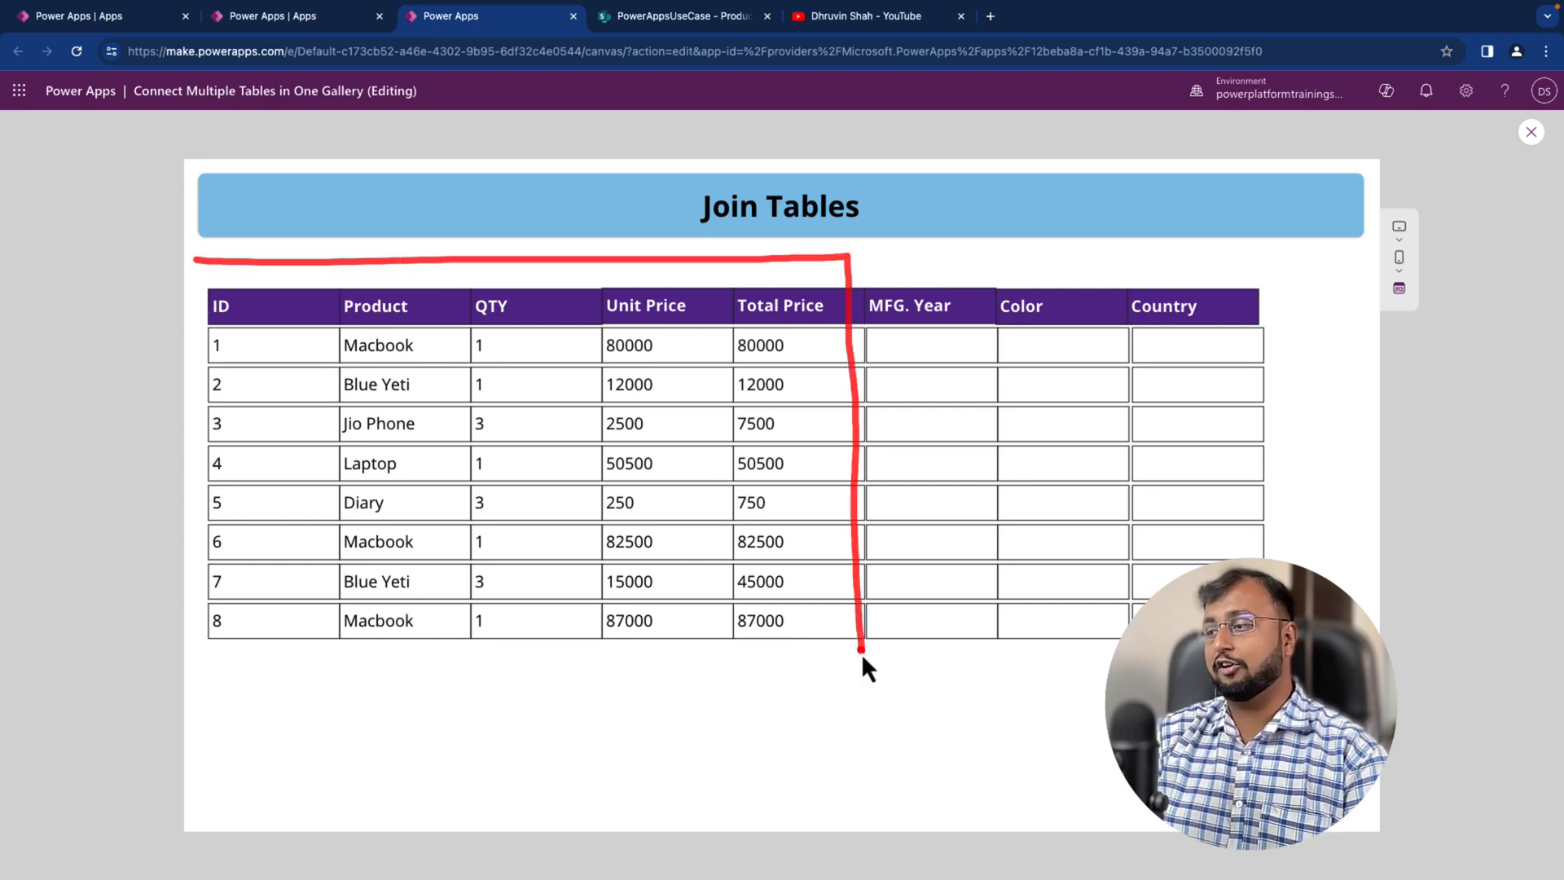
drag(860, 654, 189, 661)
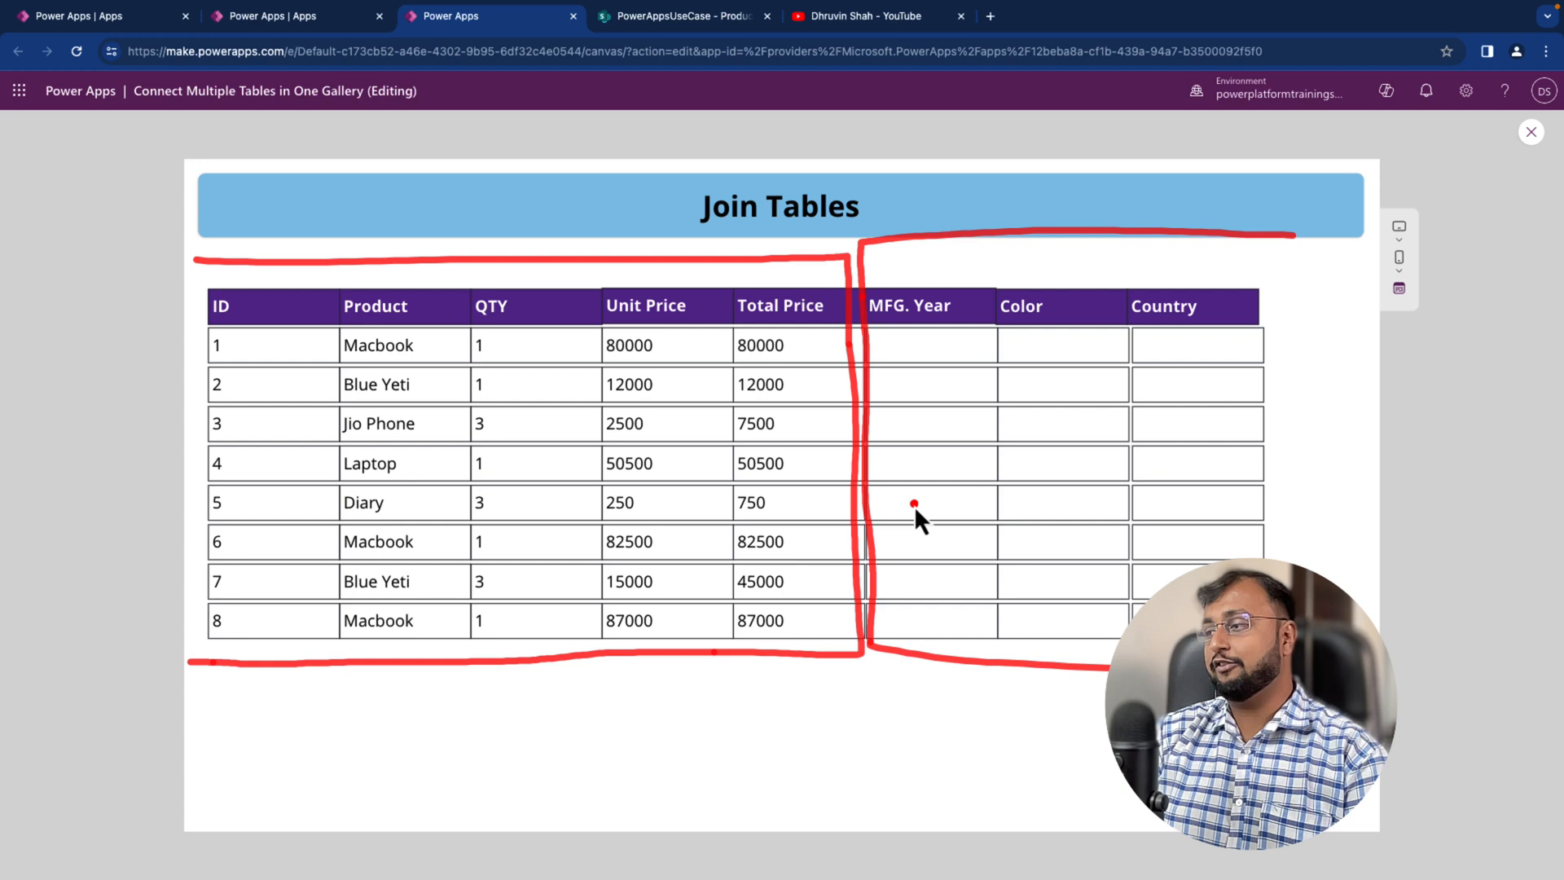
drag(938, 399, 1198, 465)
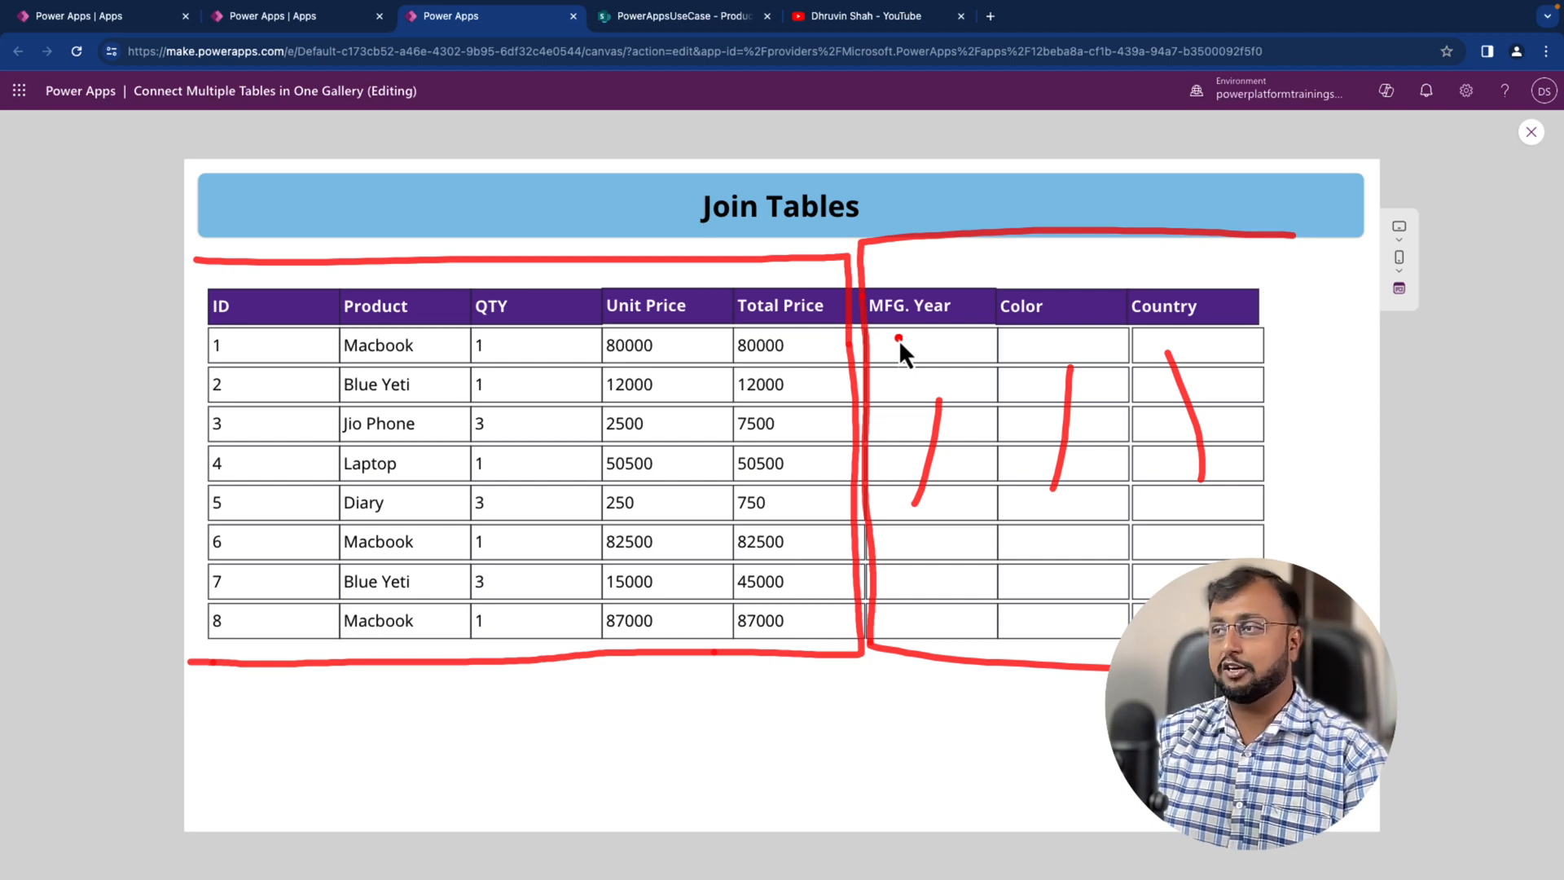
mouse_move(885, 437)
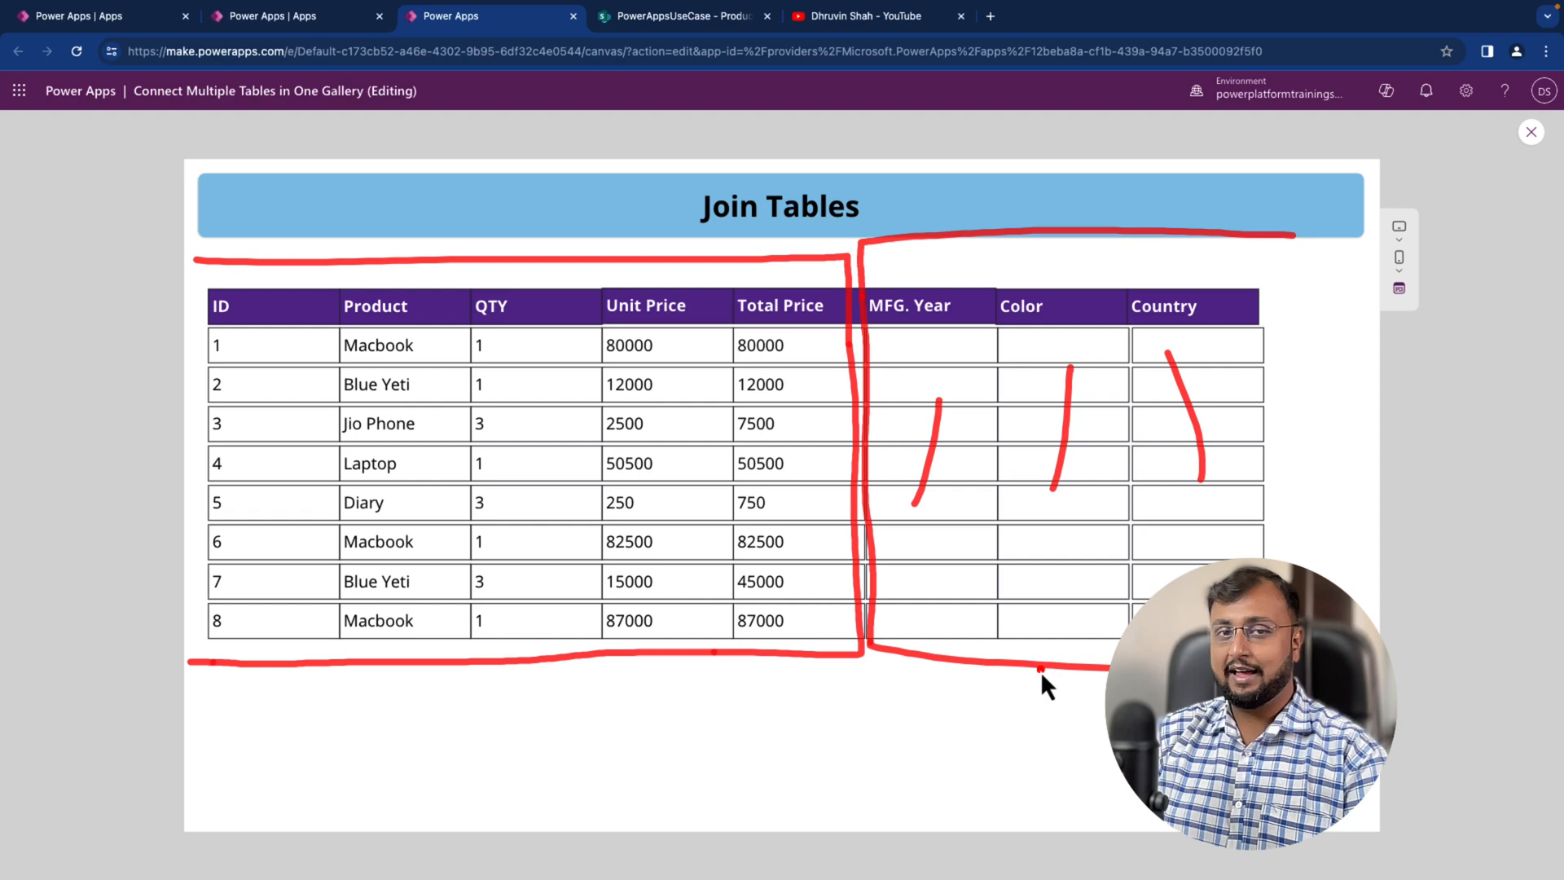
click(1509, 132)
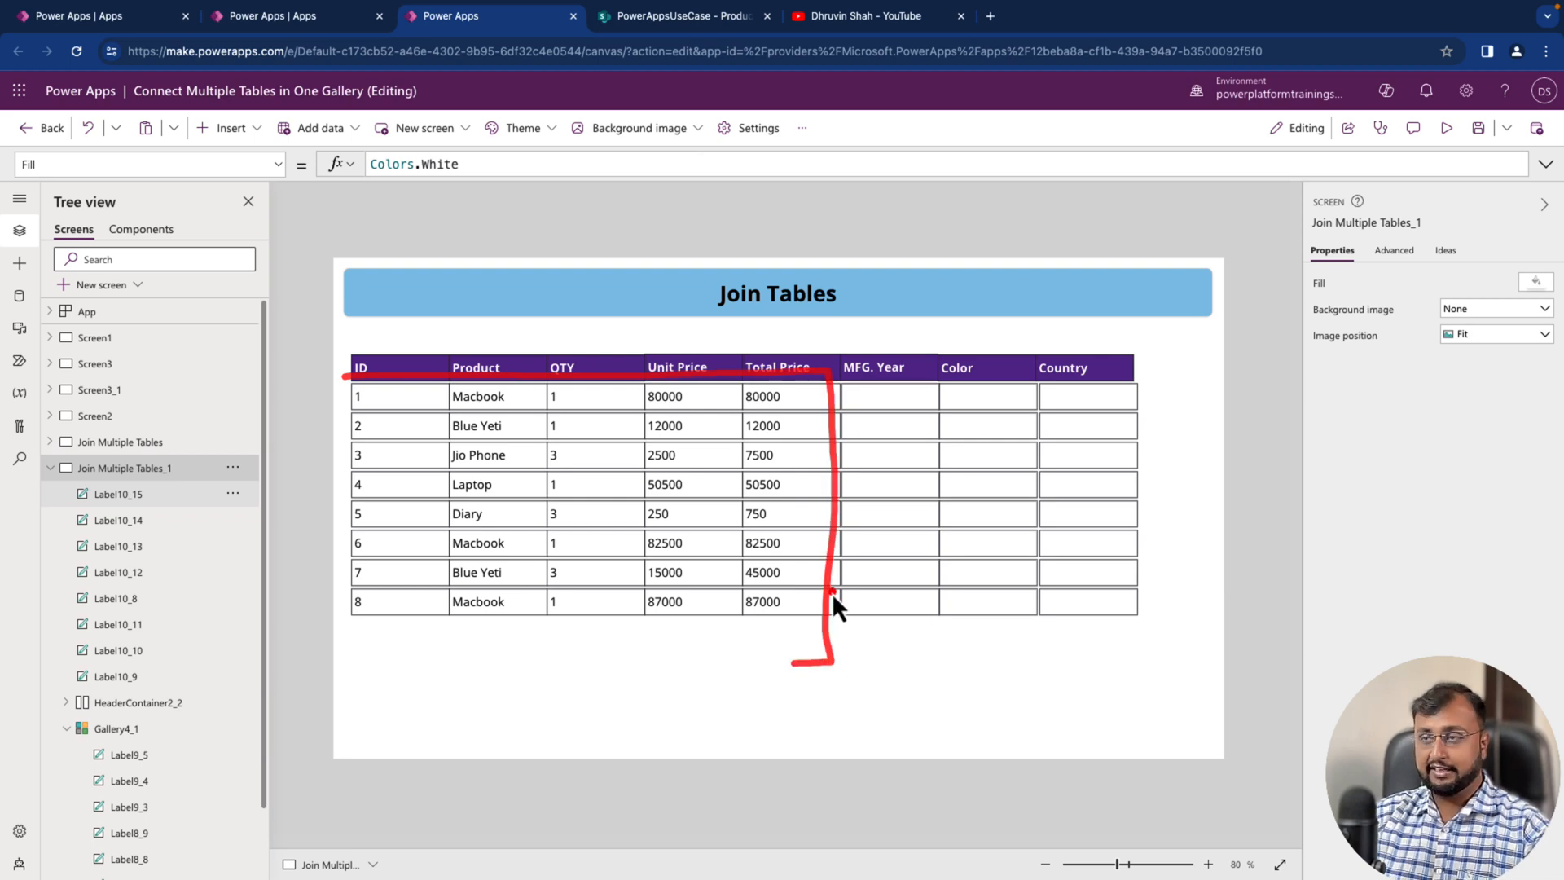
click(117, 728)
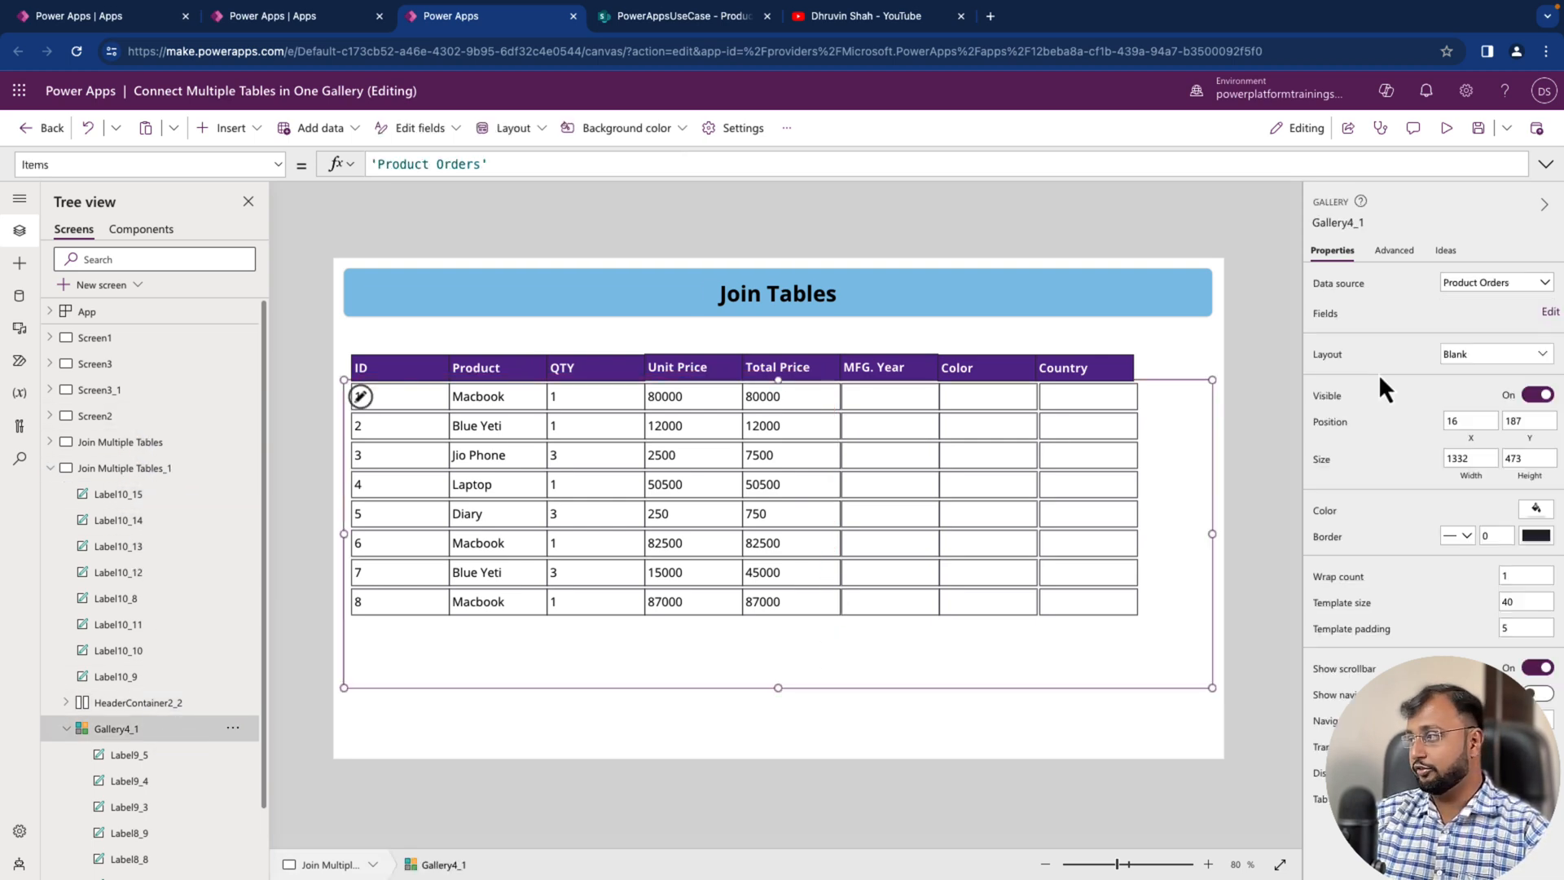
mouse_move(388, 276)
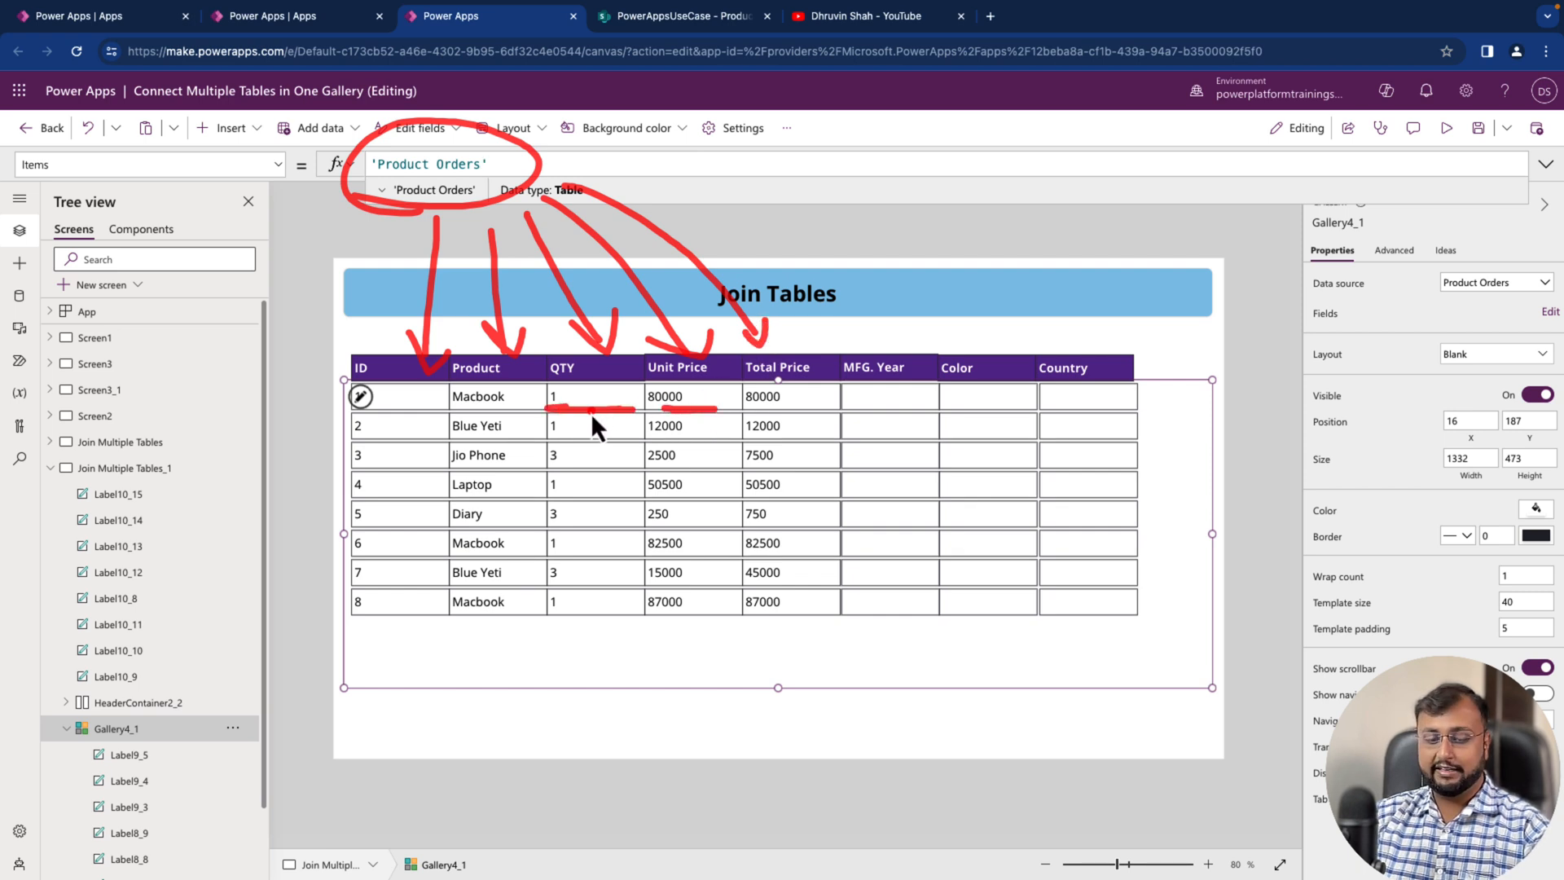
click(782, 396)
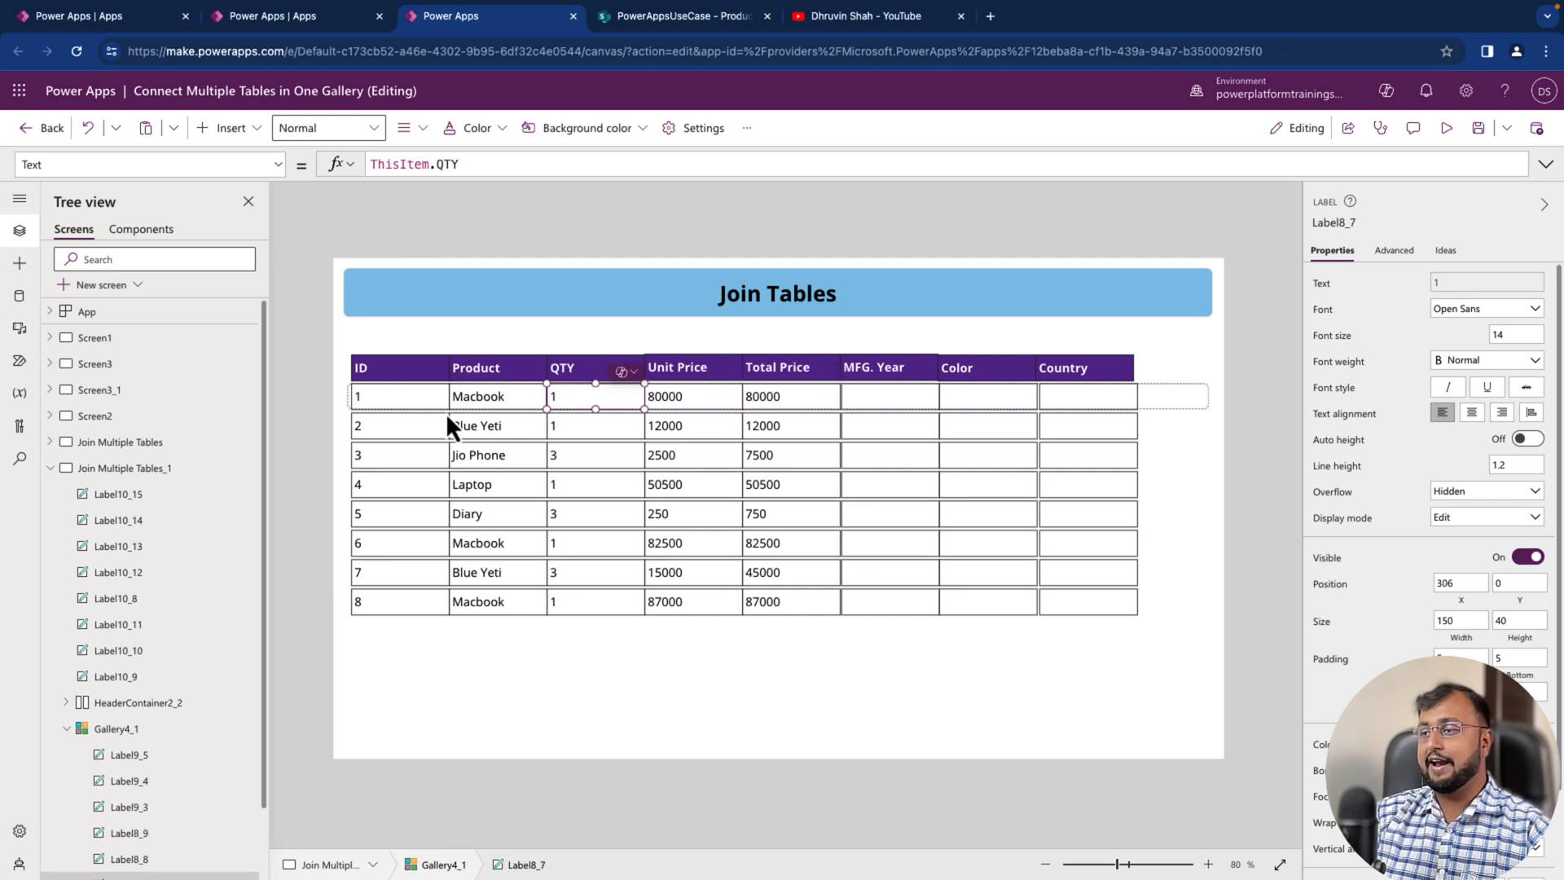
click(396, 396)
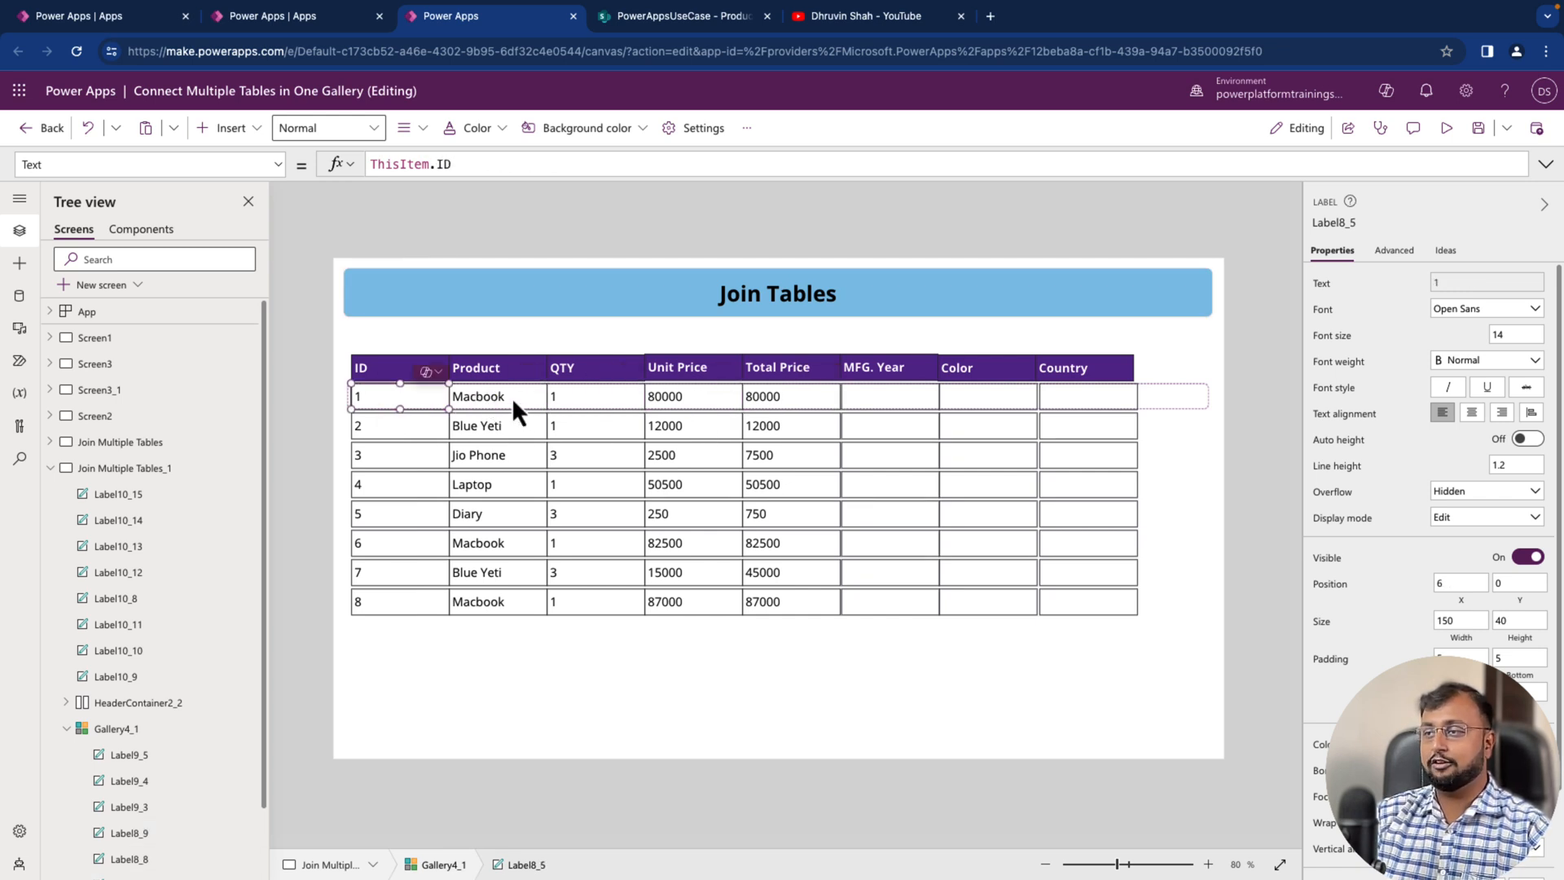
click(687, 396)
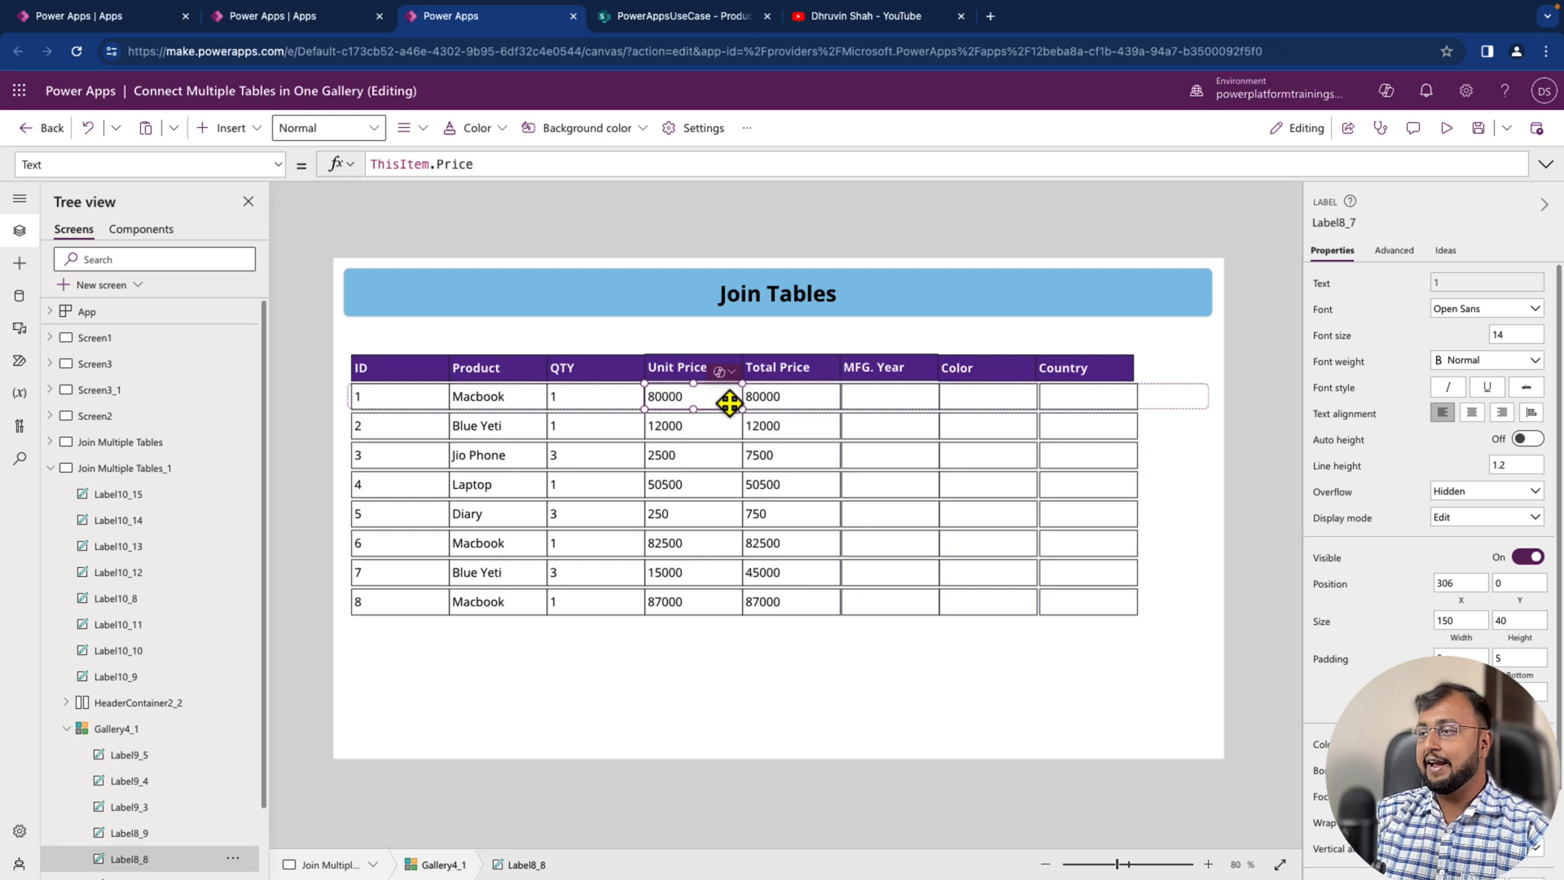
click(789, 396)
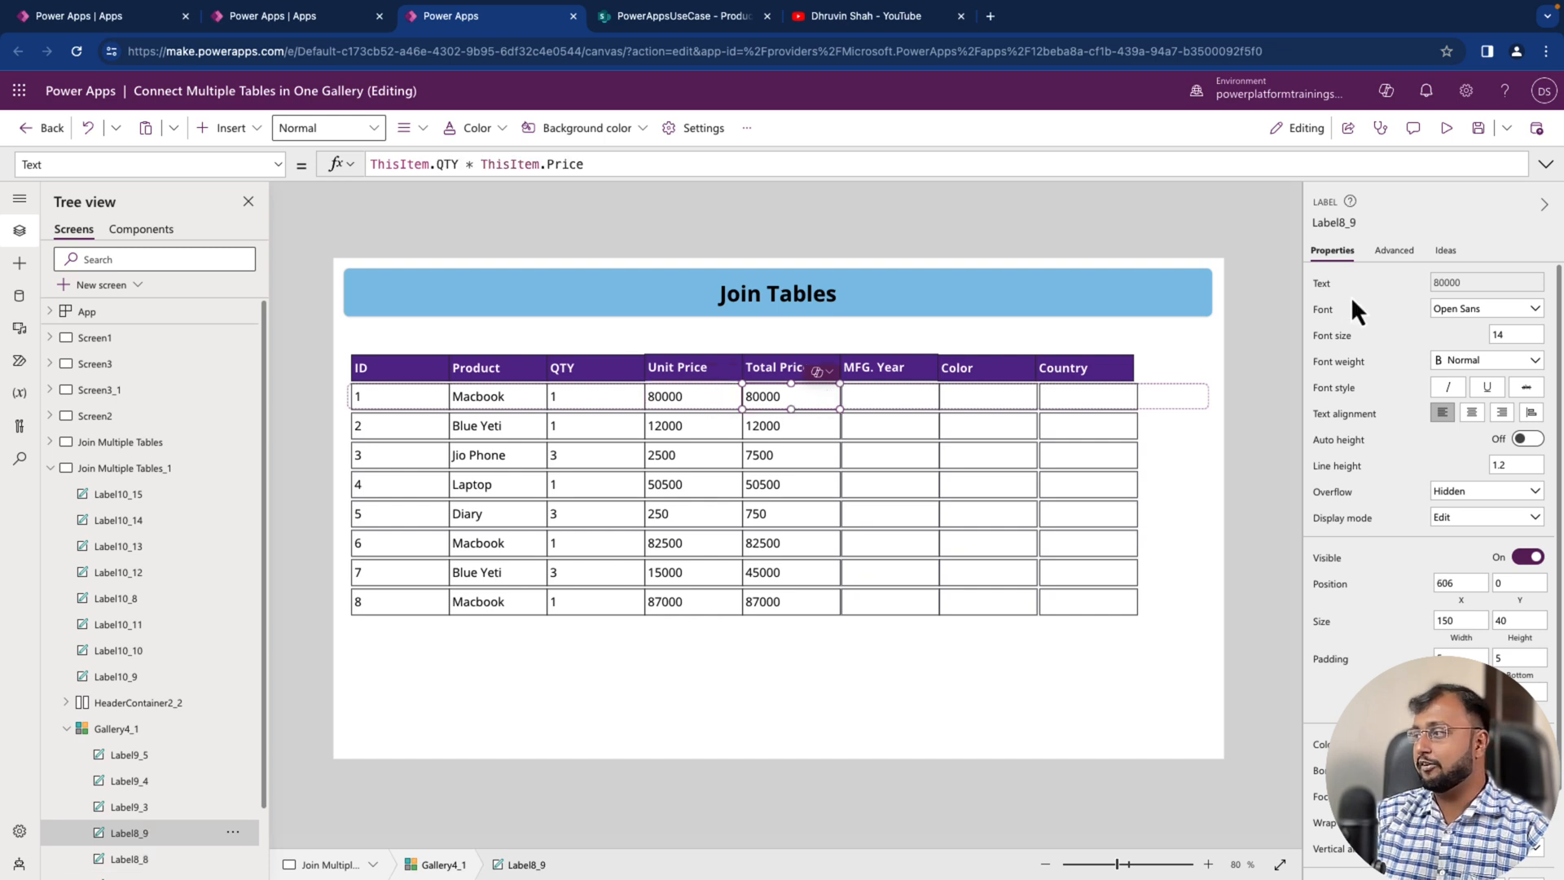
mouse_move(758, 535)
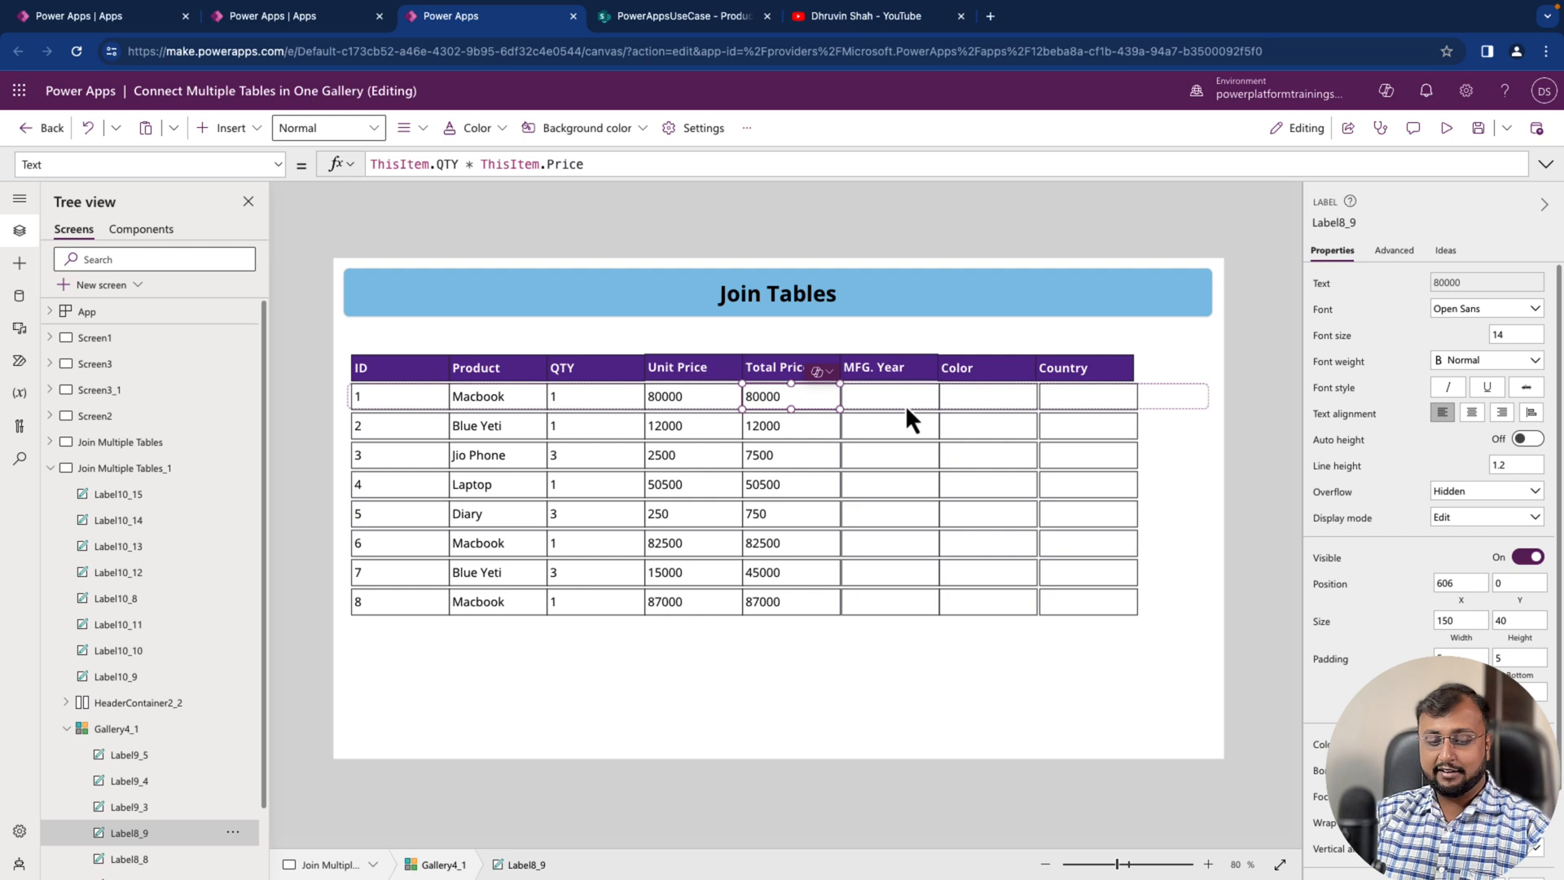
drag(843, 319, 848, 608)
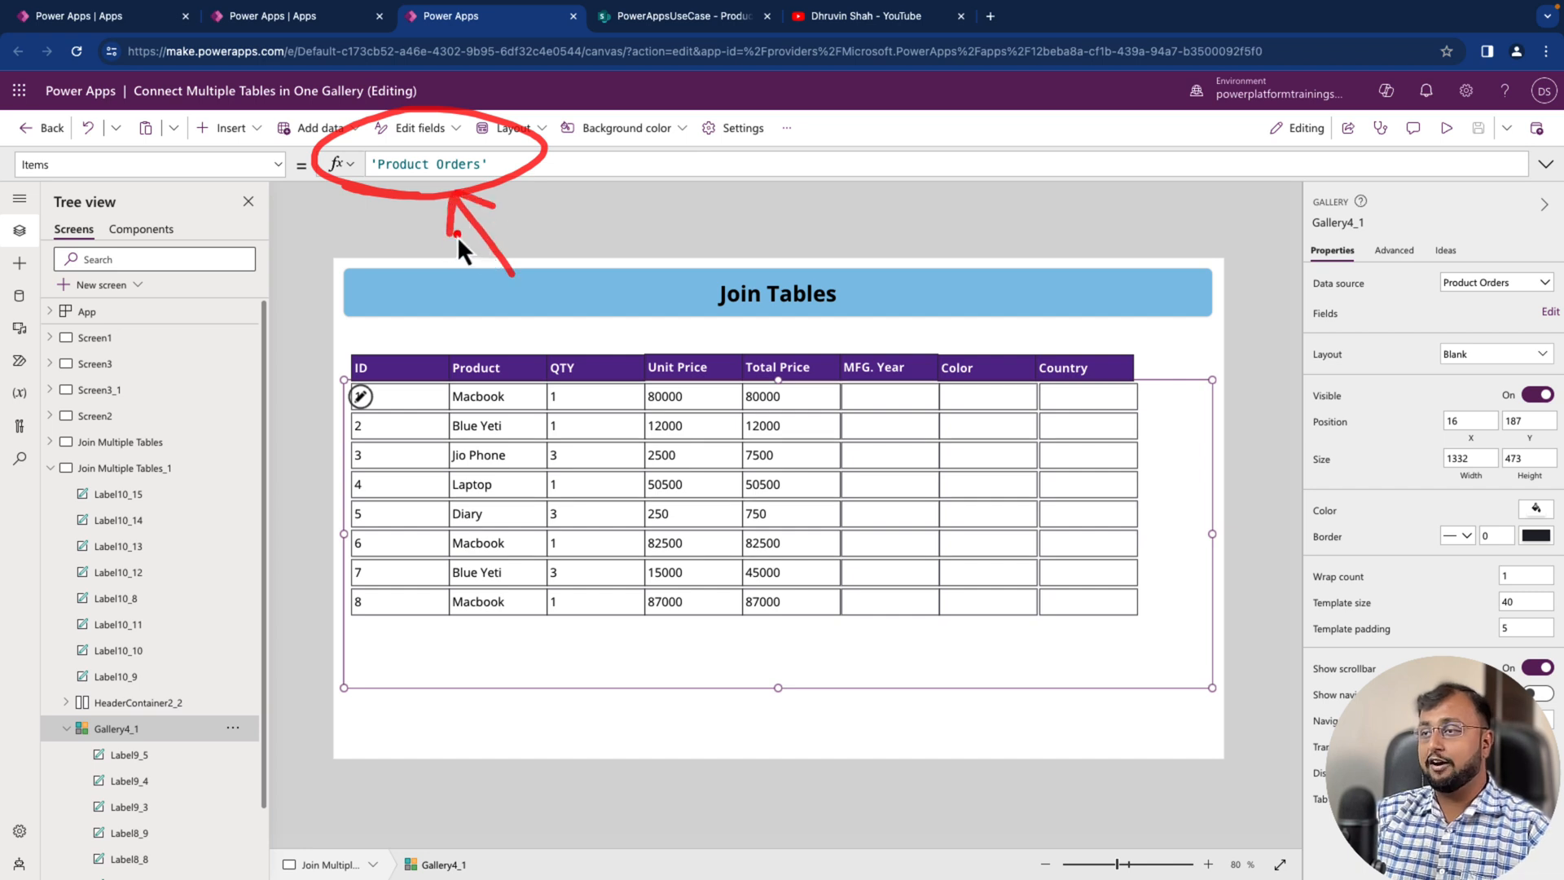
mouse_move(502, 238)
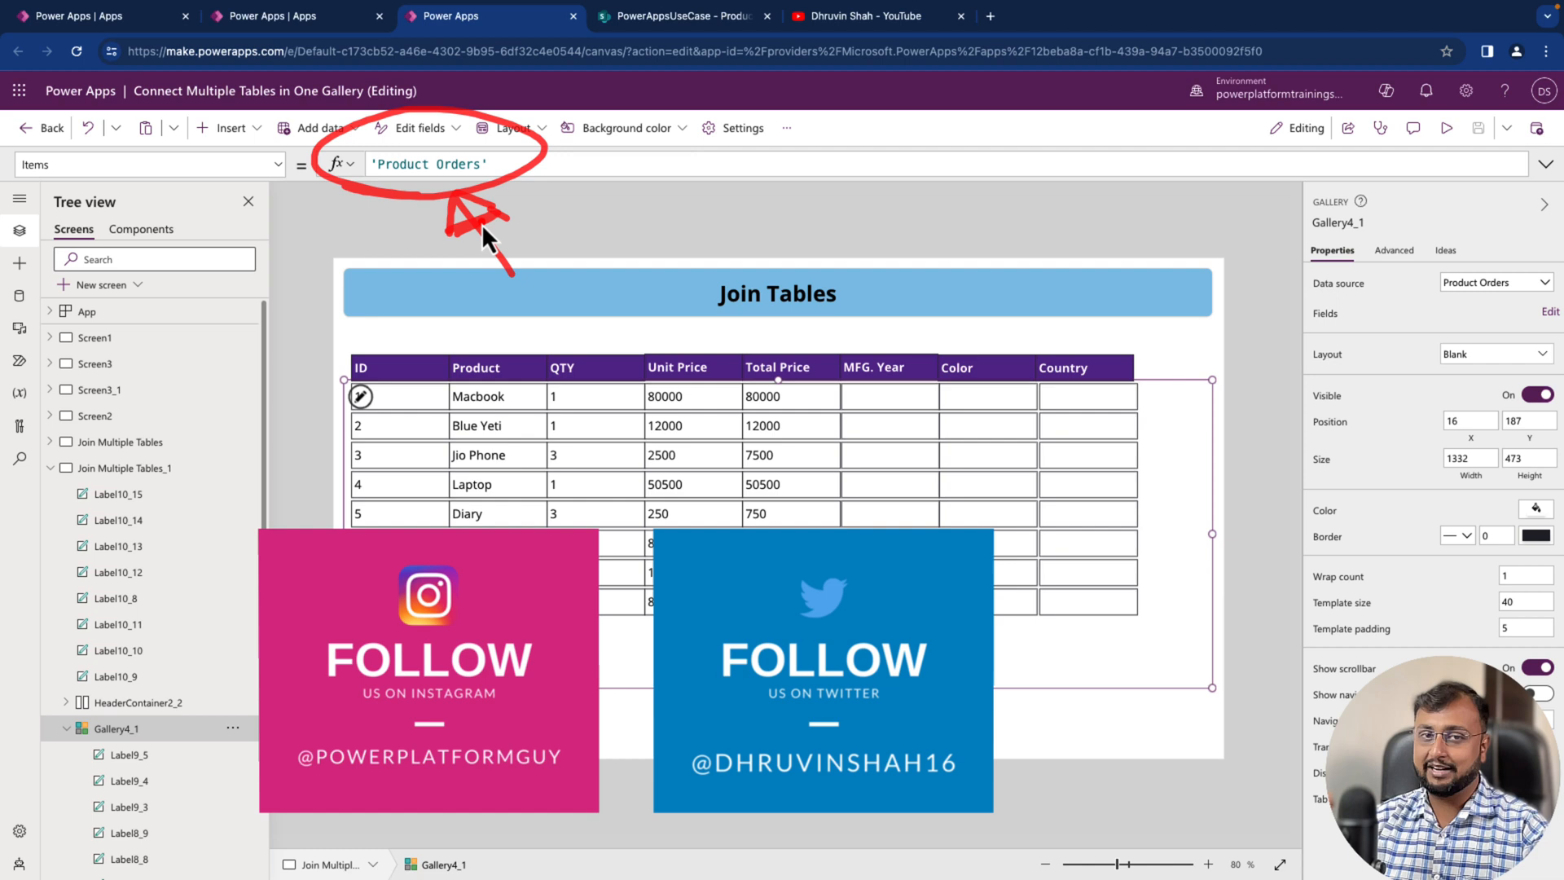
mouse_move(493, 202)
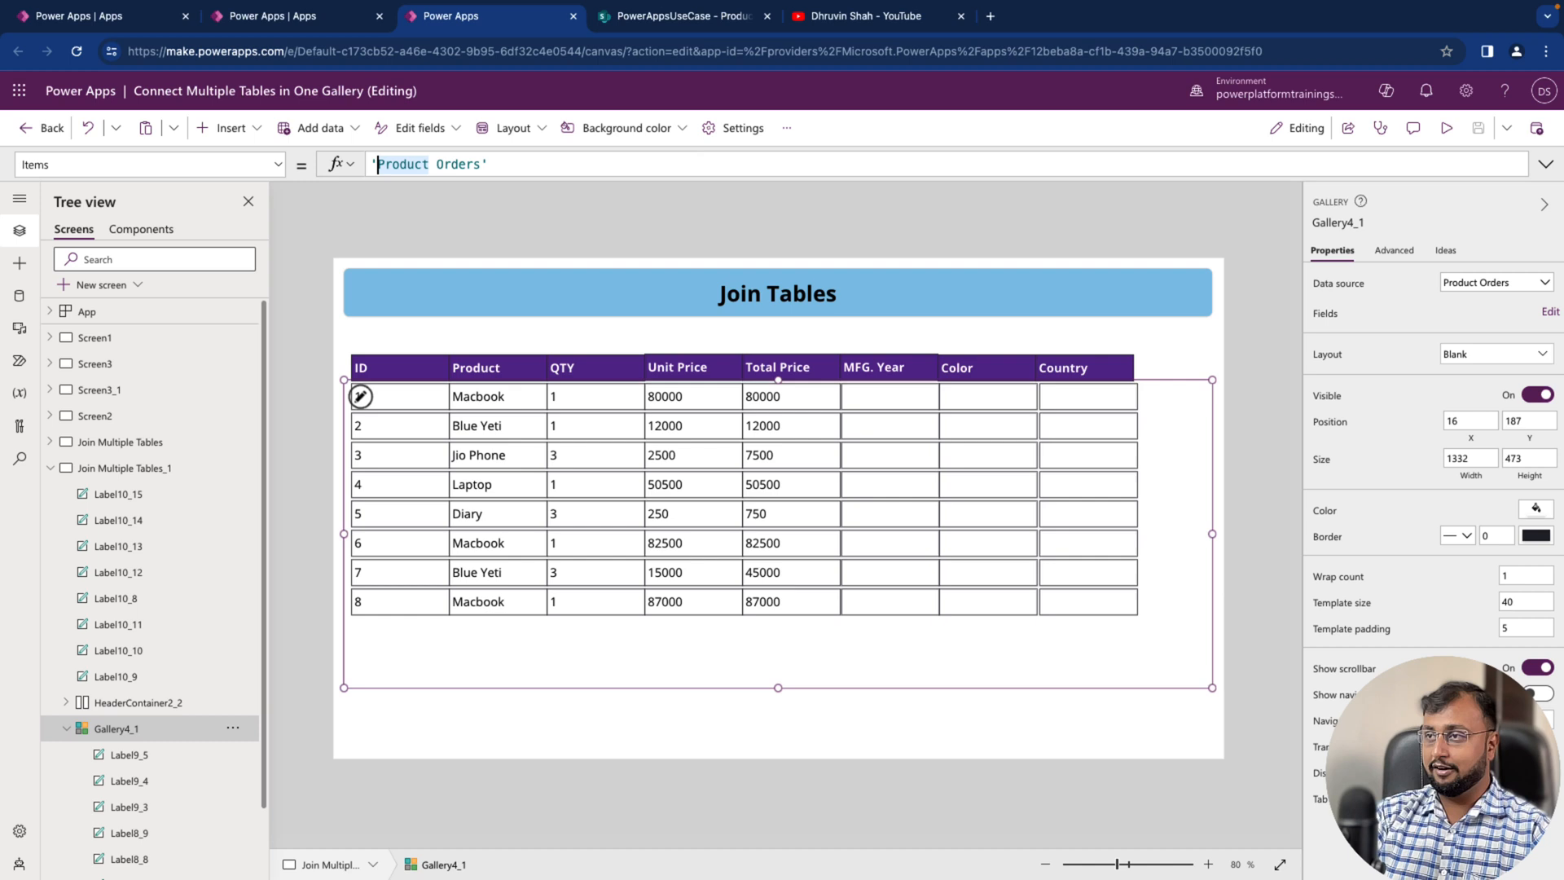
- Begin the gallery Items formula as AddColumns('Product Orders' As PO, "ProductInfo"
click(433, 163)
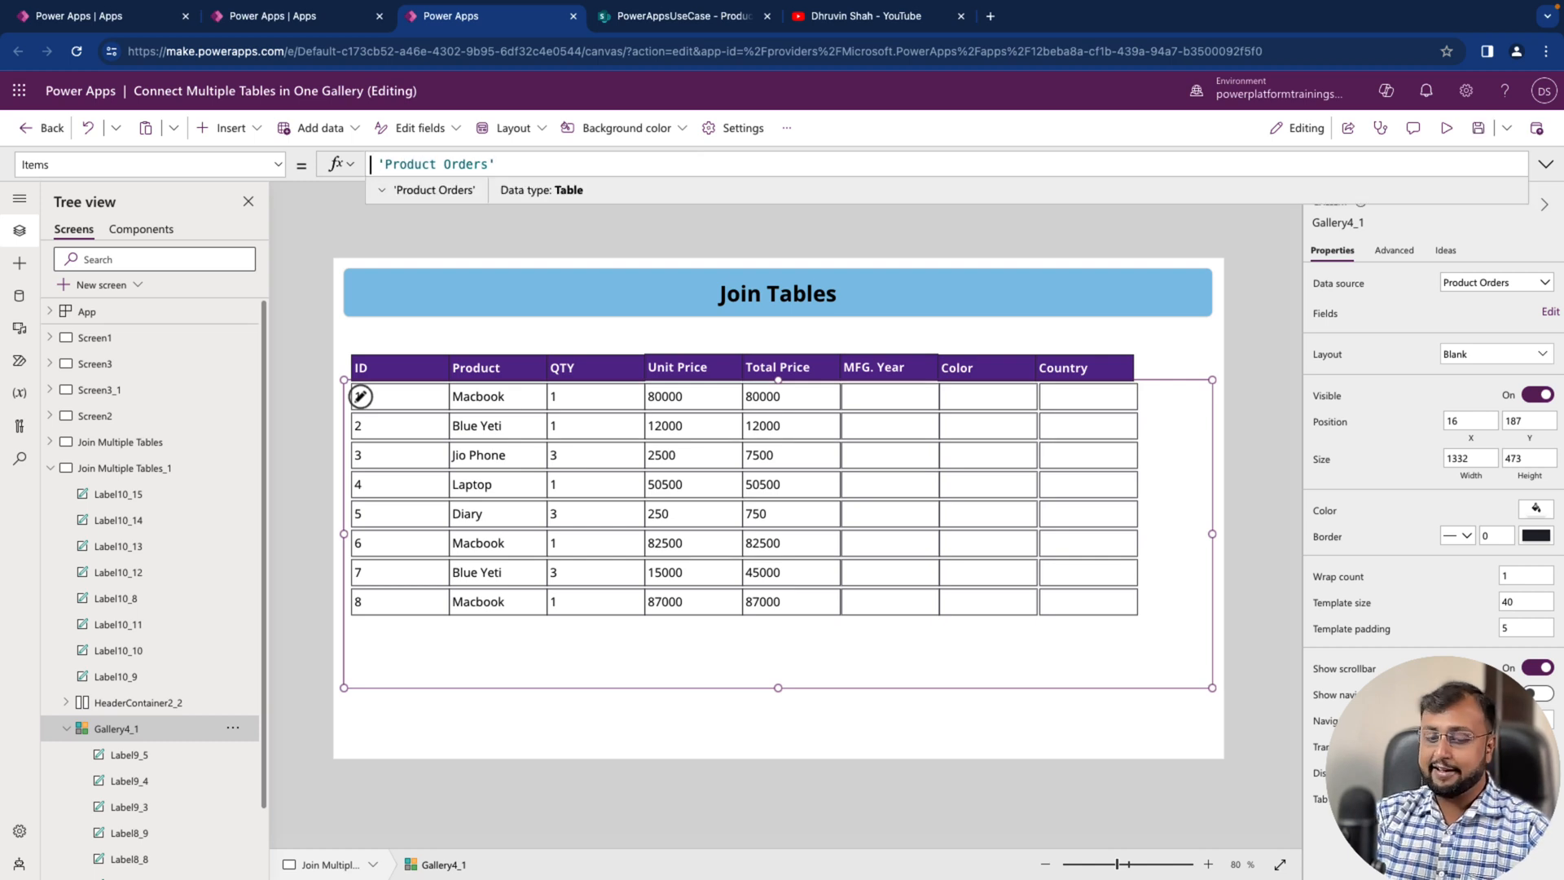
text(Add)
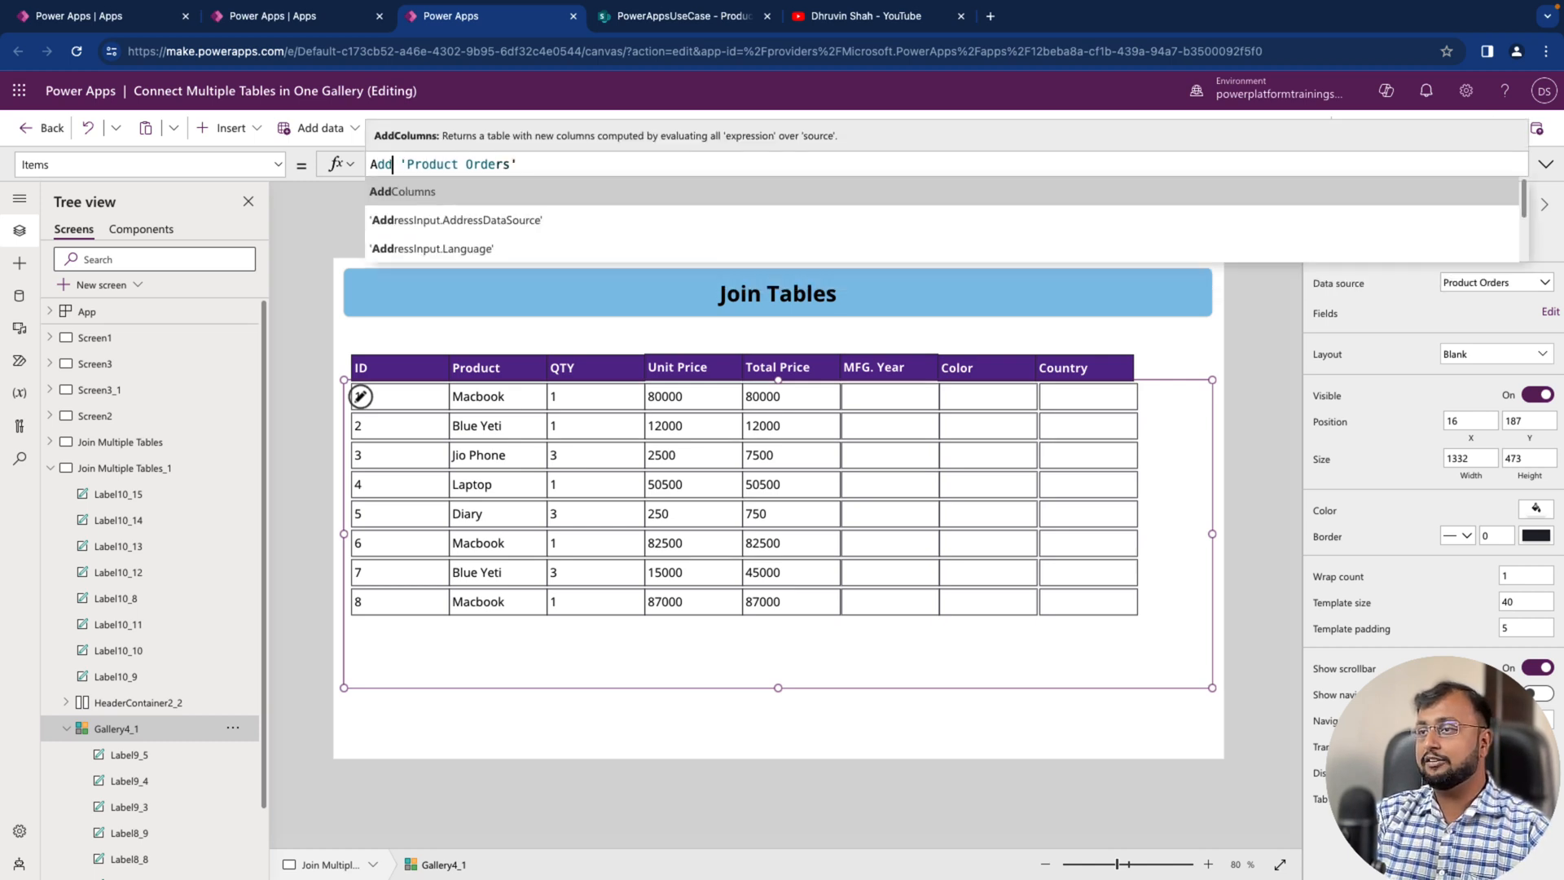
text(()
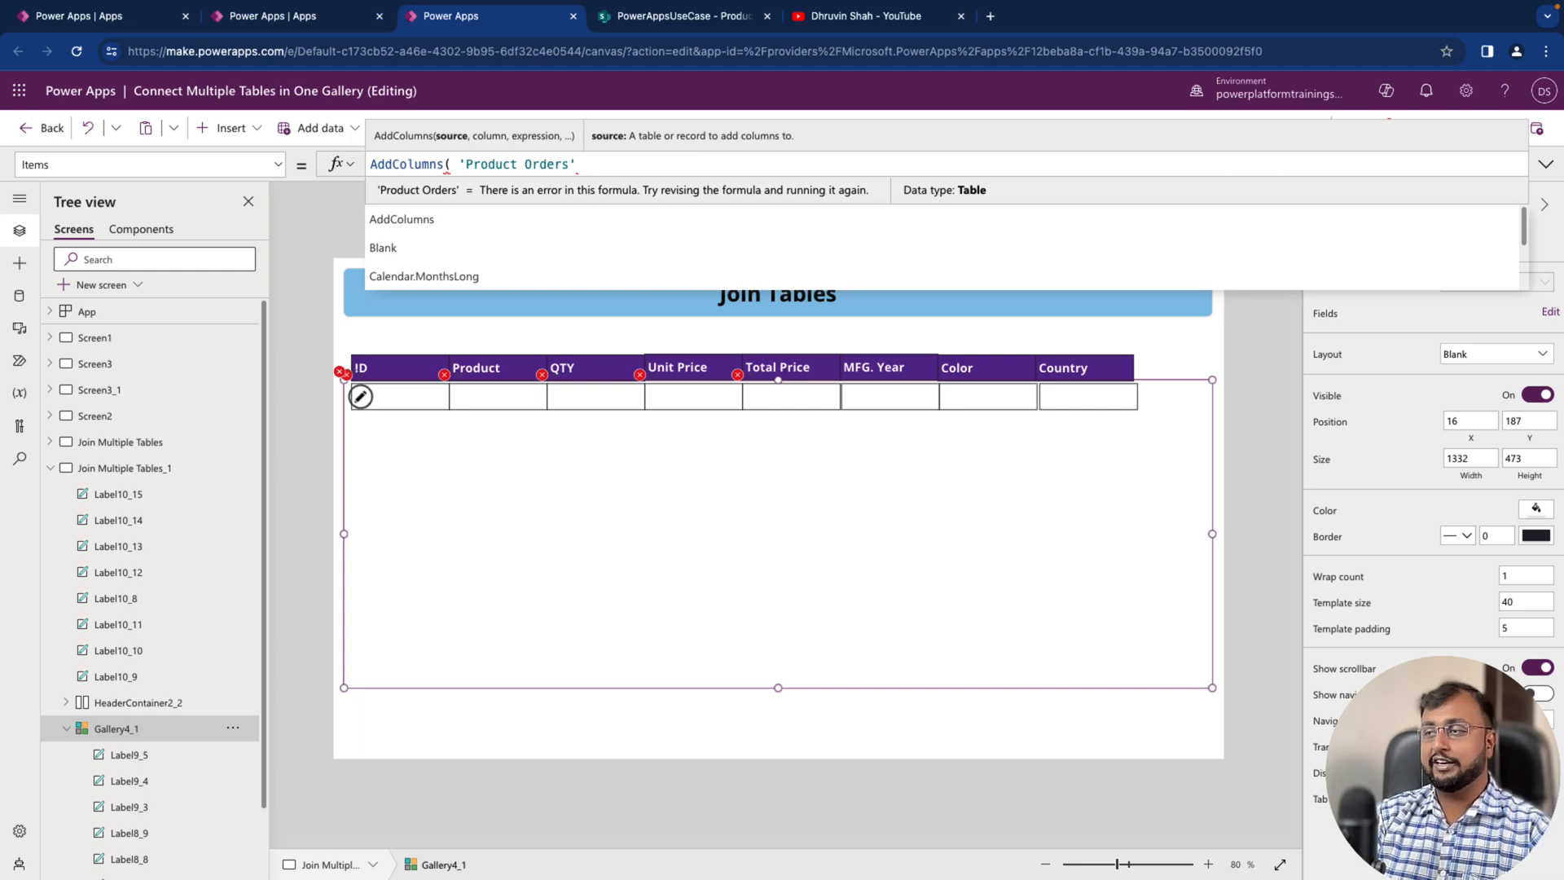
click(575, 164)
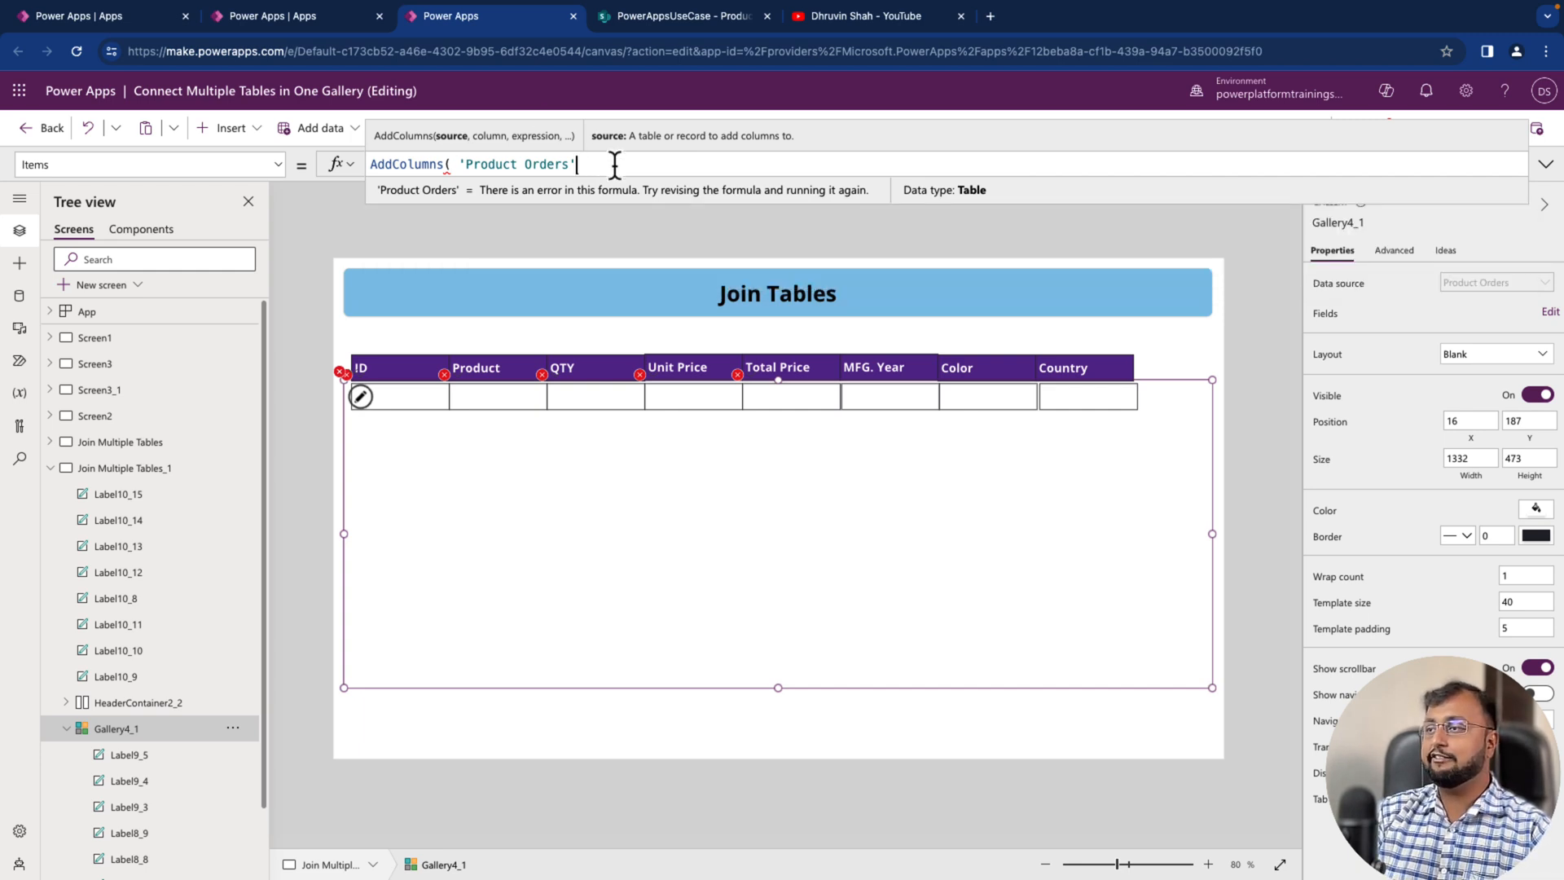
text(AS)
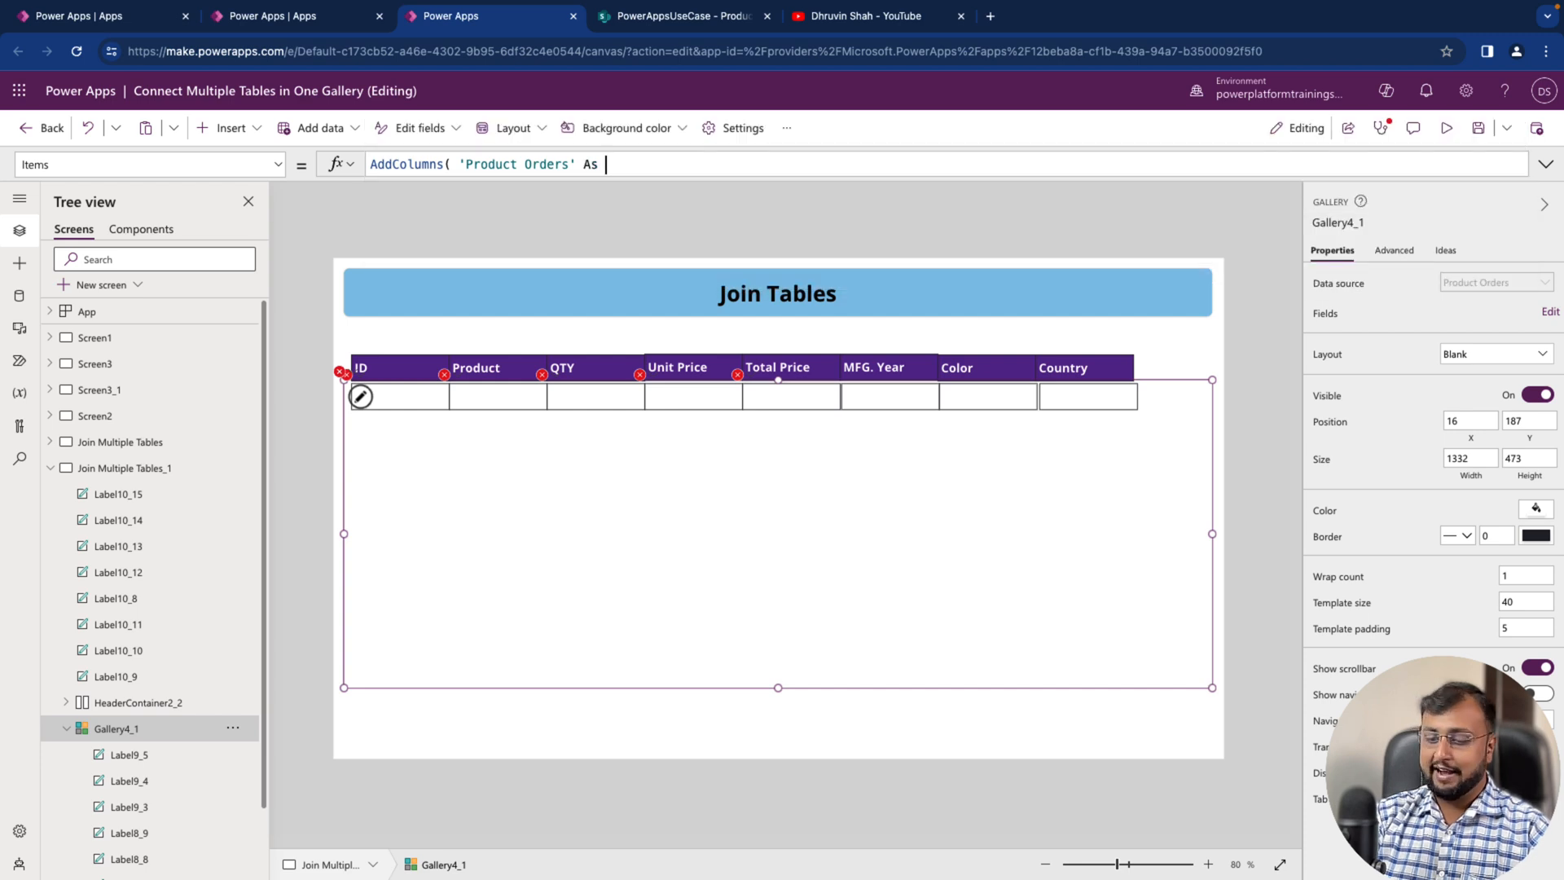
text(PO)
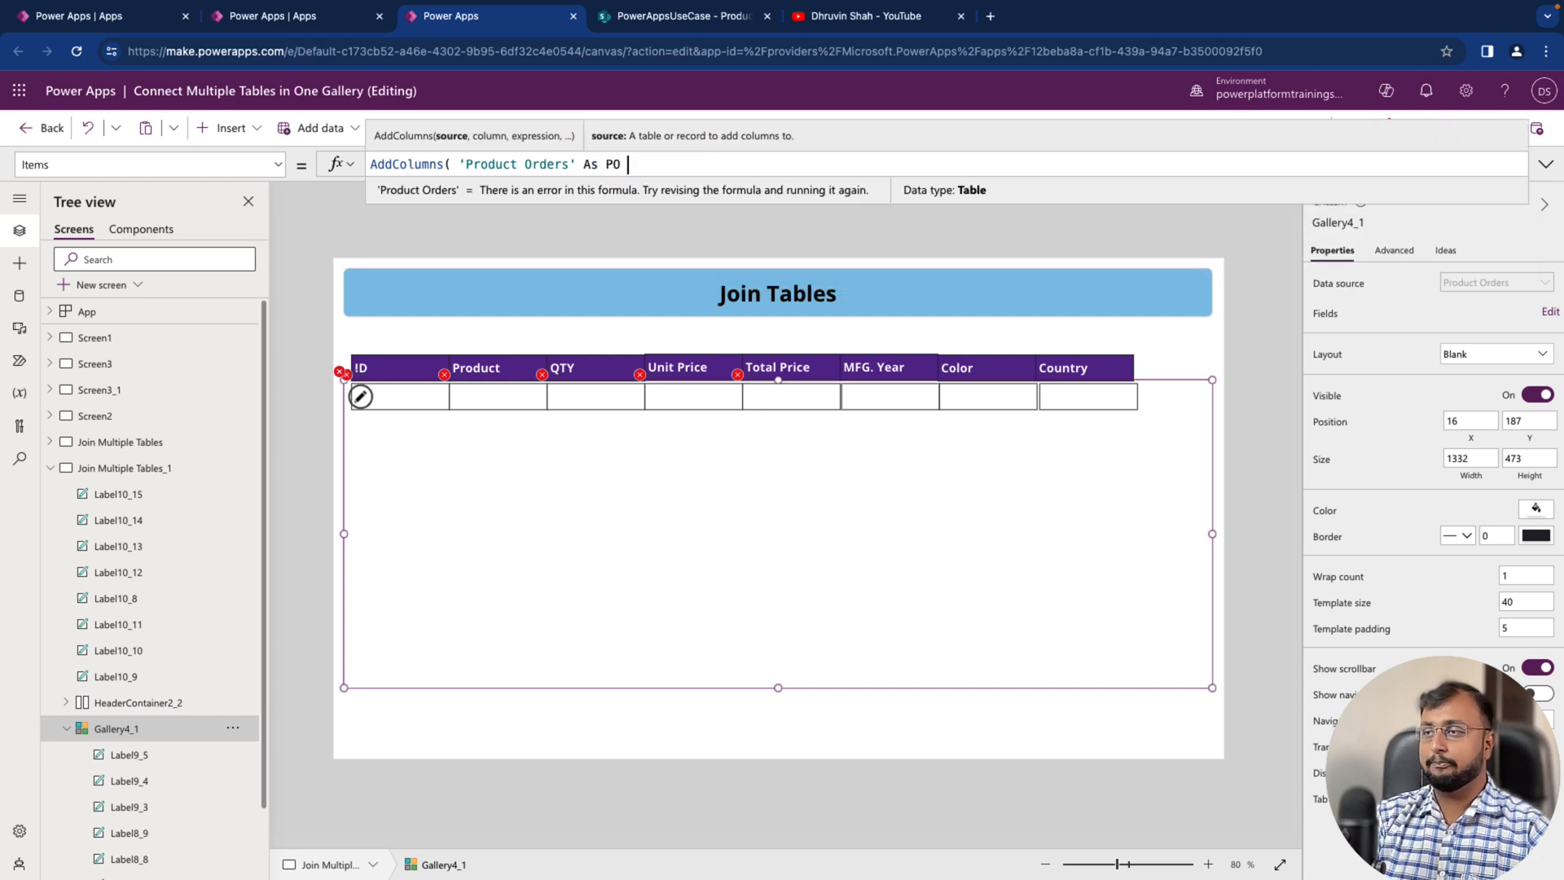
text(,)
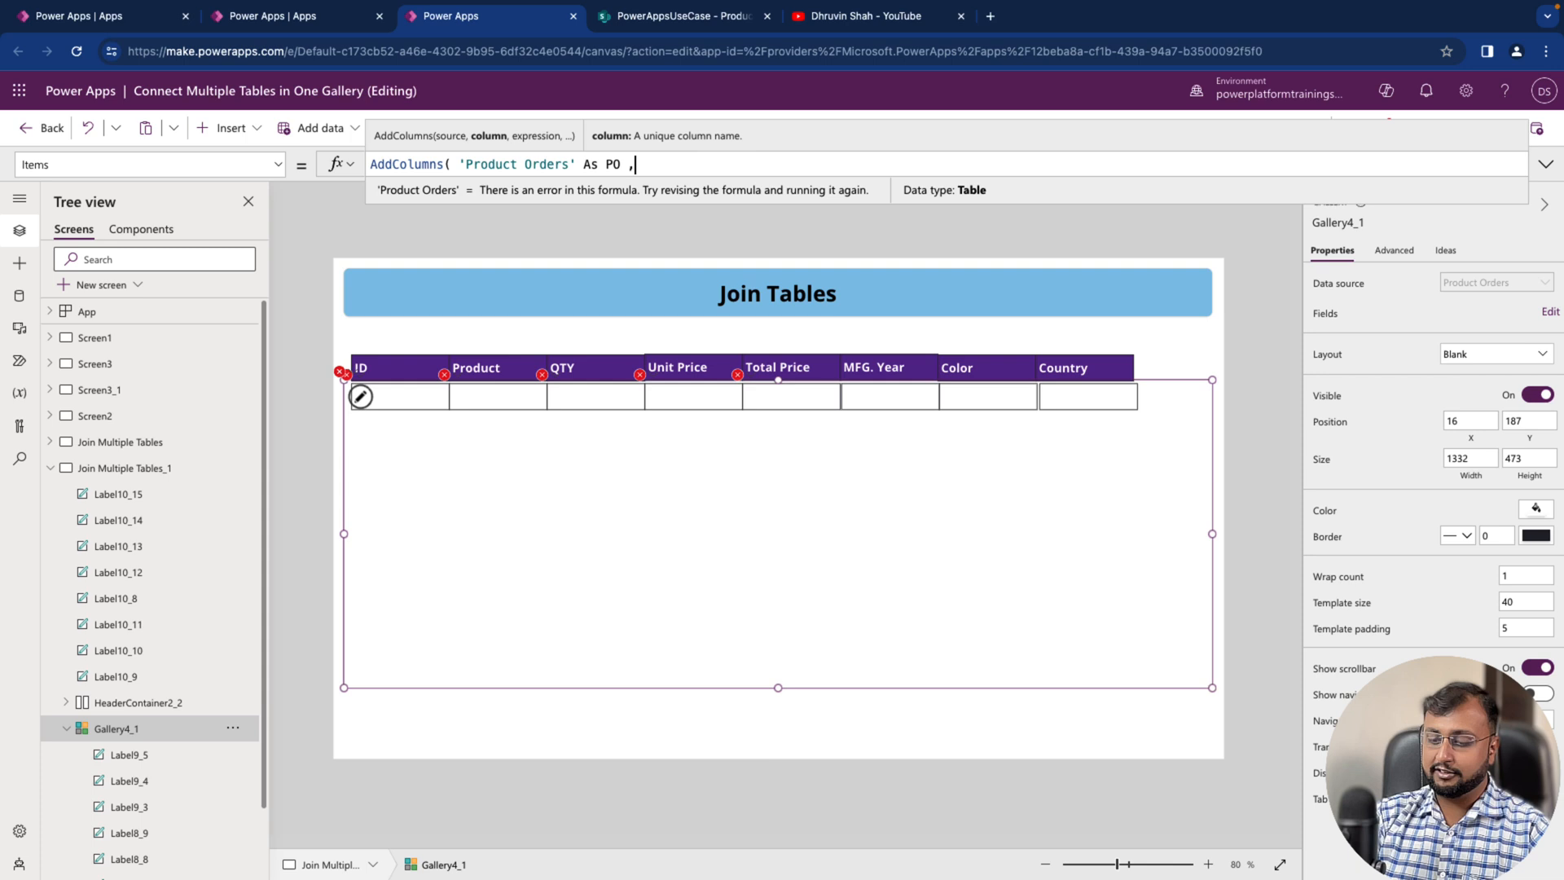
text("")
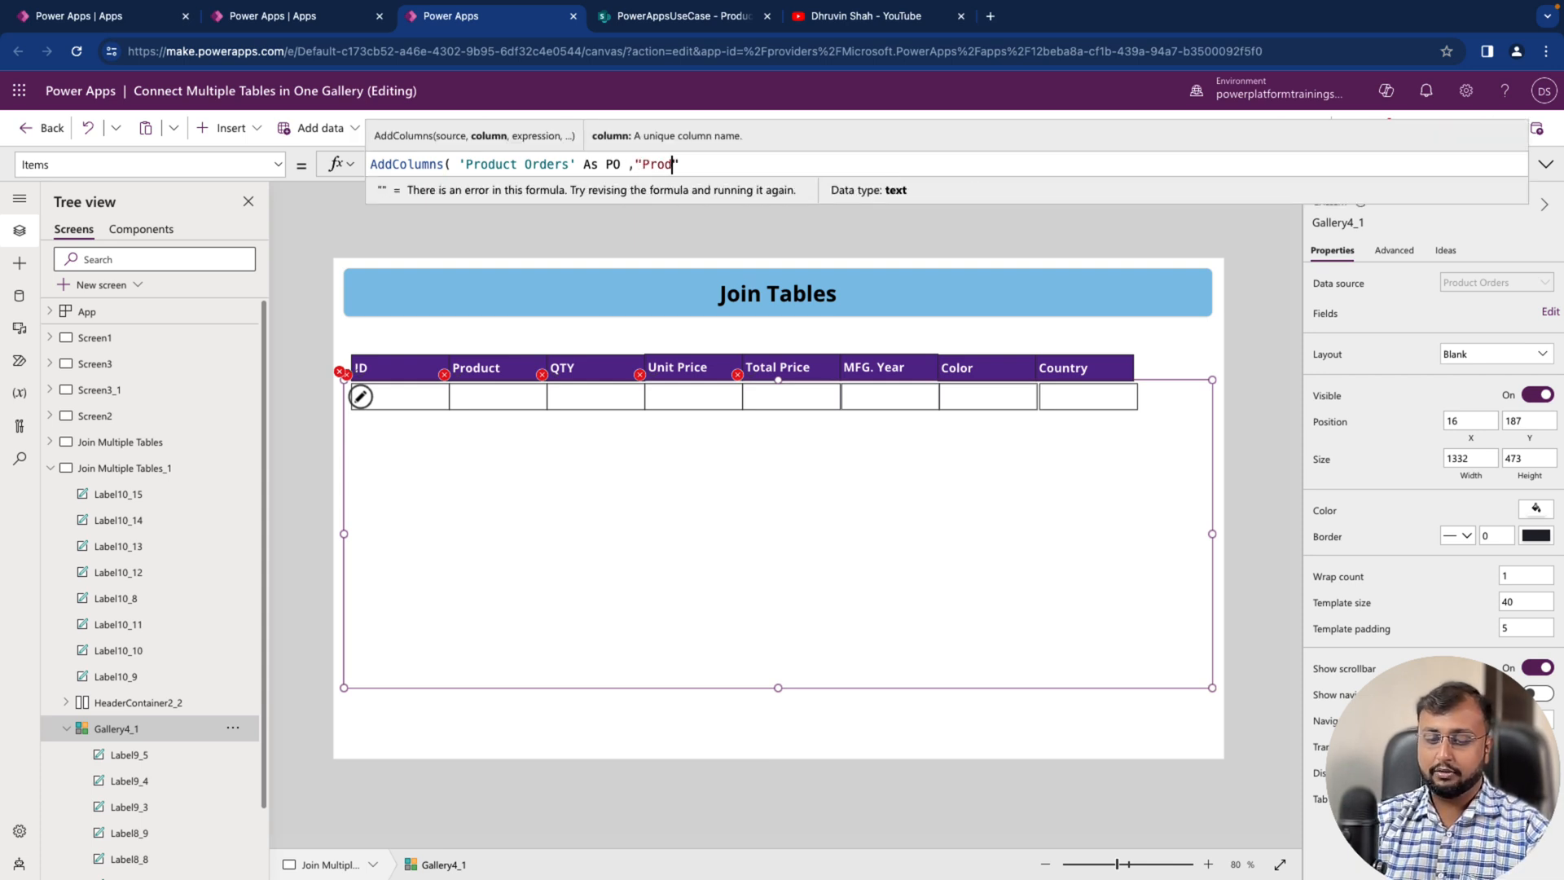
text(uctO)
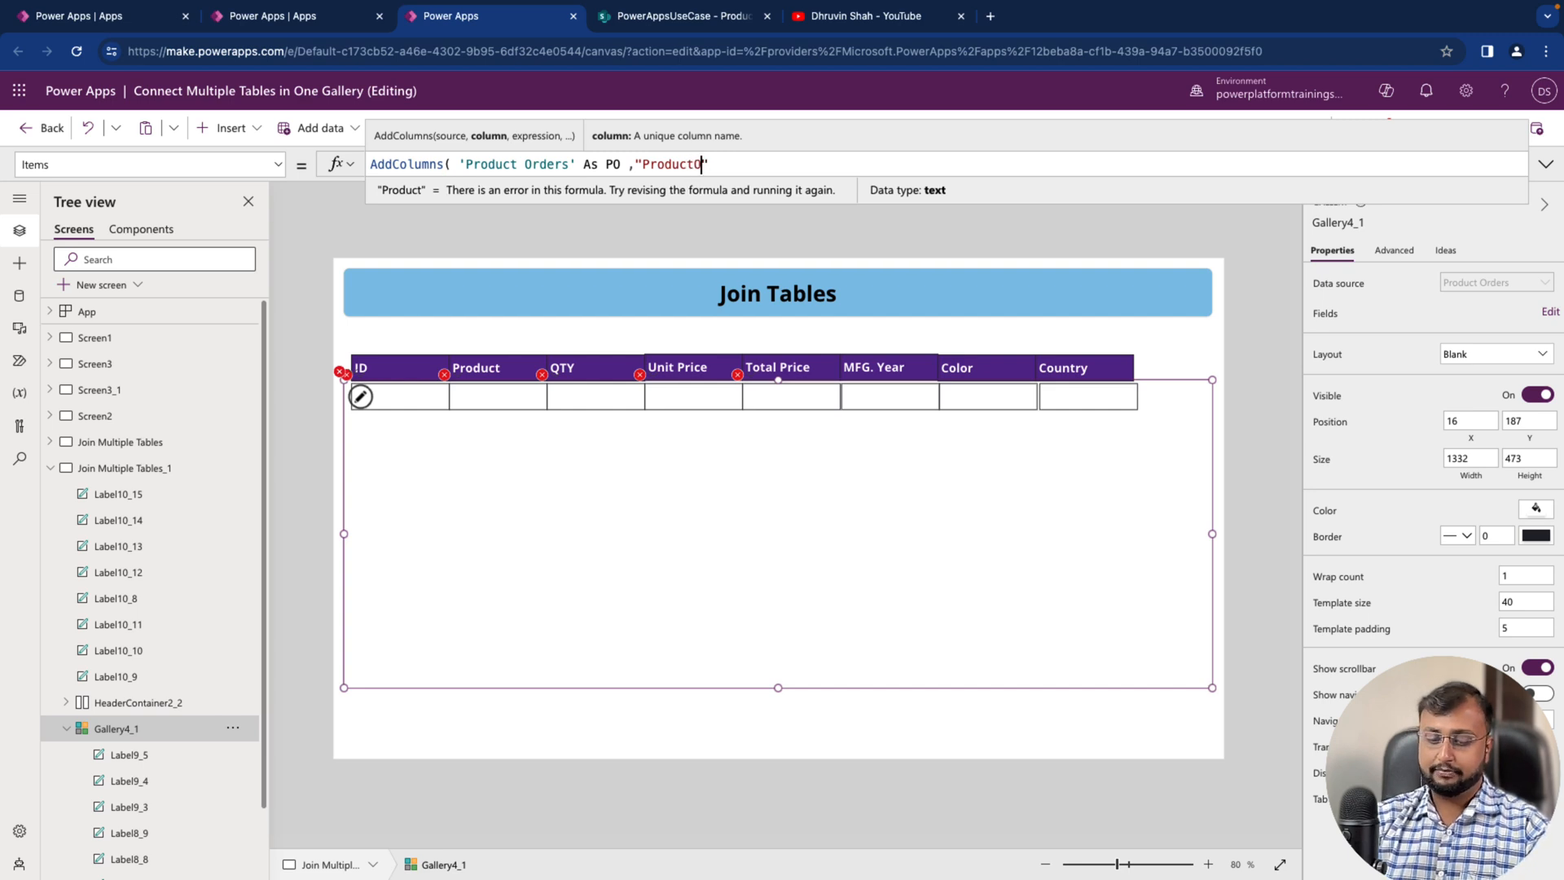
text(nfo)
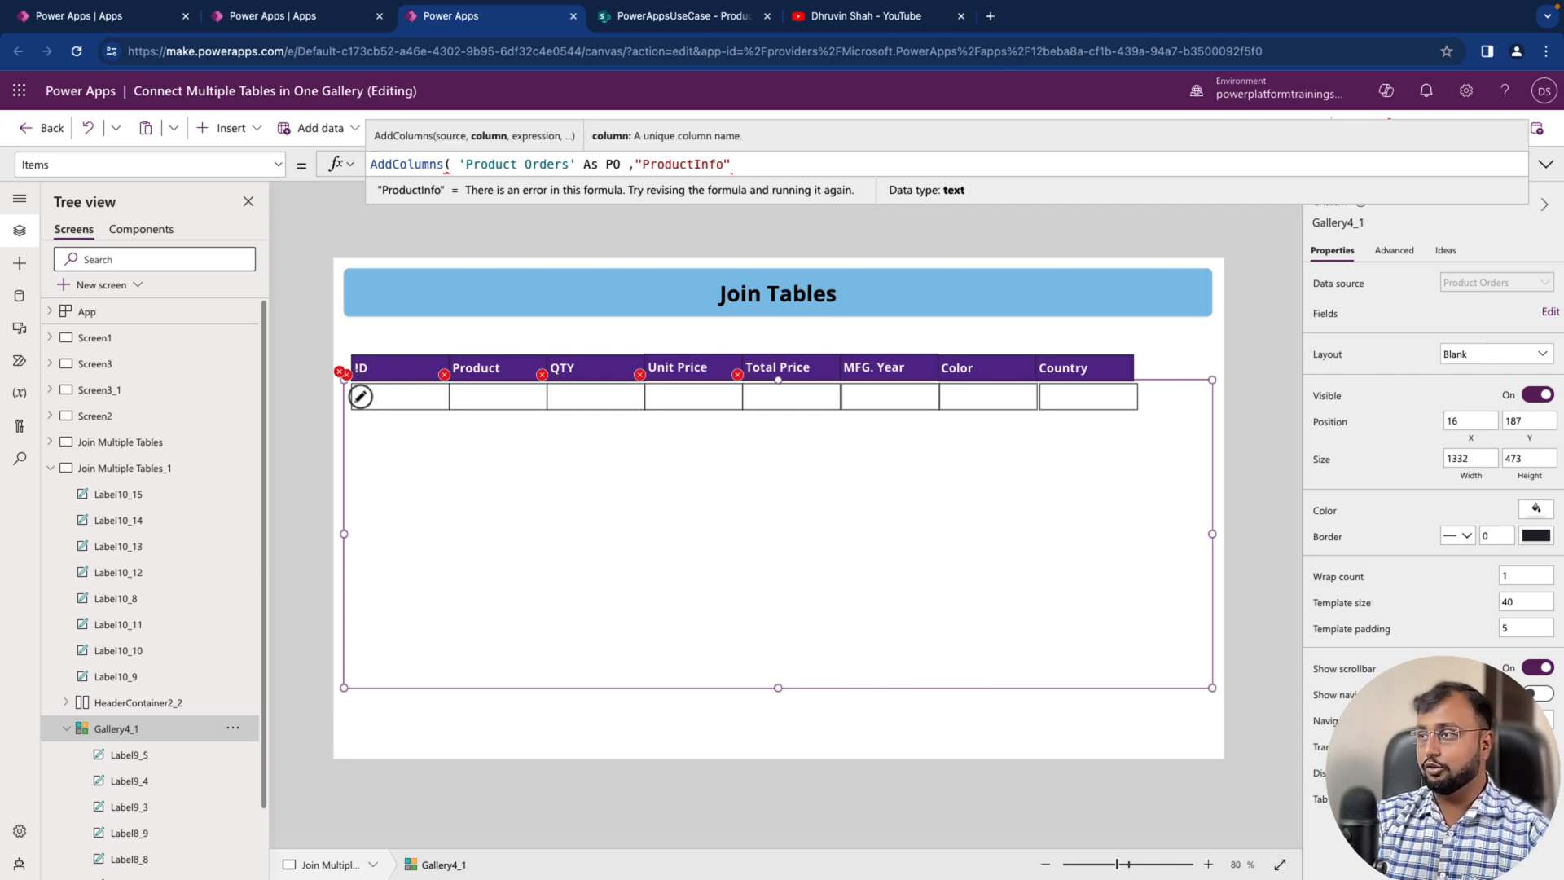
- Finish it with LookUp('Product Master', Title = PO.Title)) so each order gets its matching product
text(,LookUp()
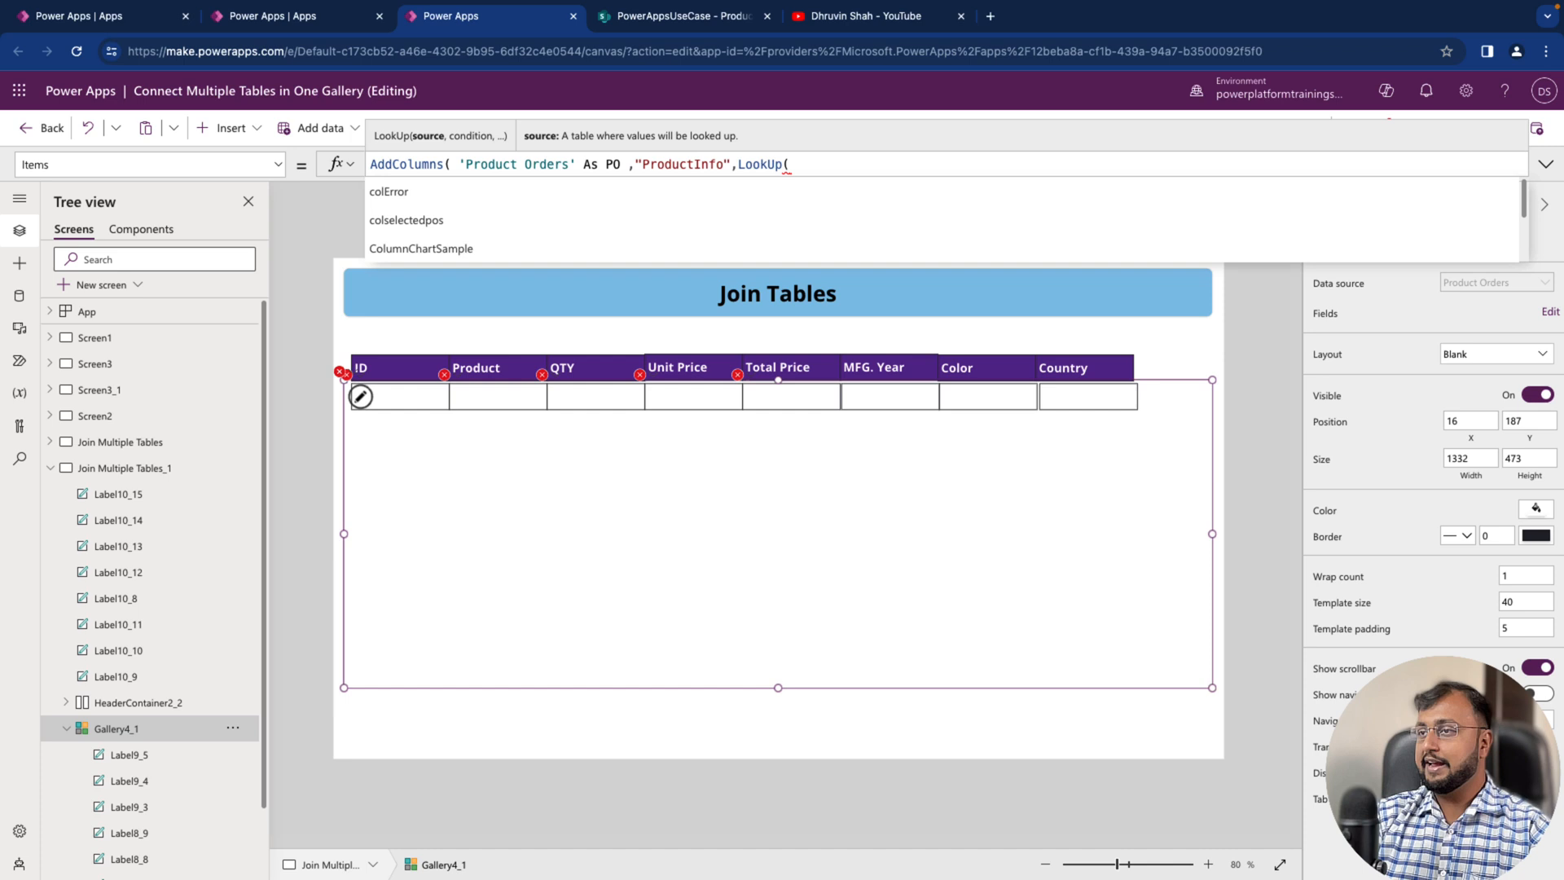
text(Product Master')
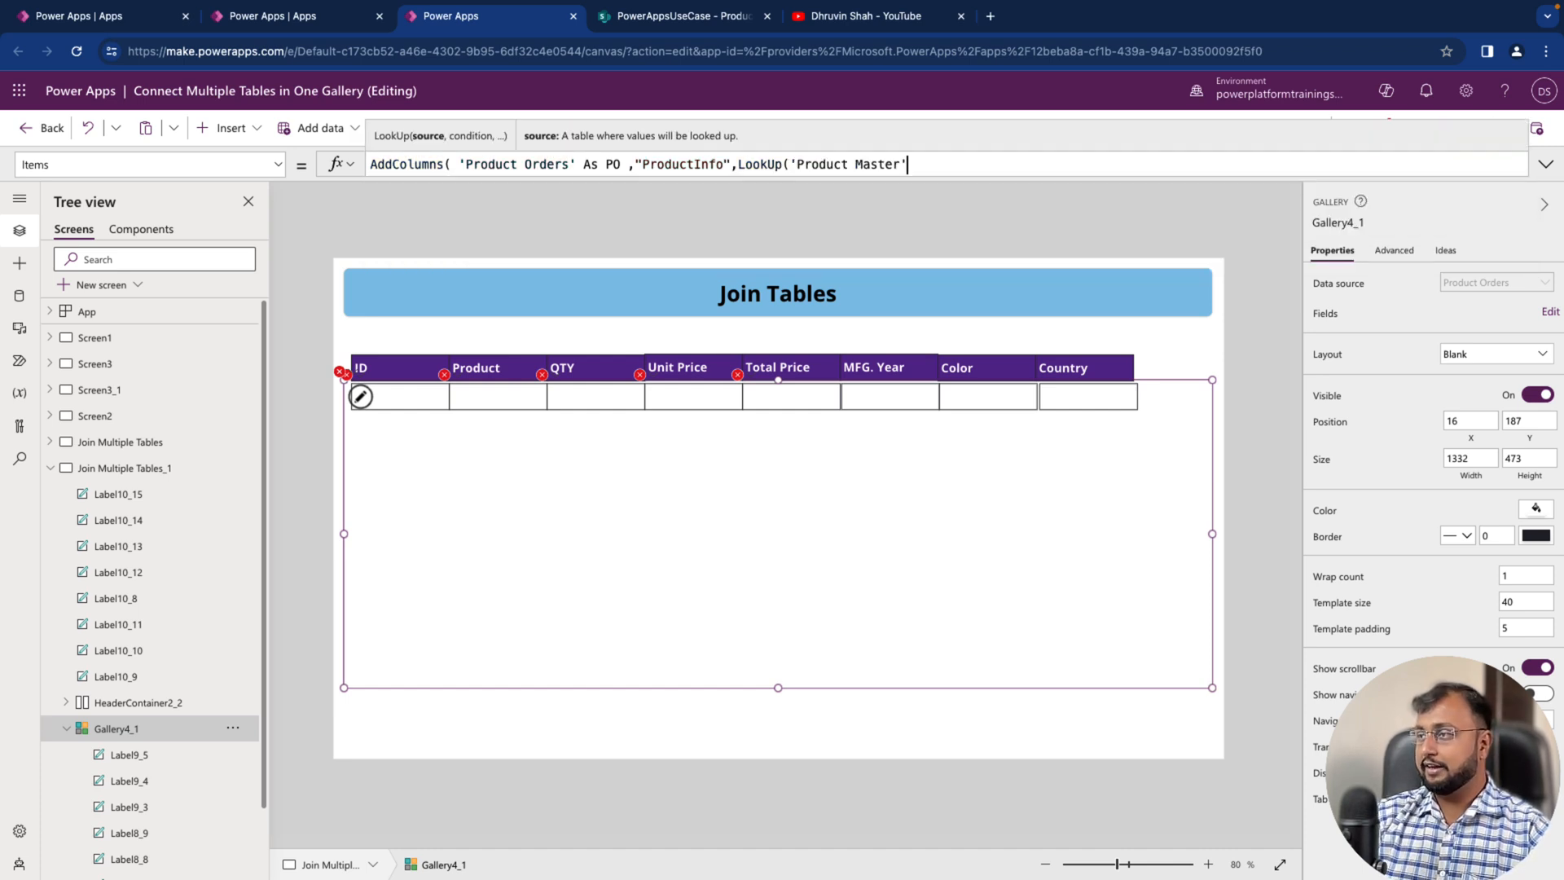
text(,)
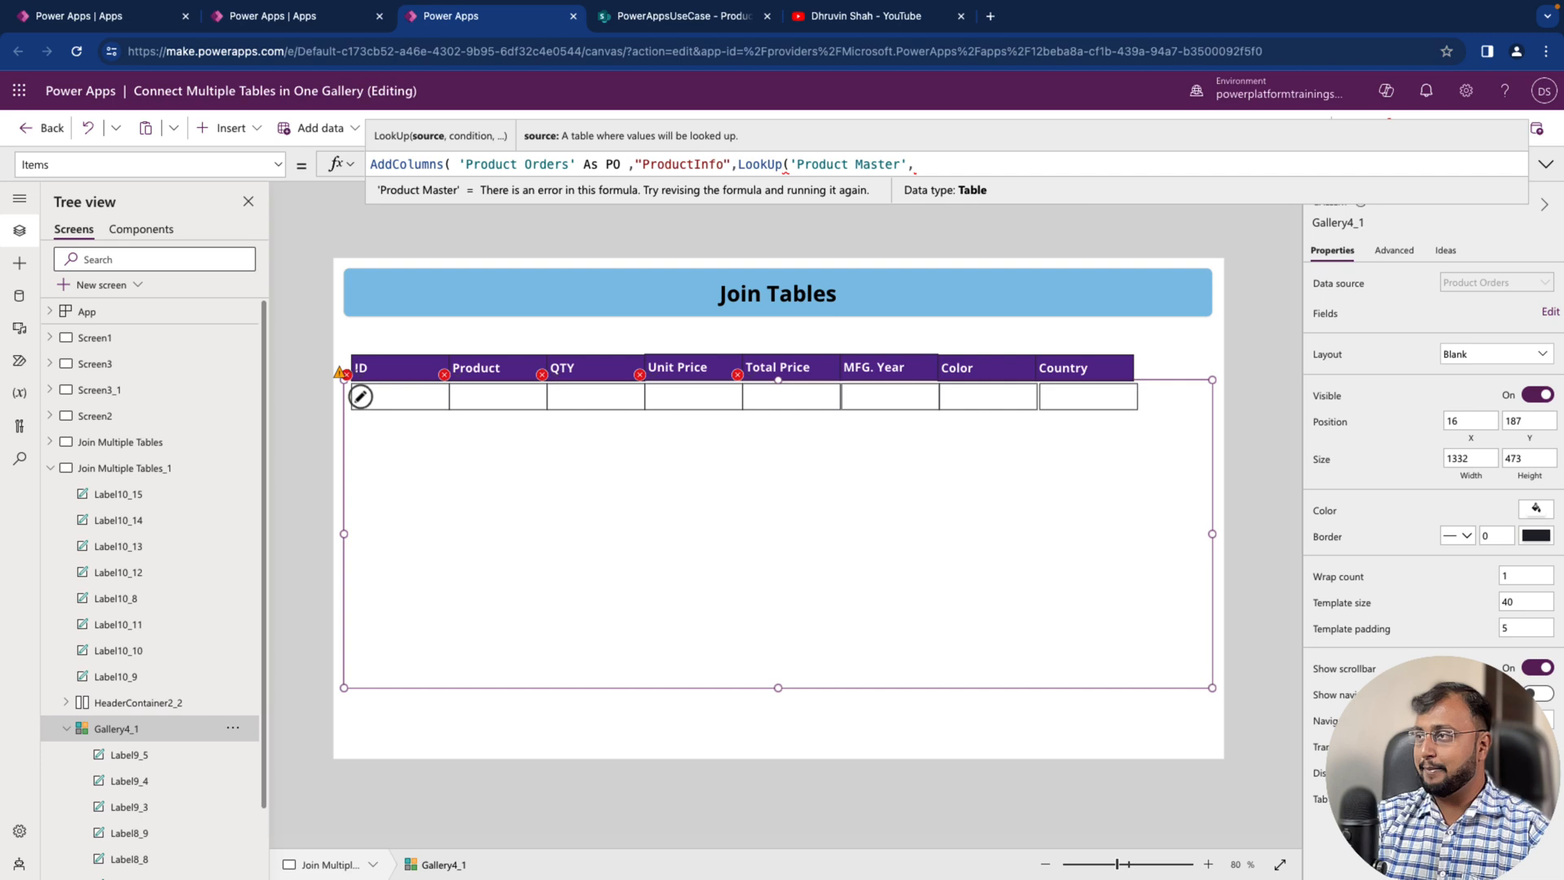
text(Title=)
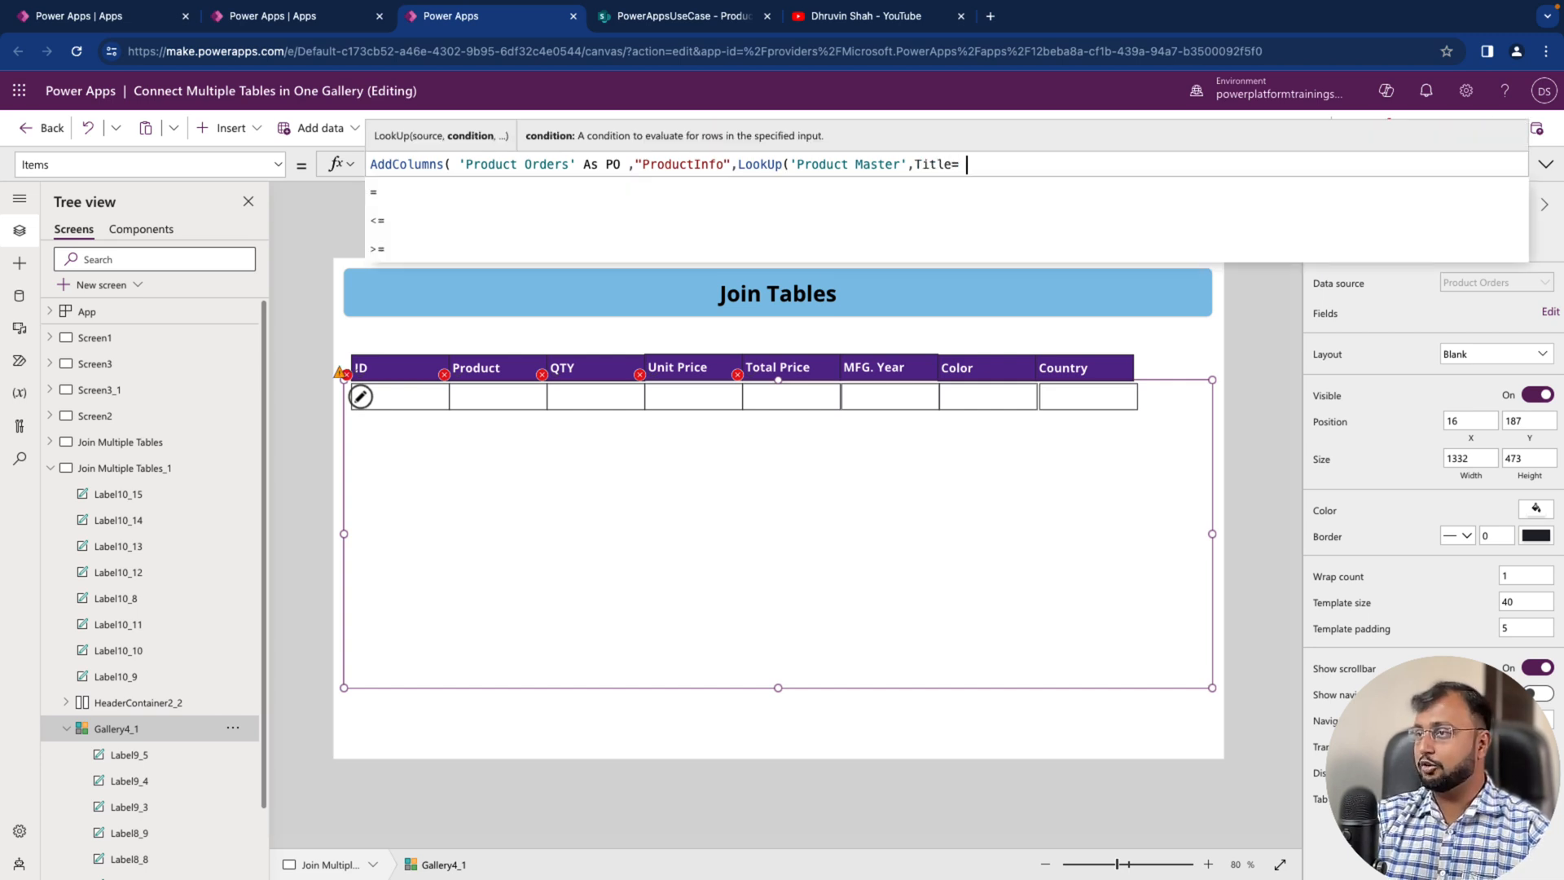
text(PO)
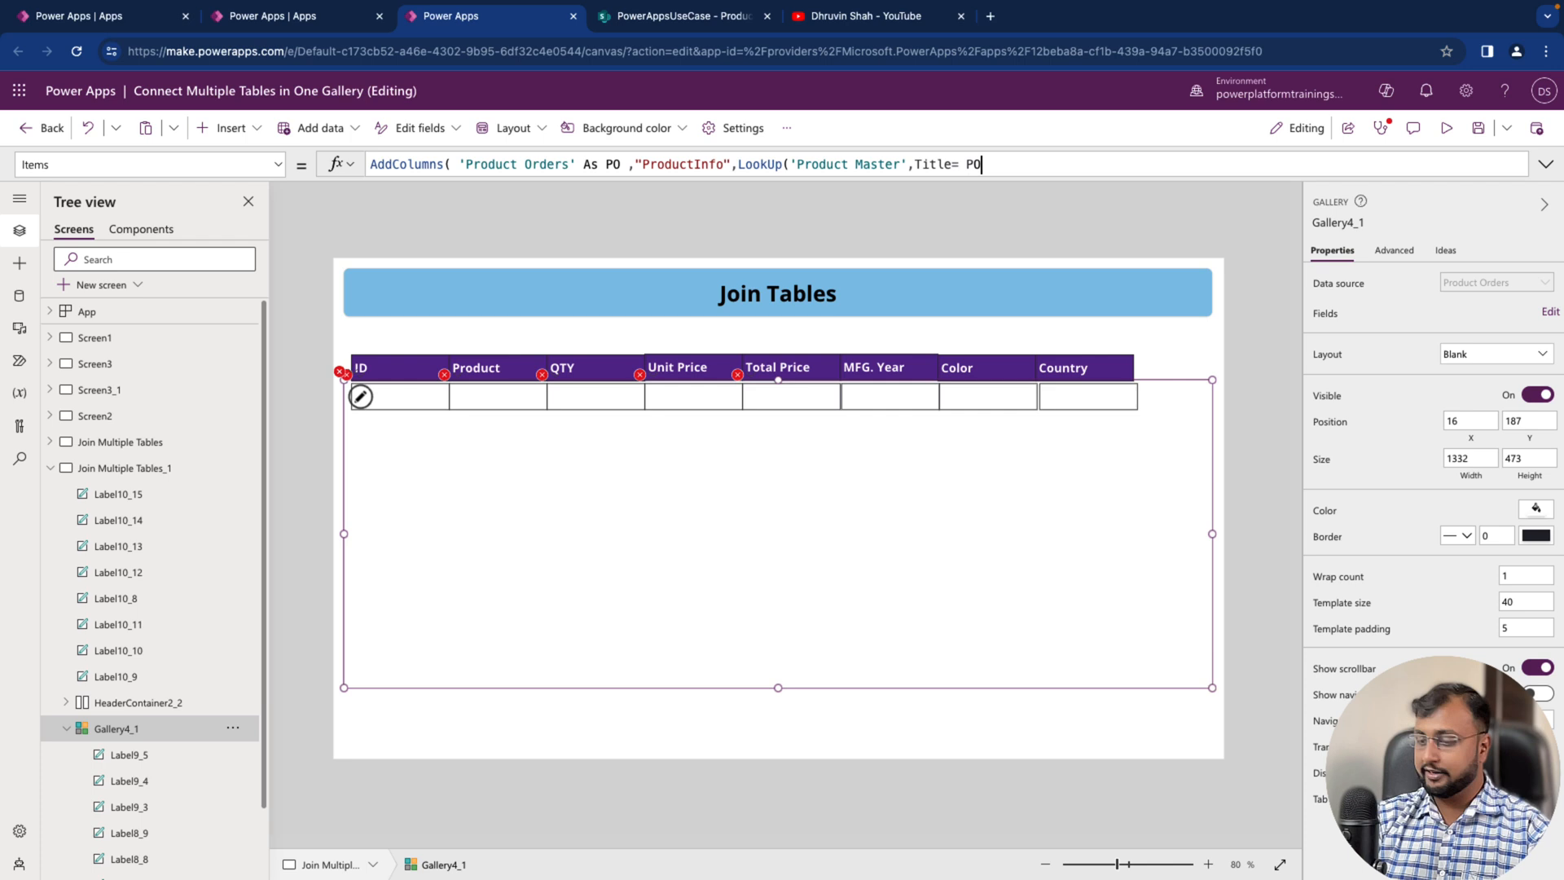
text(.T)
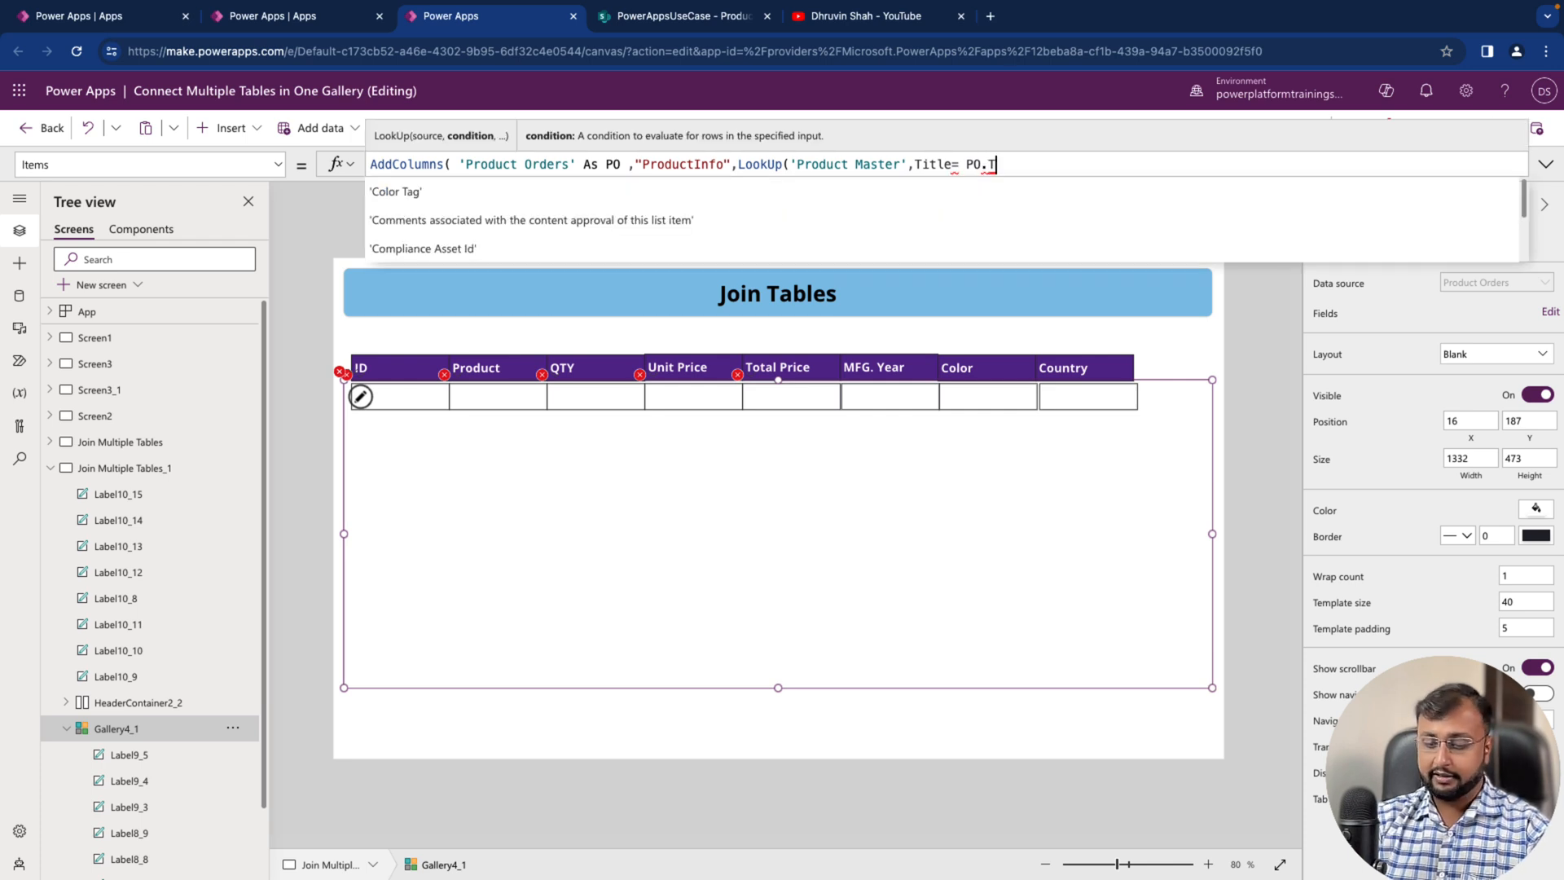
text(itle)
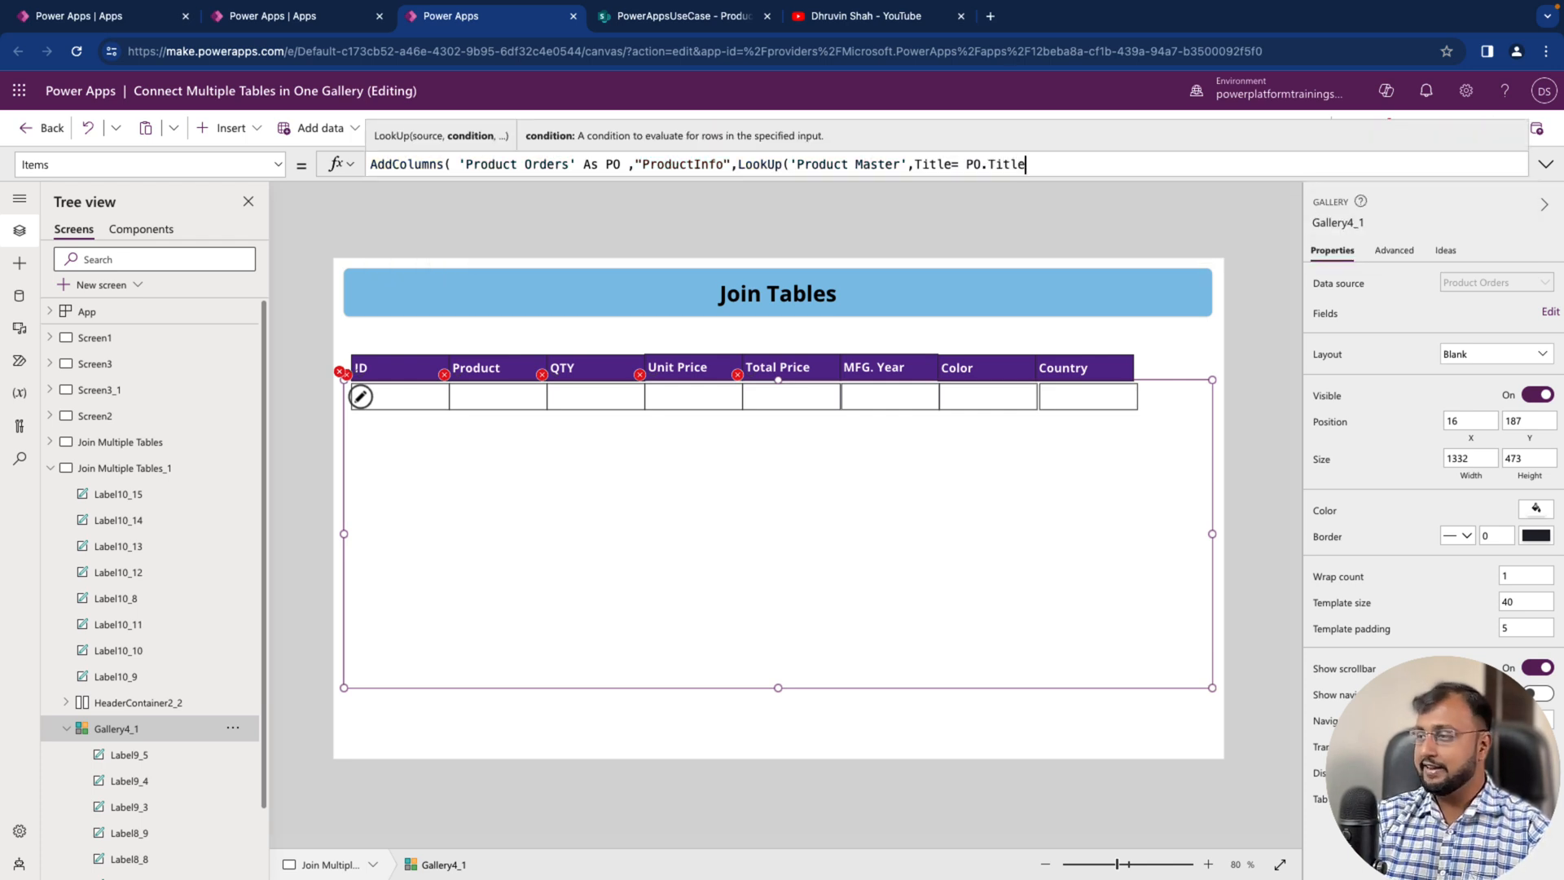
text()))
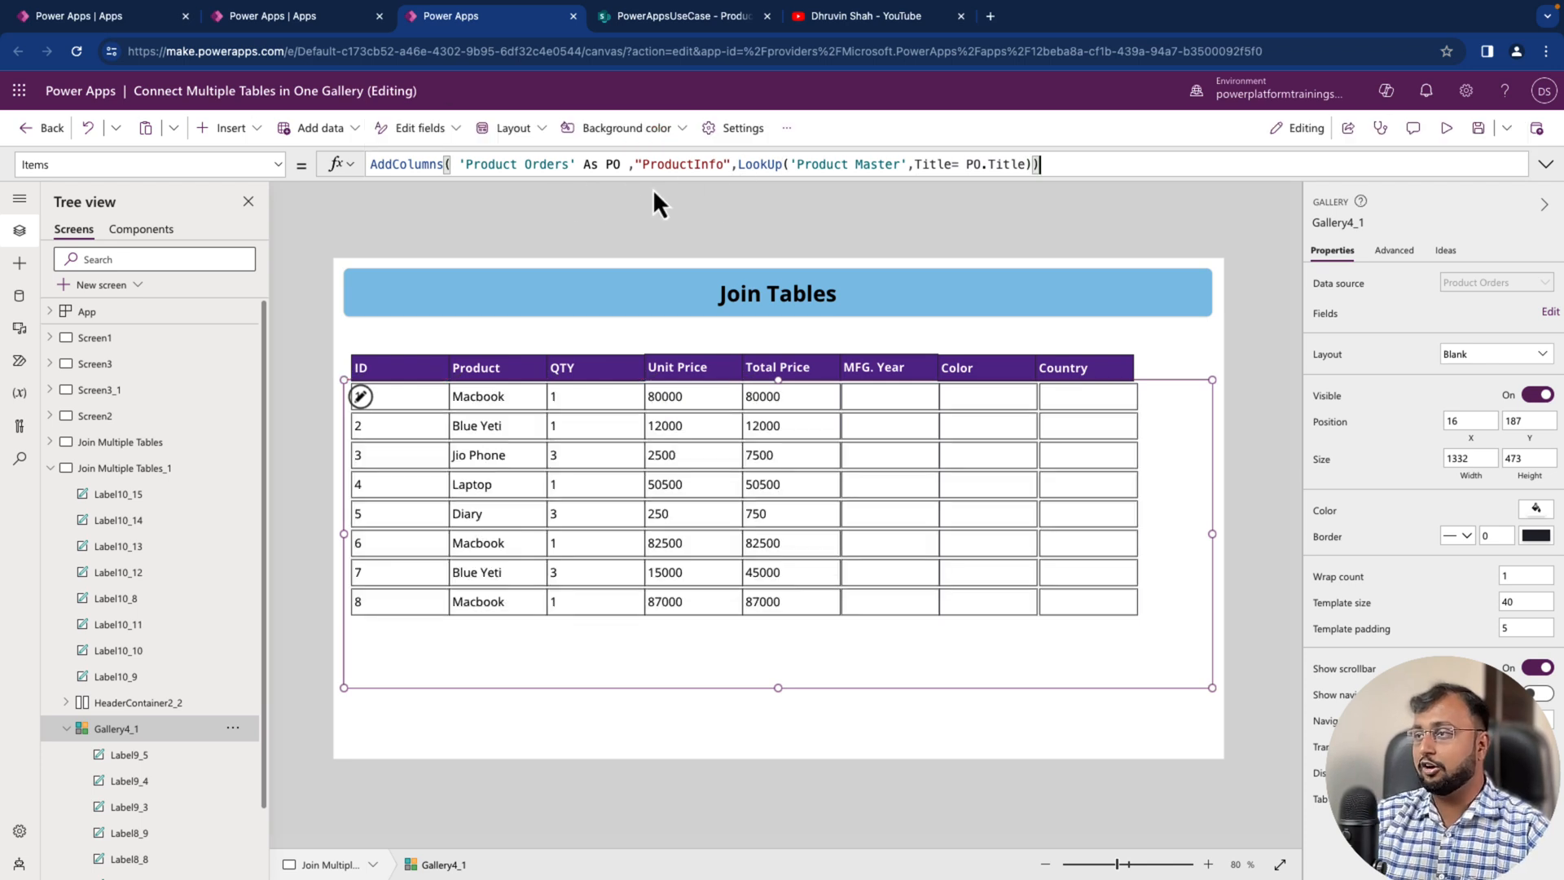
mouse_move(420, 195)
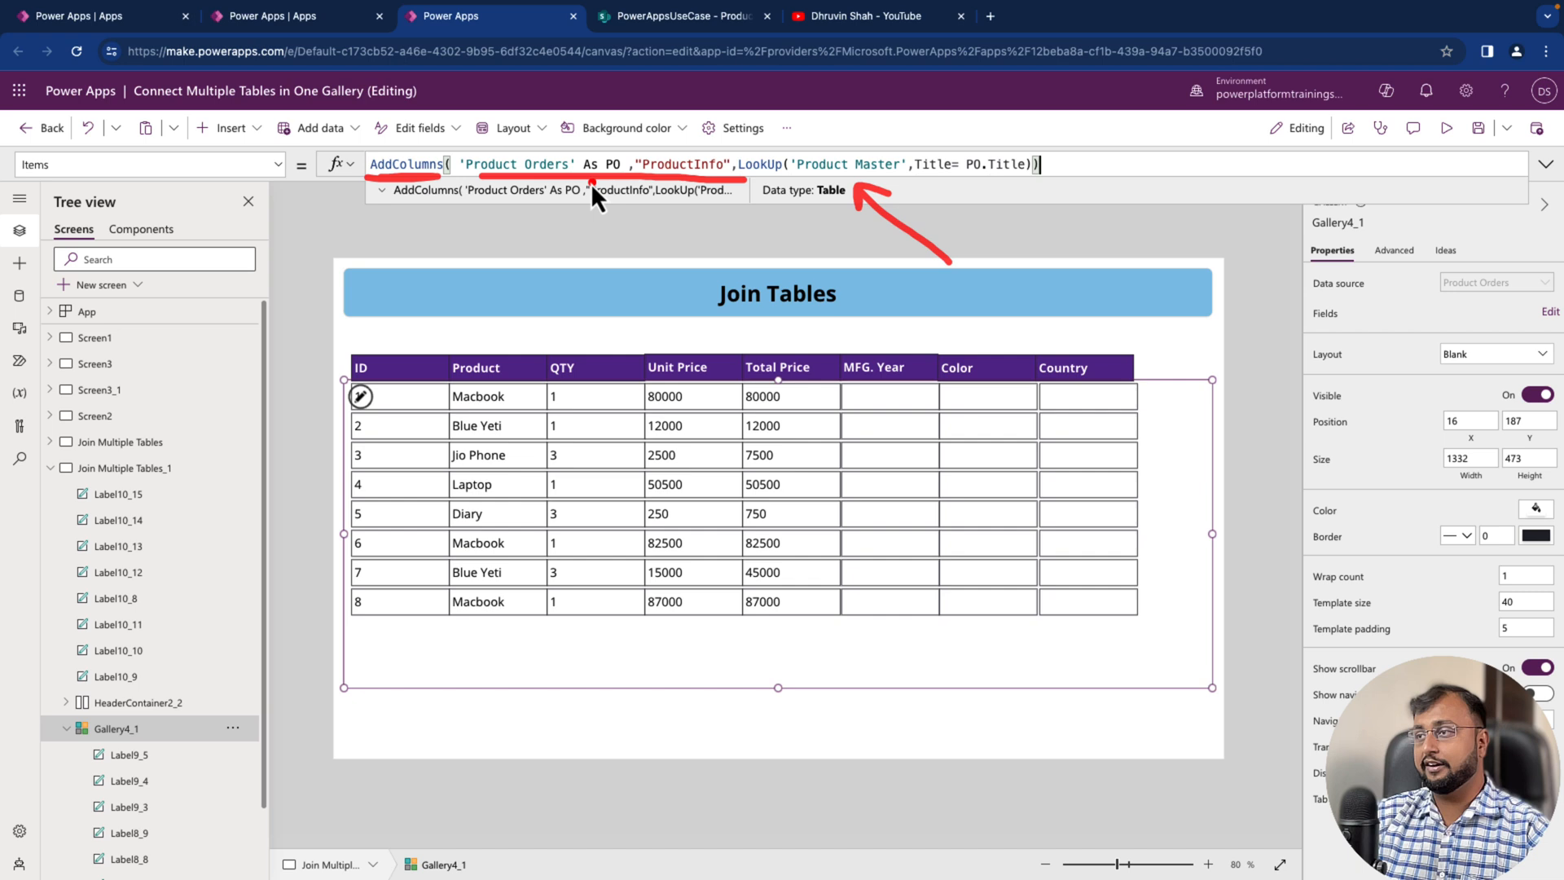
mouse_move(1105, 212)
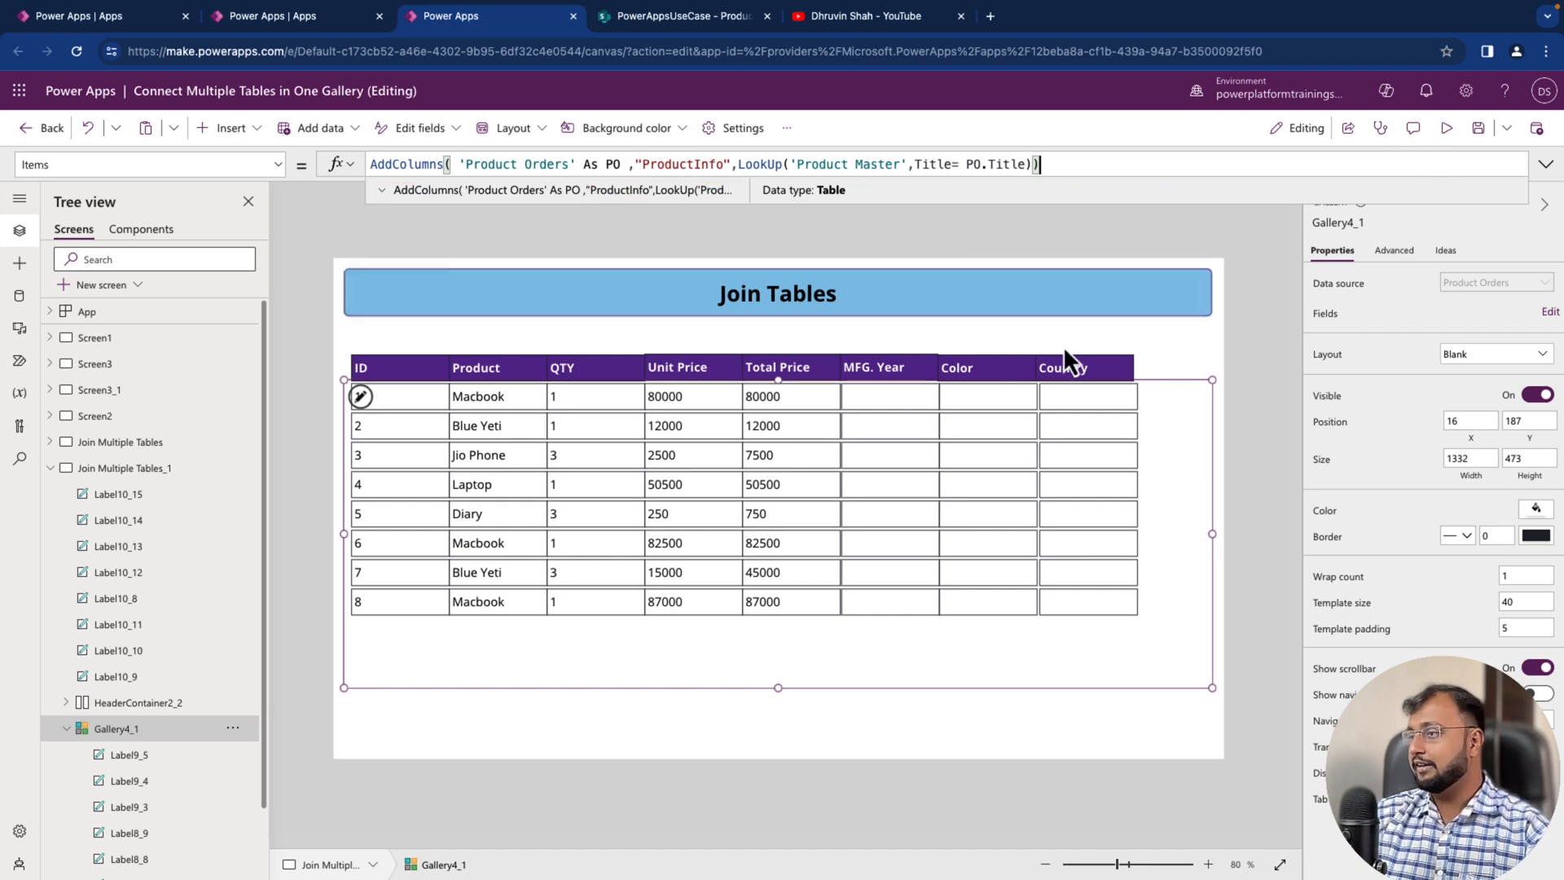
- Set the MFG. Year label's Text formula to ThisItem.ProductInfo. awaiting a field name
click(890, 396)
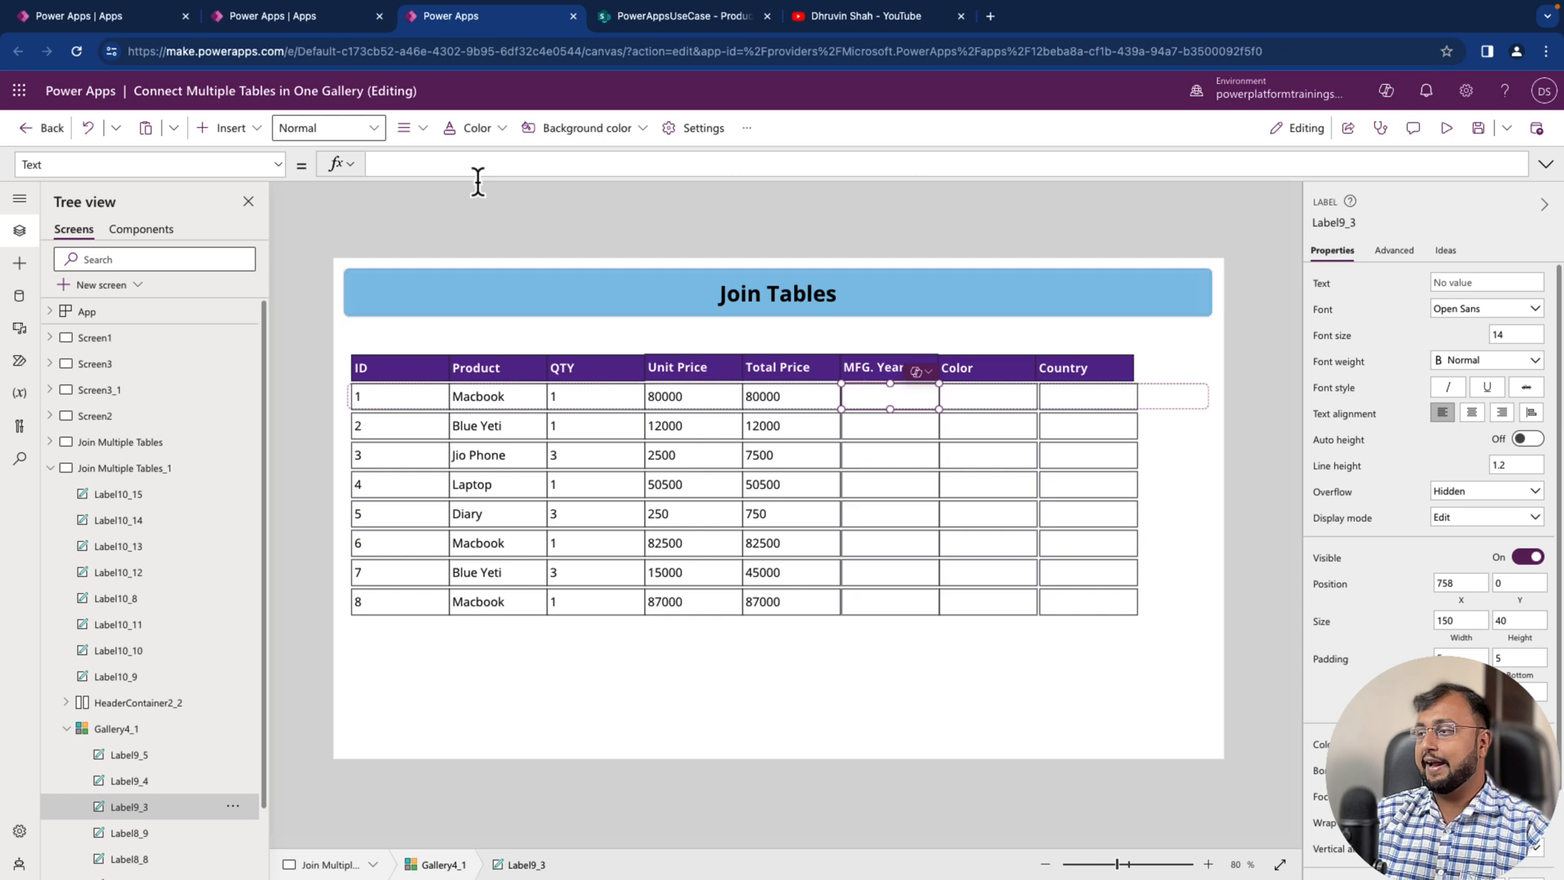
click(386, 163)
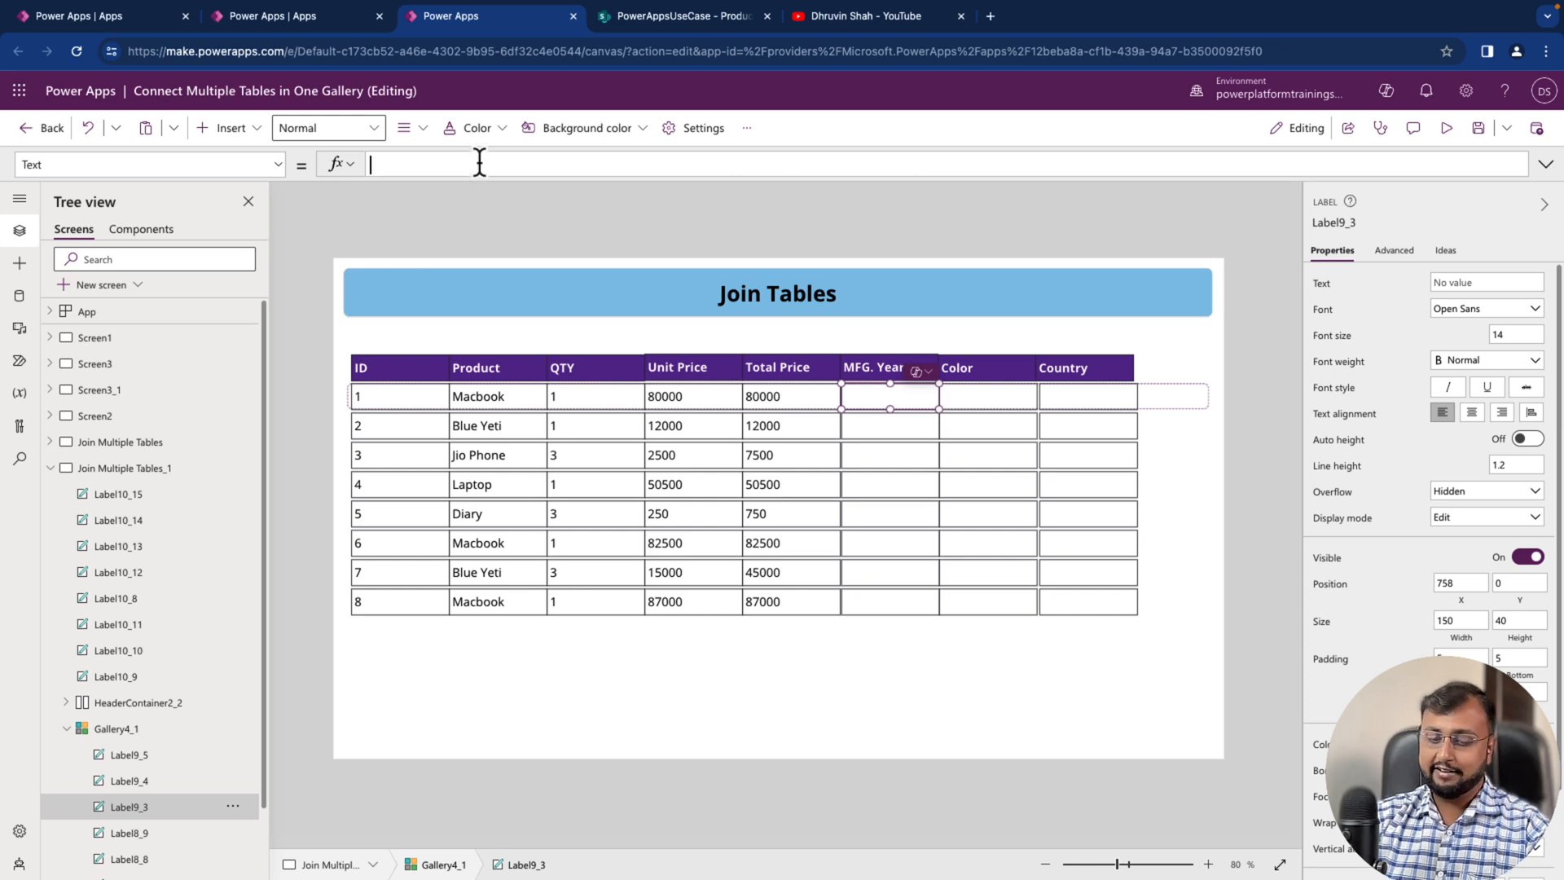
text(Thi)
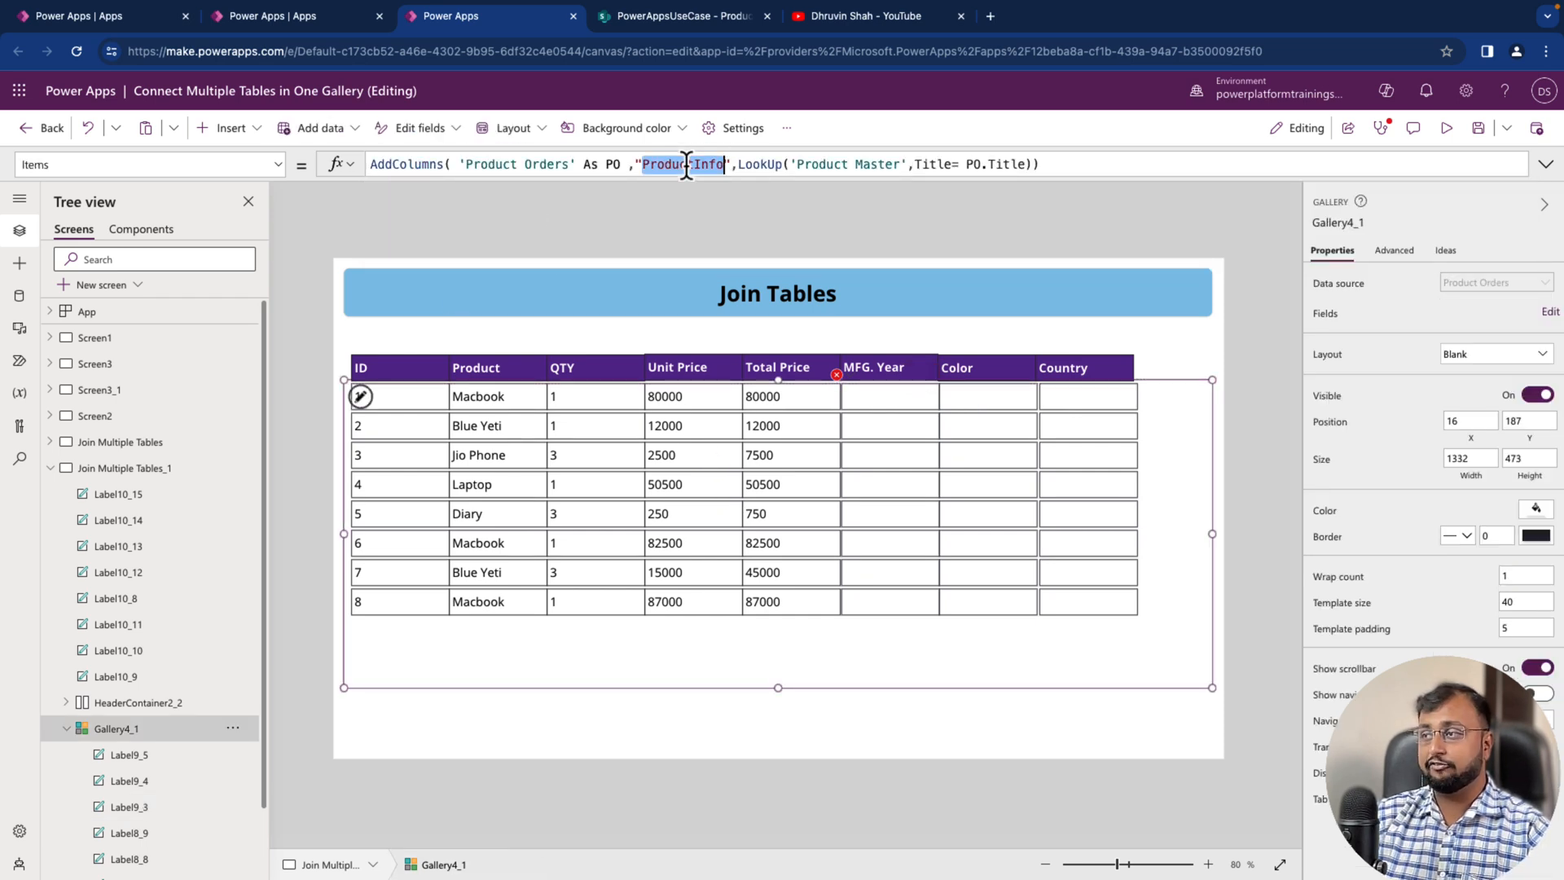
click(681, 165)
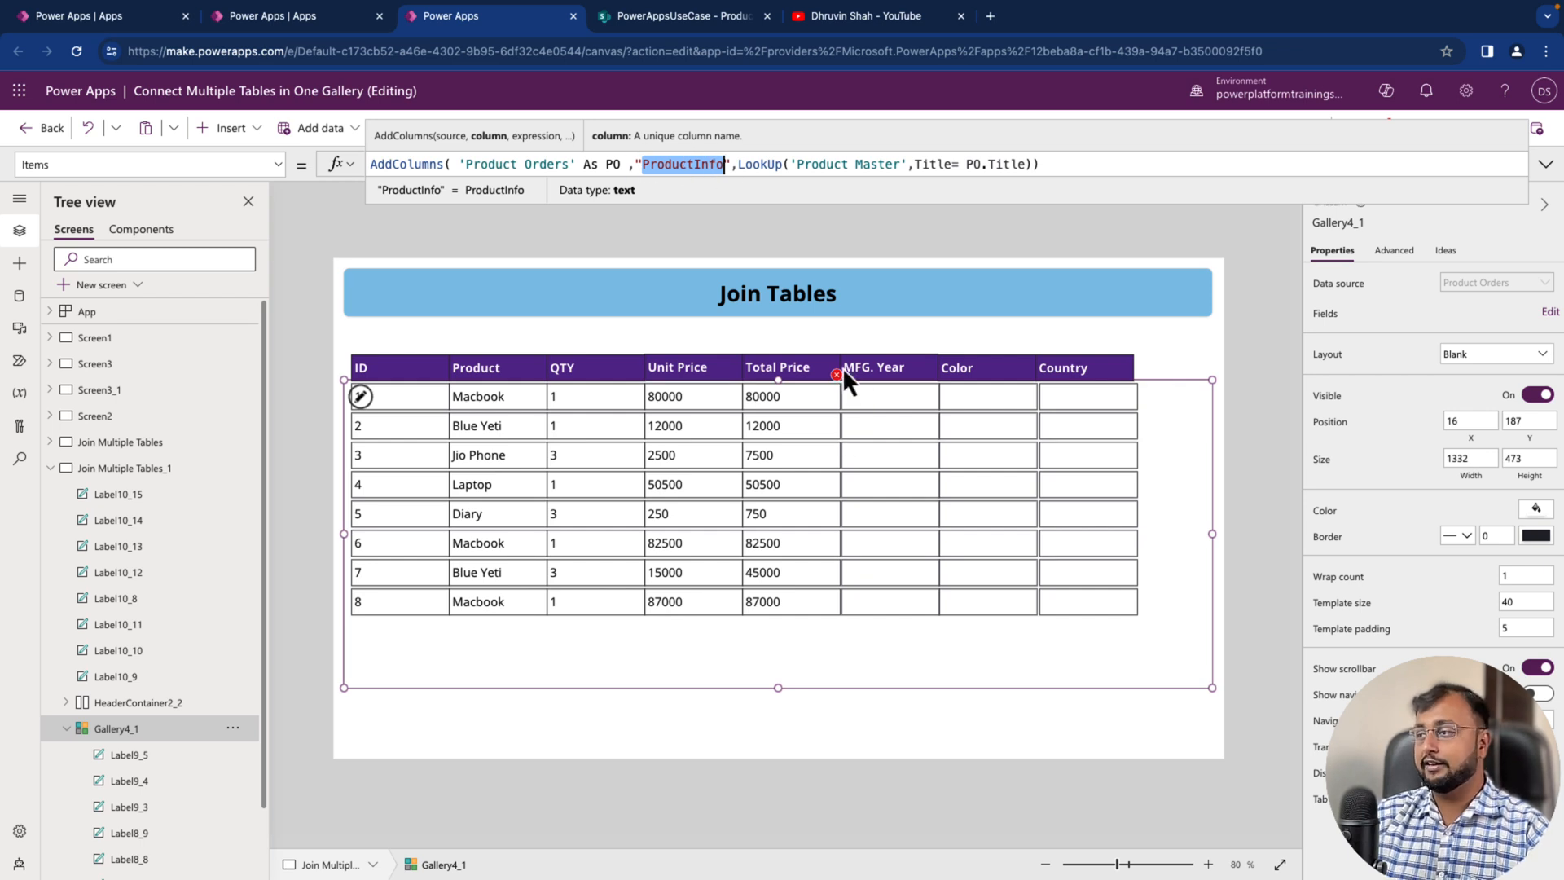
click(889, 396)
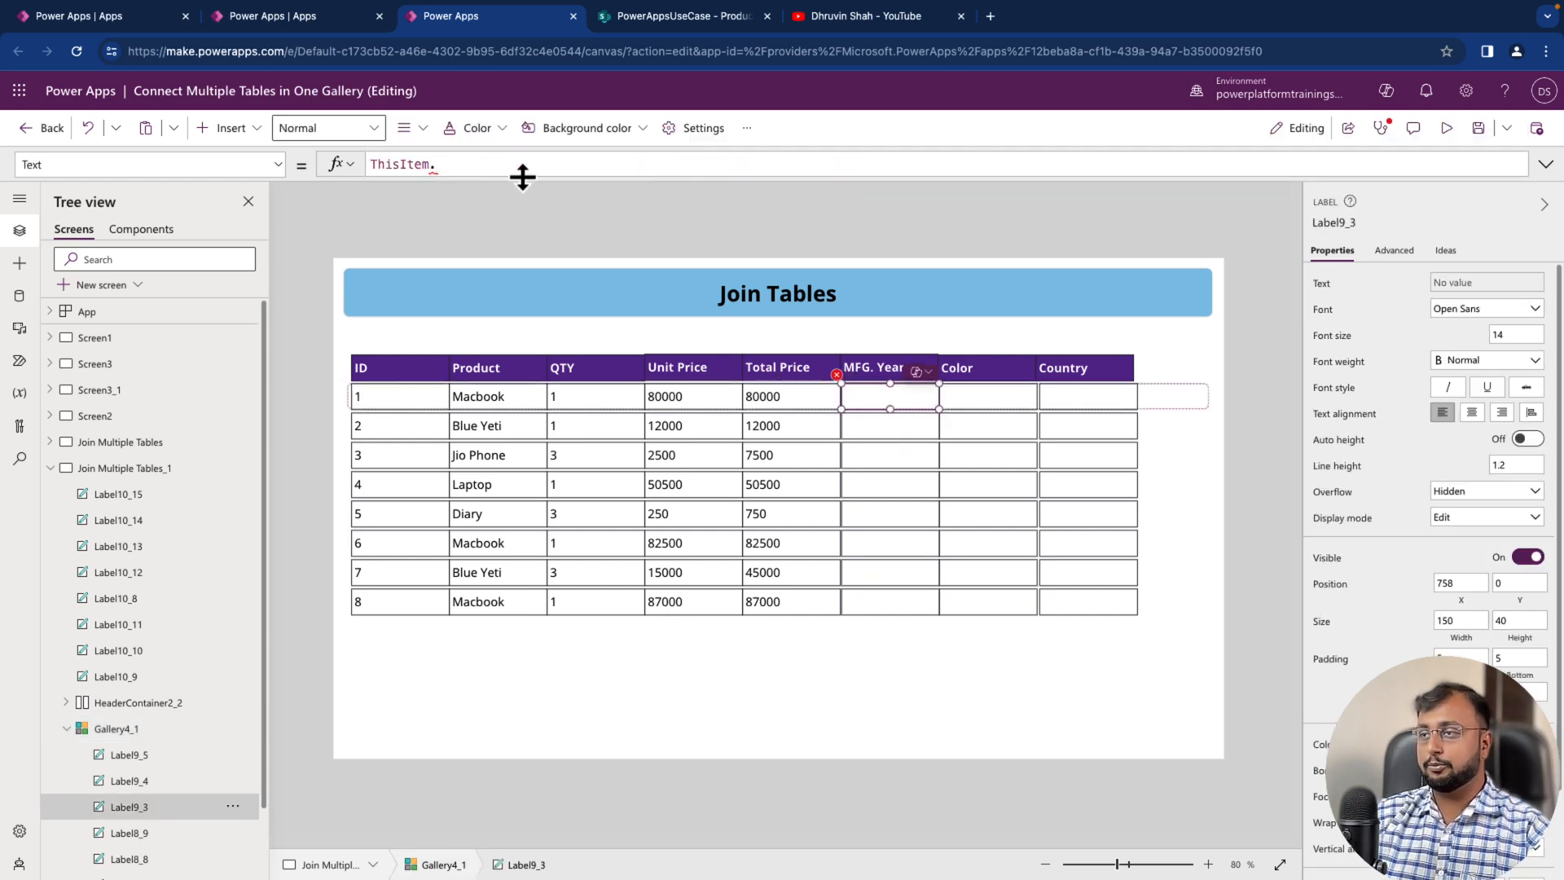
text(P)
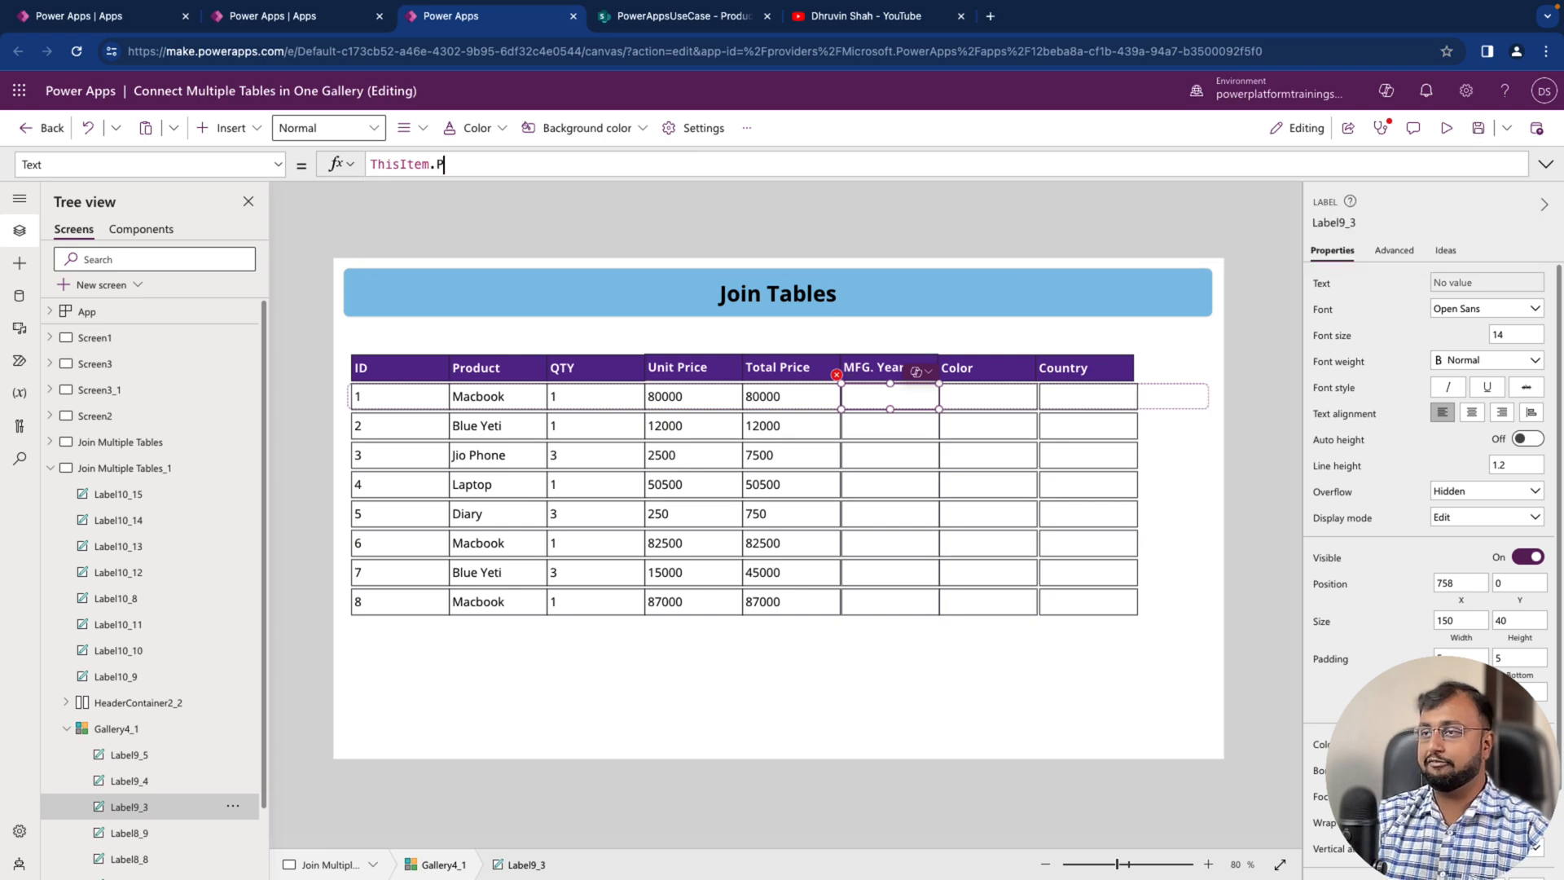
text(roductInfo)
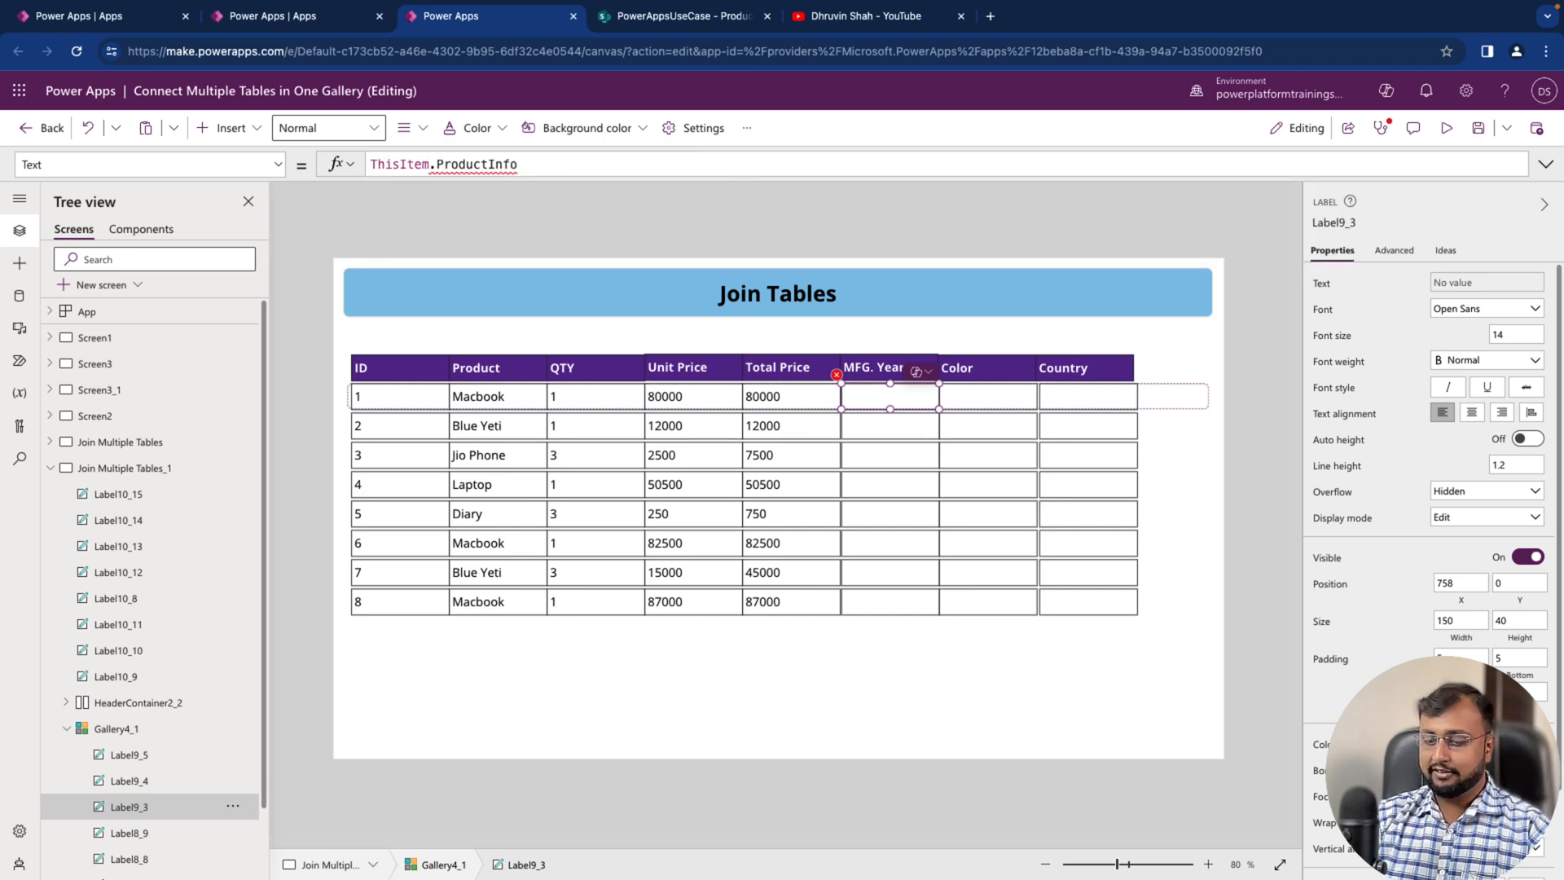
text(.)
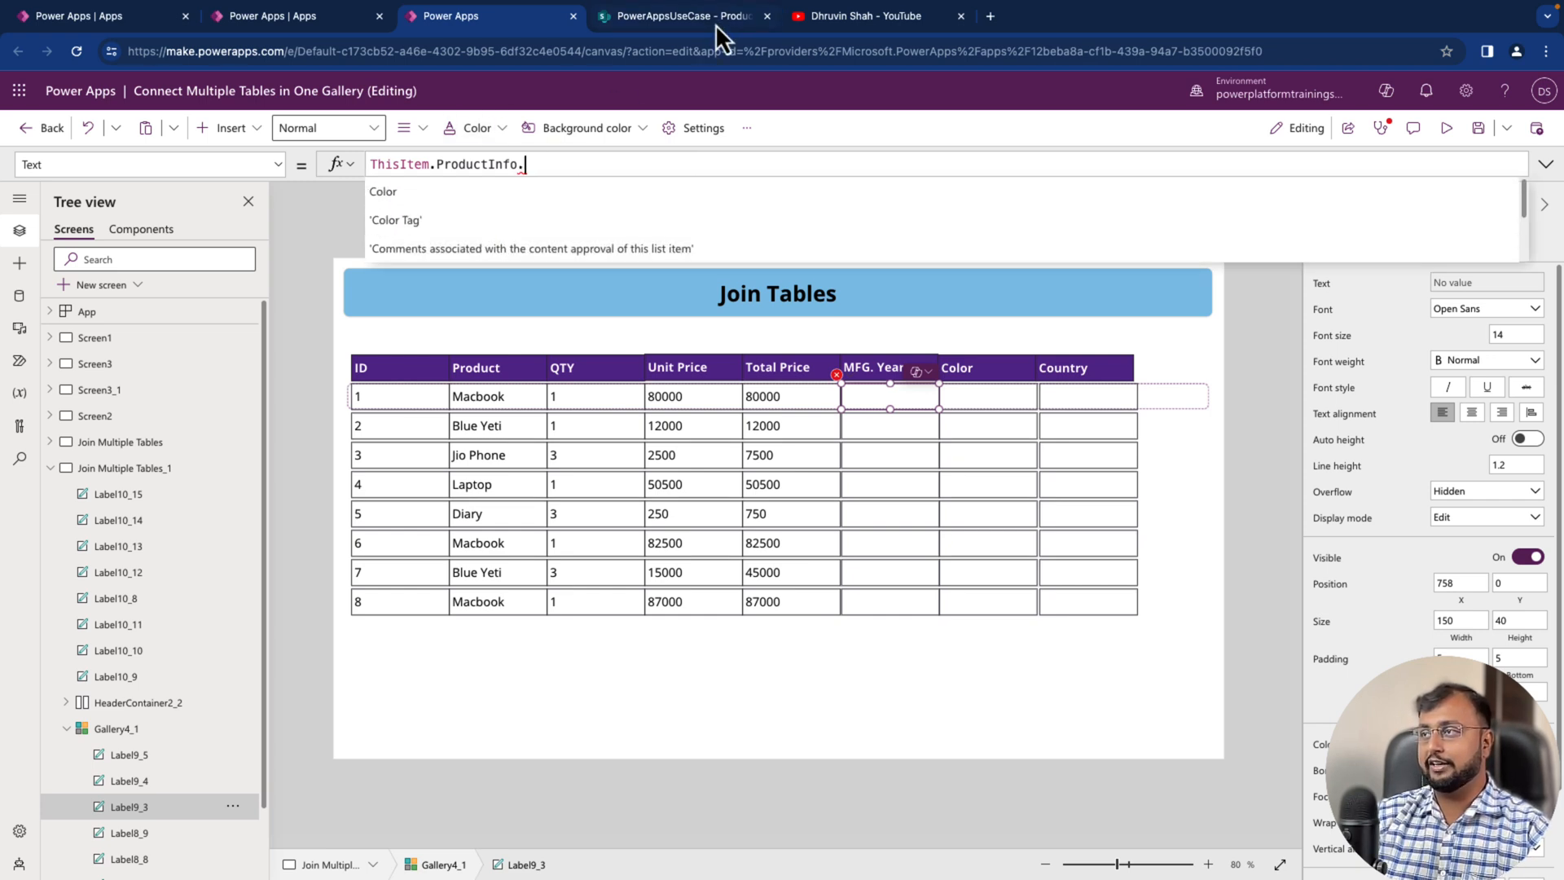
- Check the Product Master column names in SharePoint and return to the app
click(685, 16)
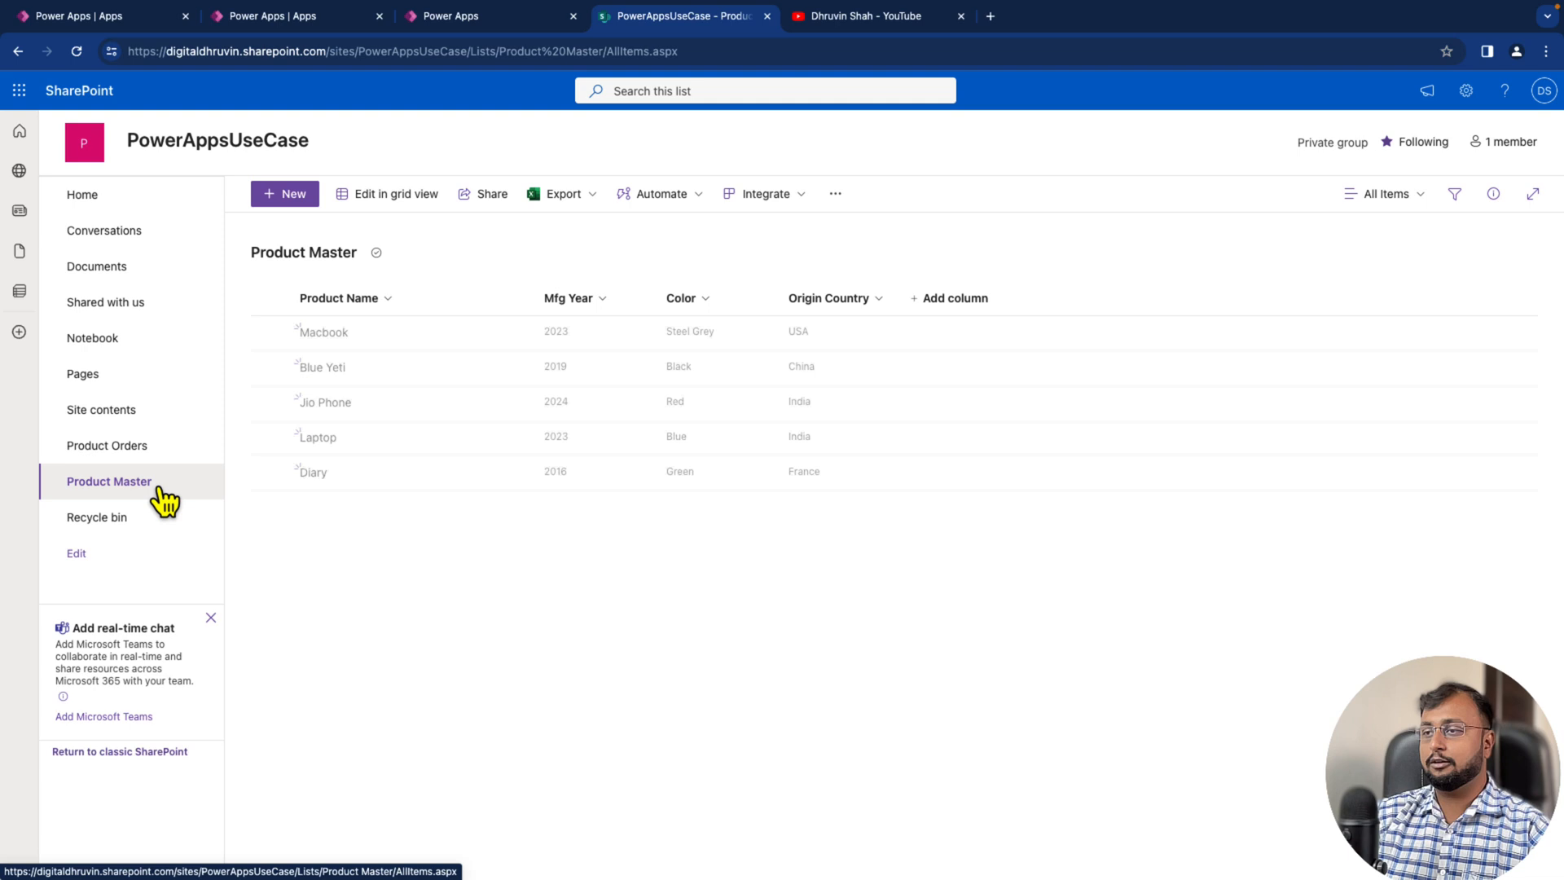
mouse_move(606, 421)
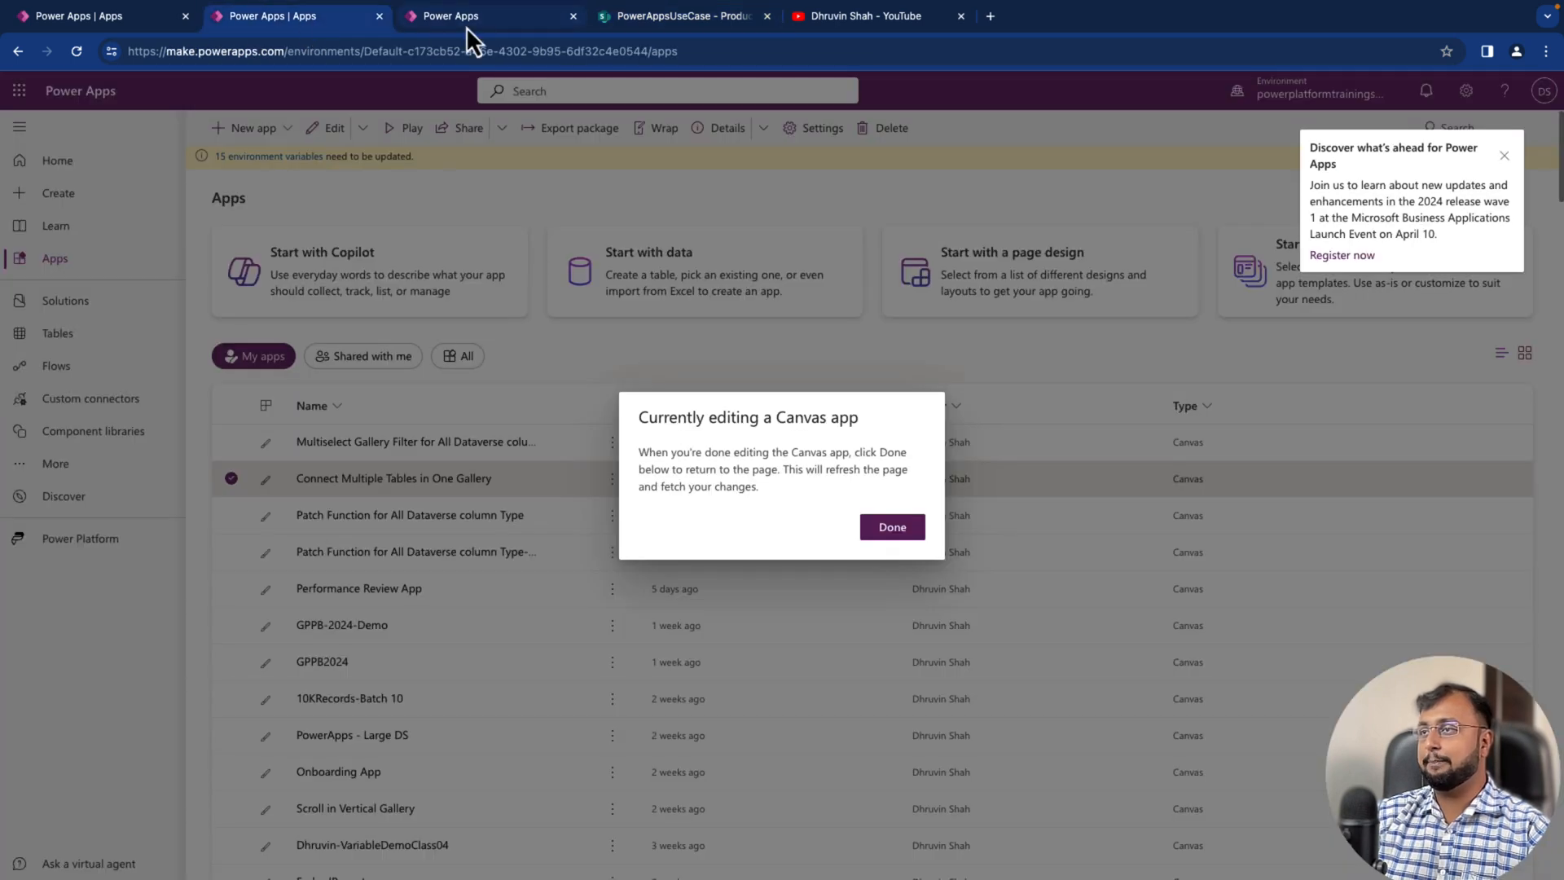
click(893, 526)
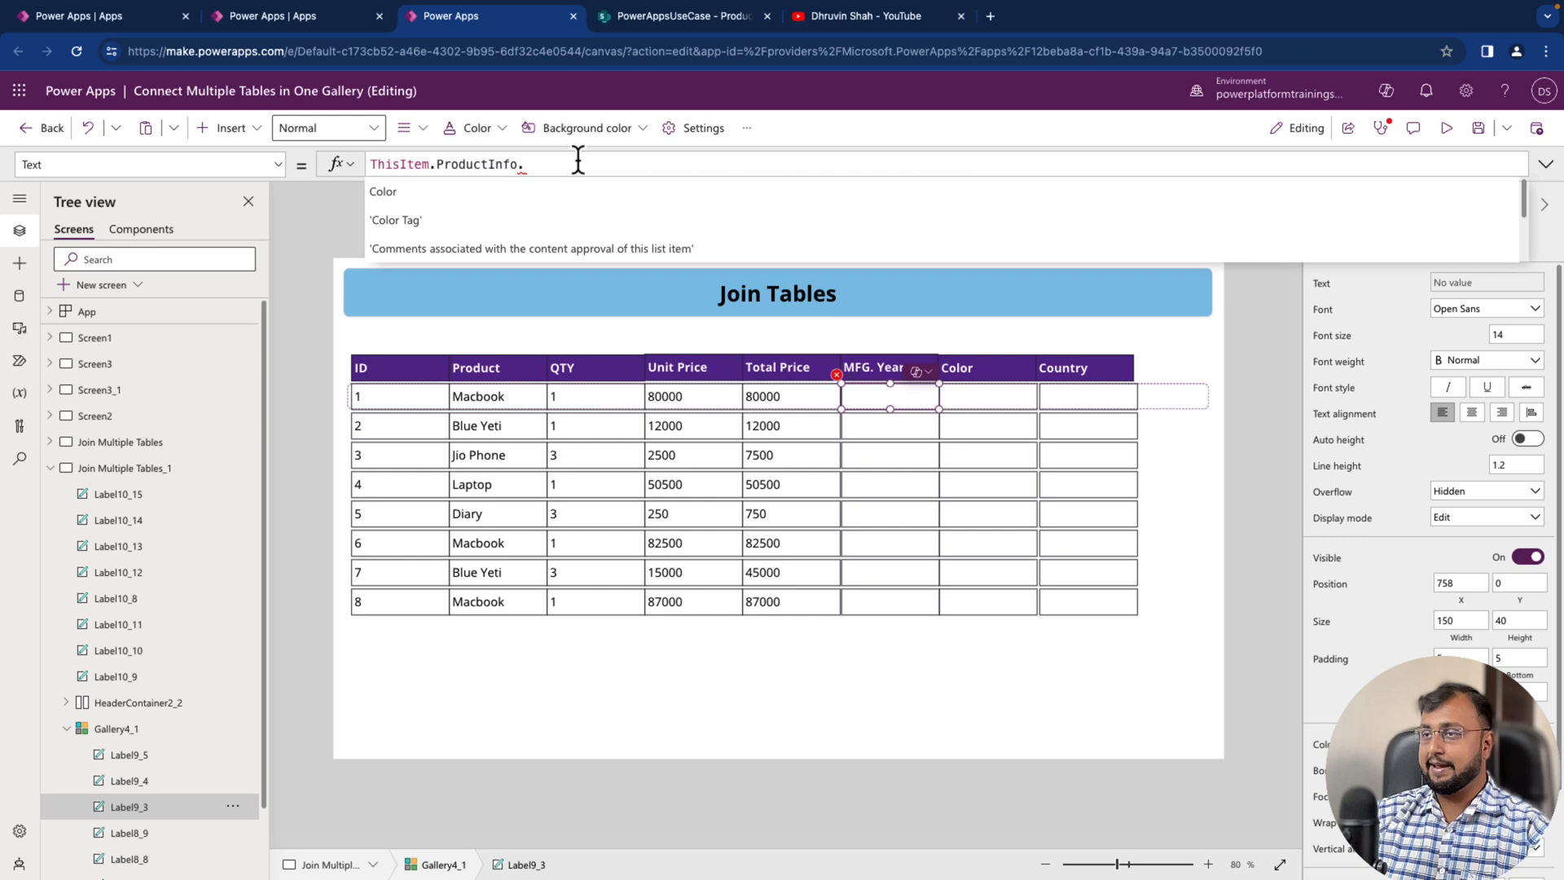
- Complete the formula as ThisItem.ProductInfo.'Mfg Year' so years like 2023 and 2019 appear
text(m)
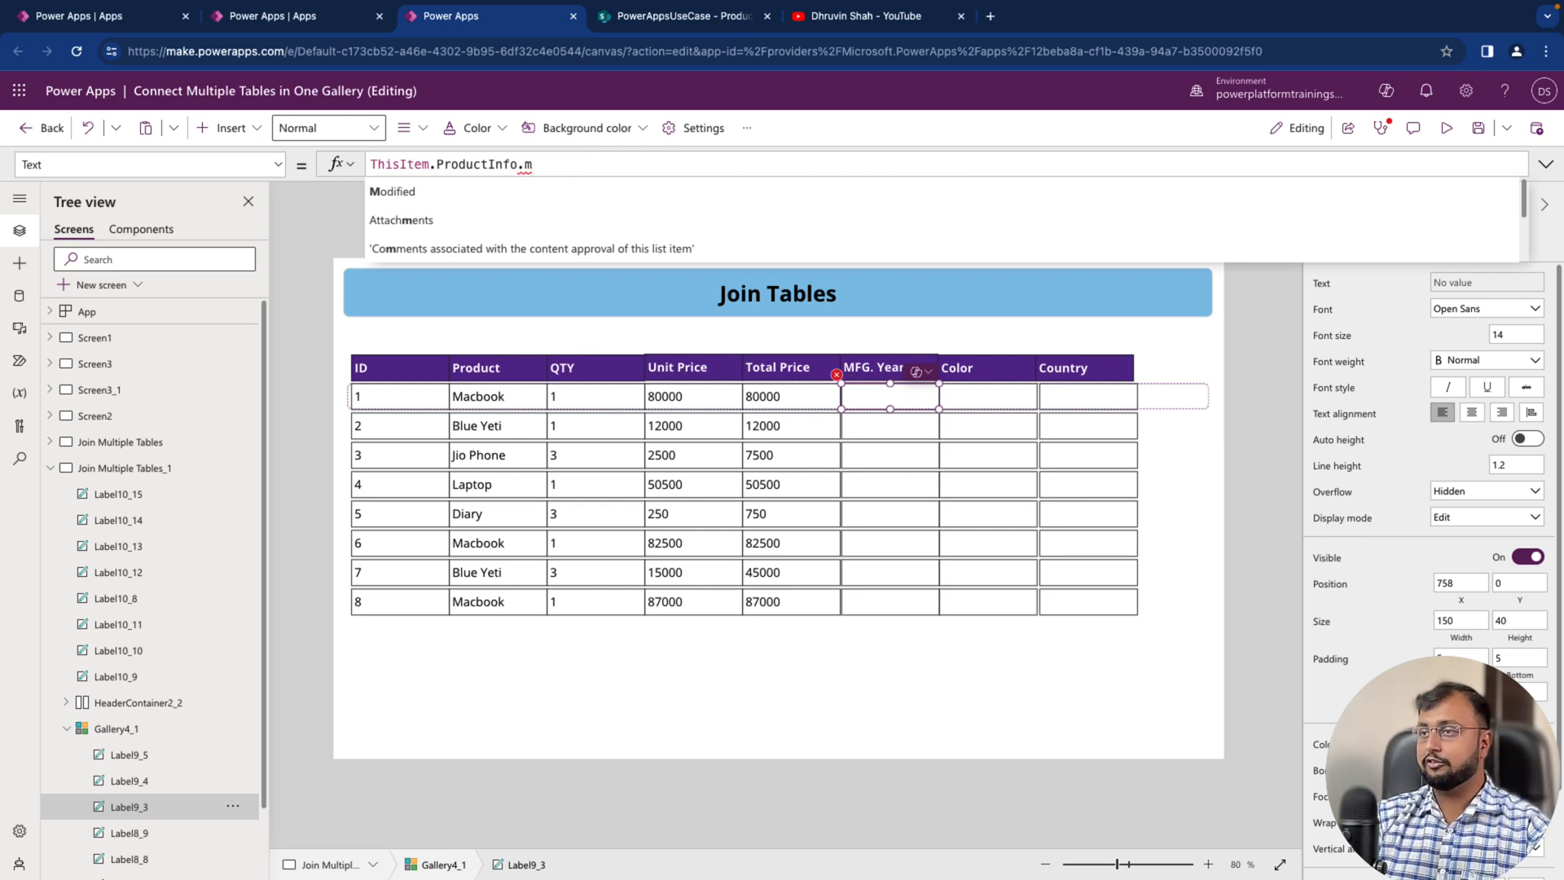
text(fg Year')
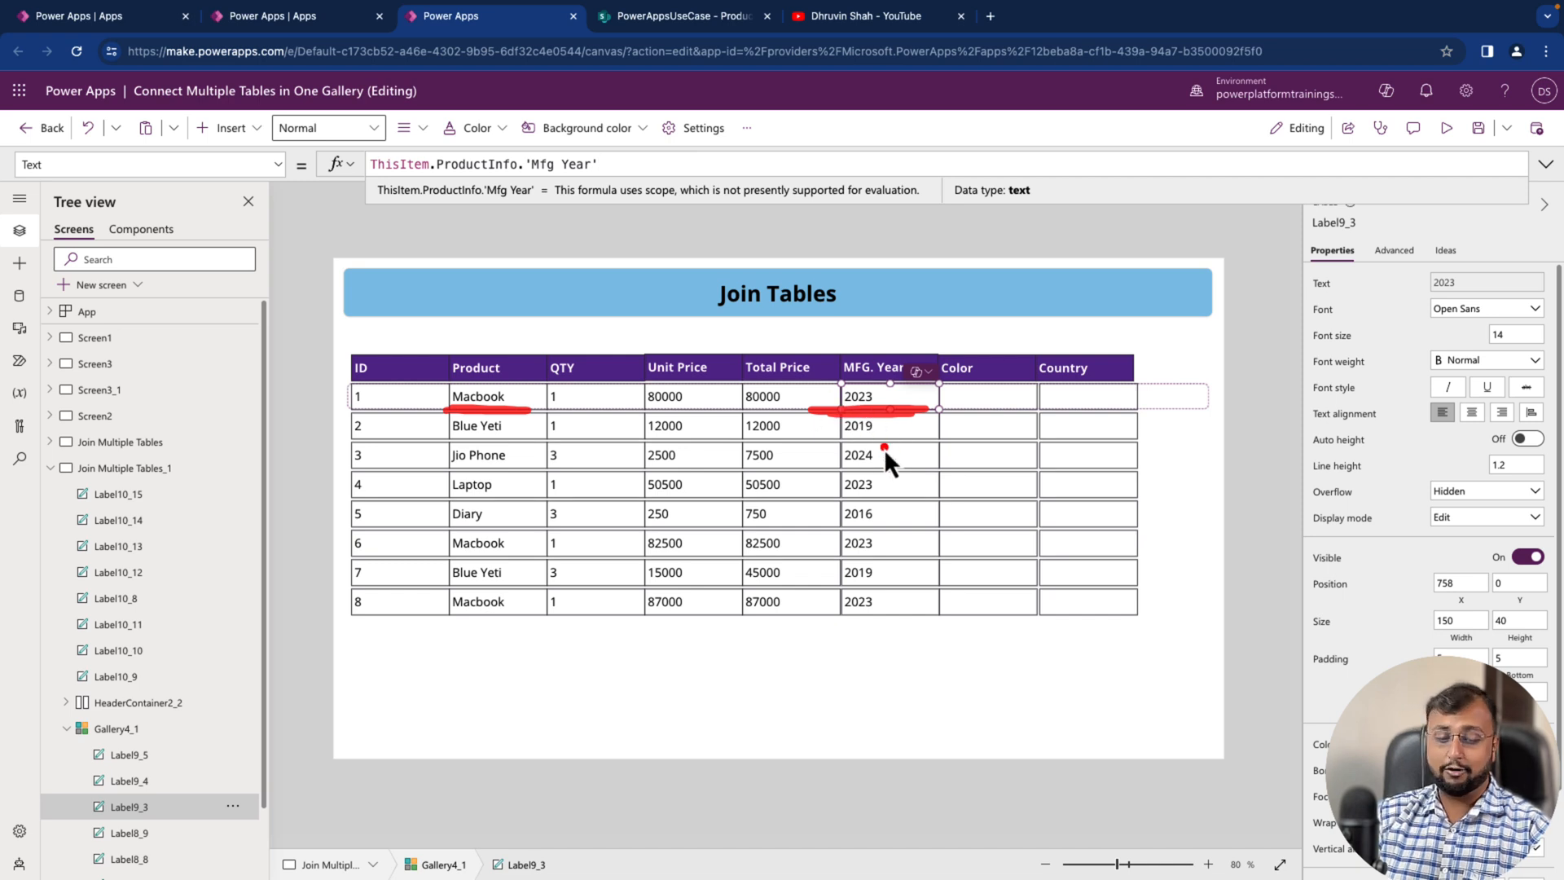
- Set the Color label's Text to ThisItem.ProductInfo.Color, showing Steel Grey, Black, Red
click(987, 396)
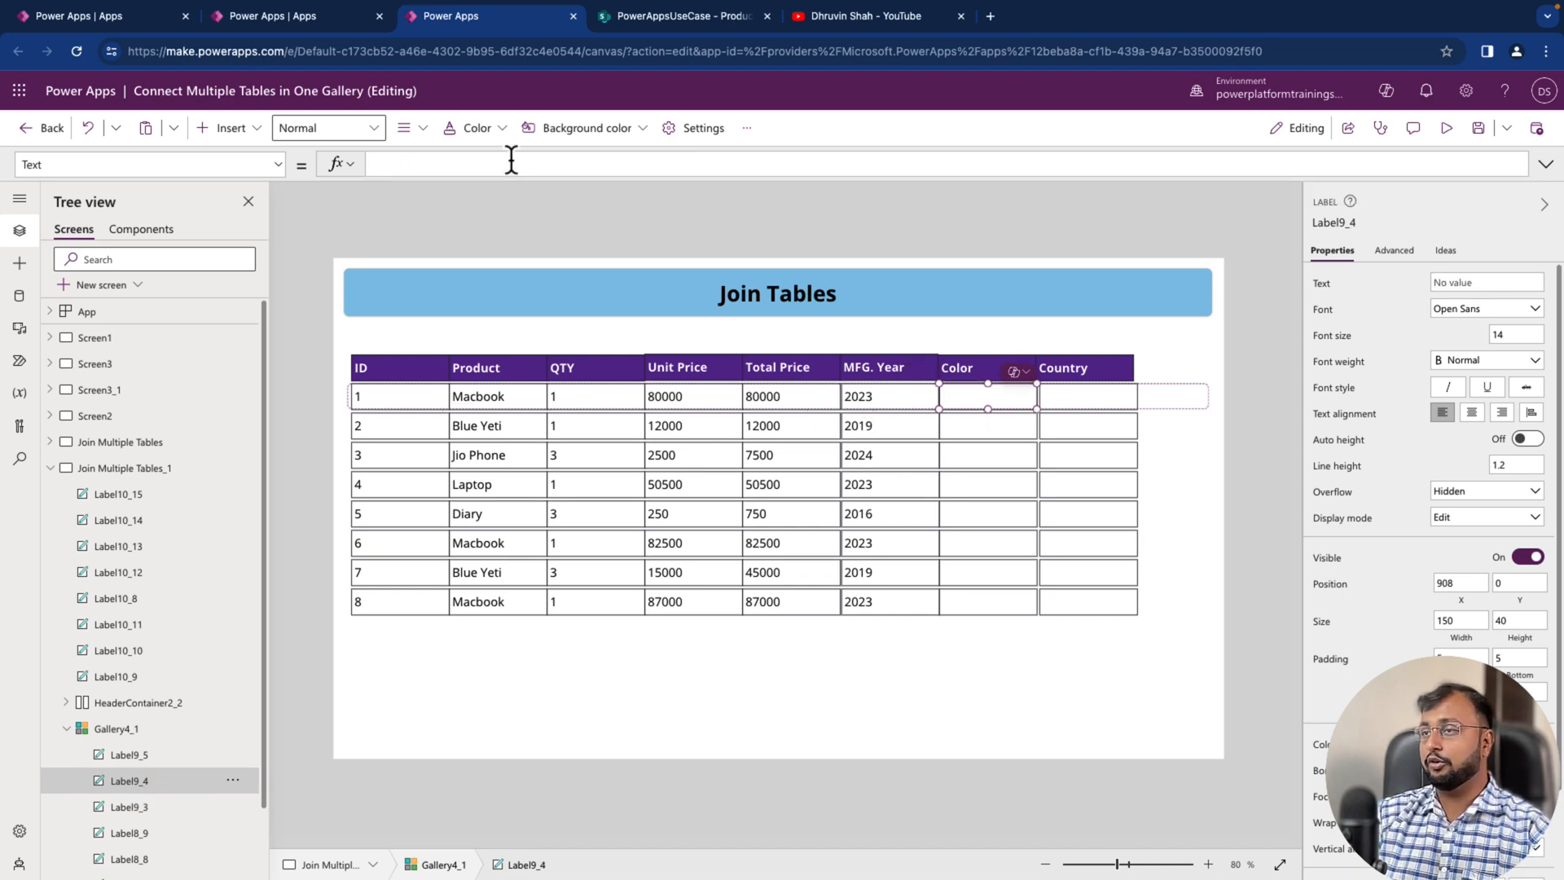
text(ThisItem)
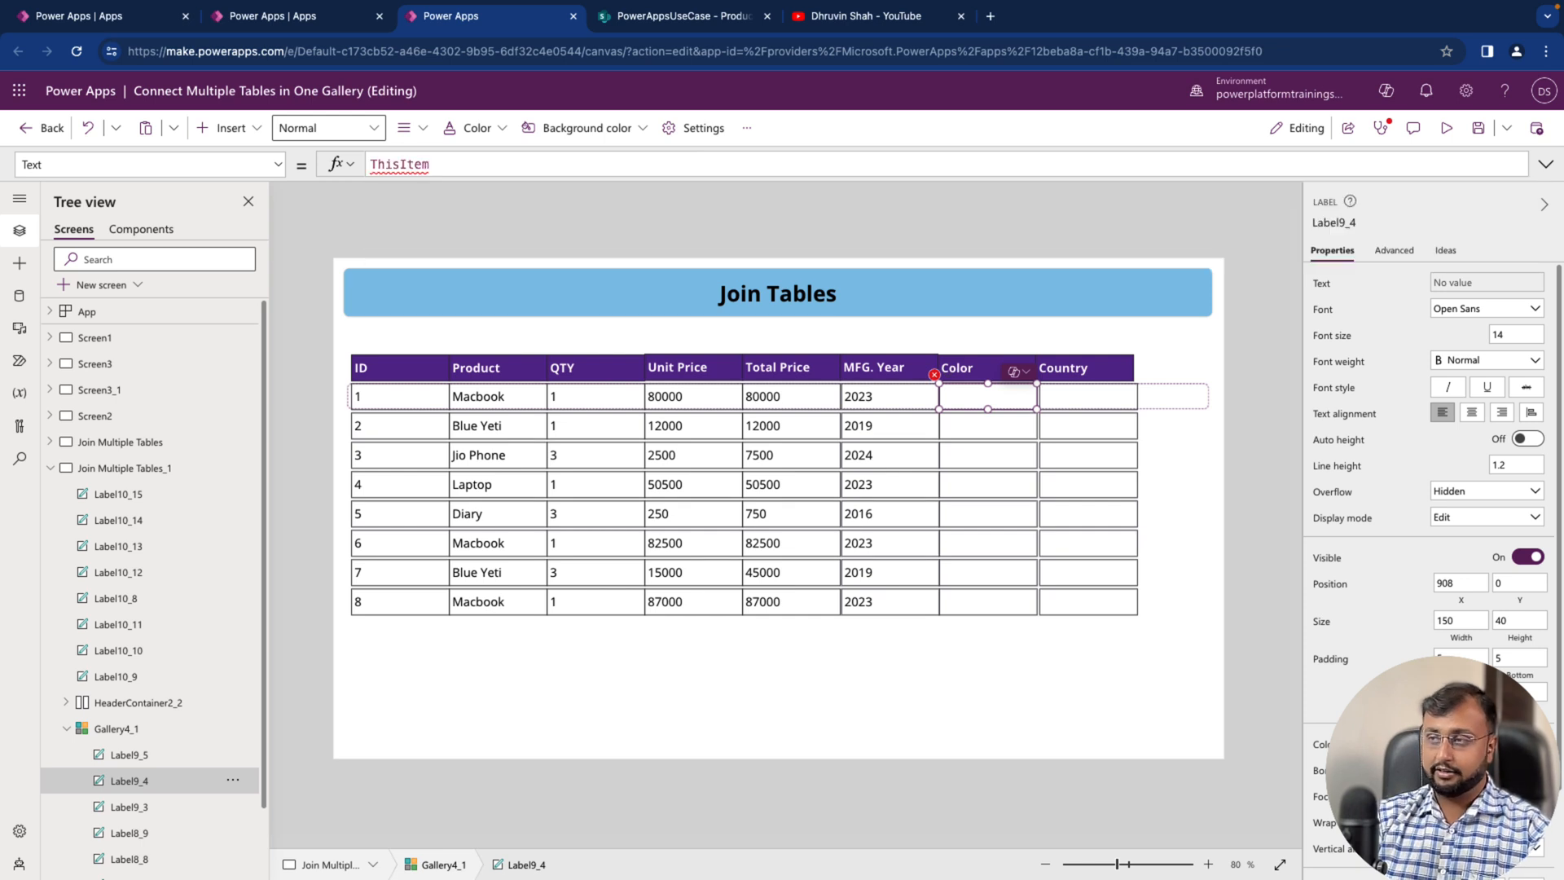
text(.p)
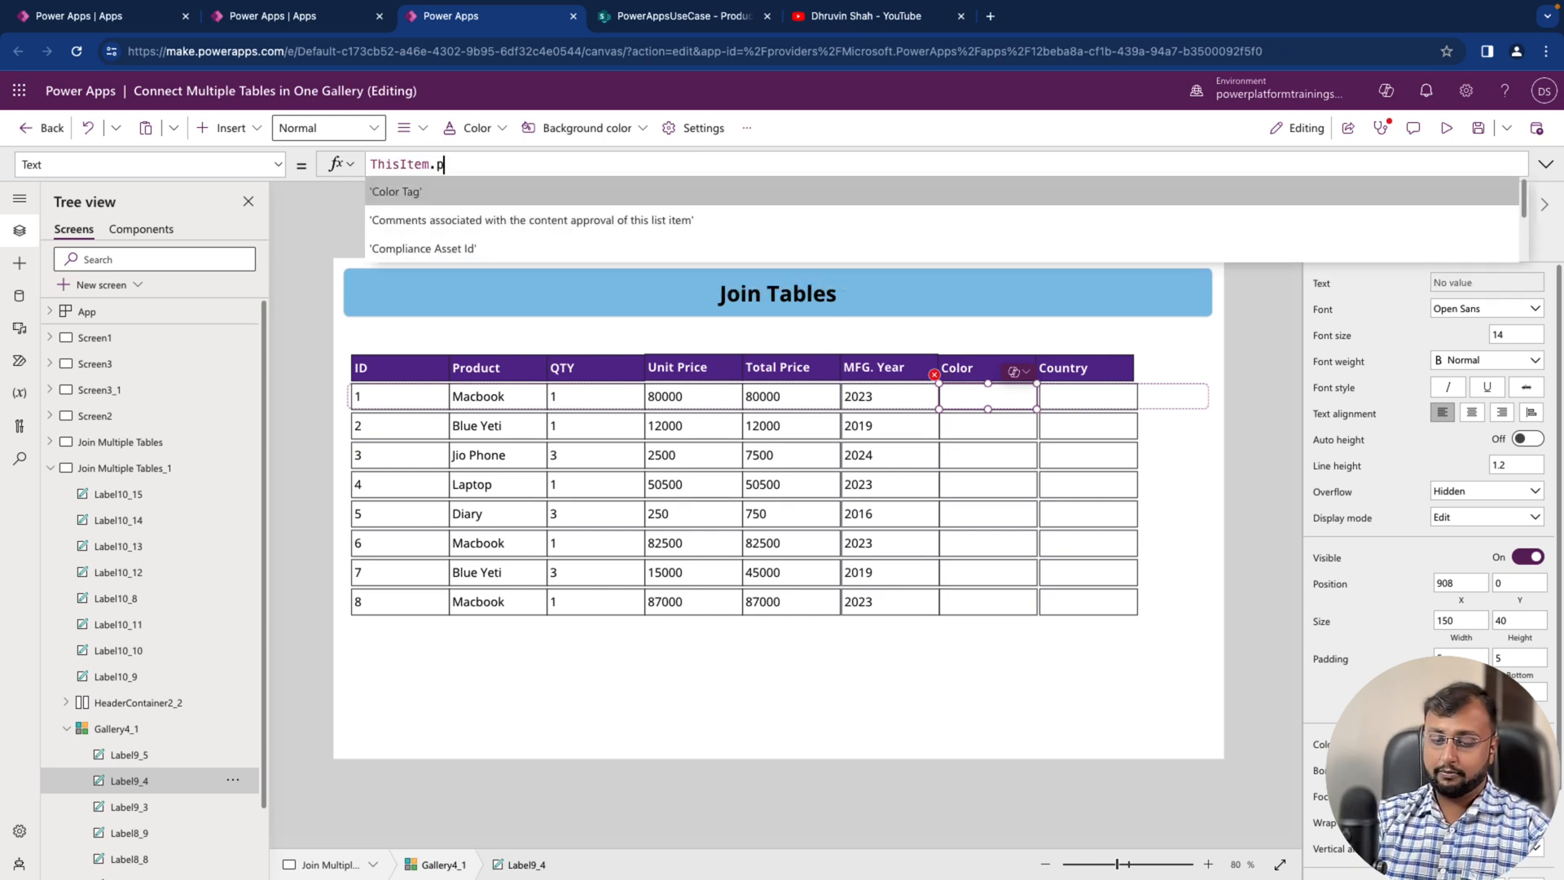
text(roductInfo)
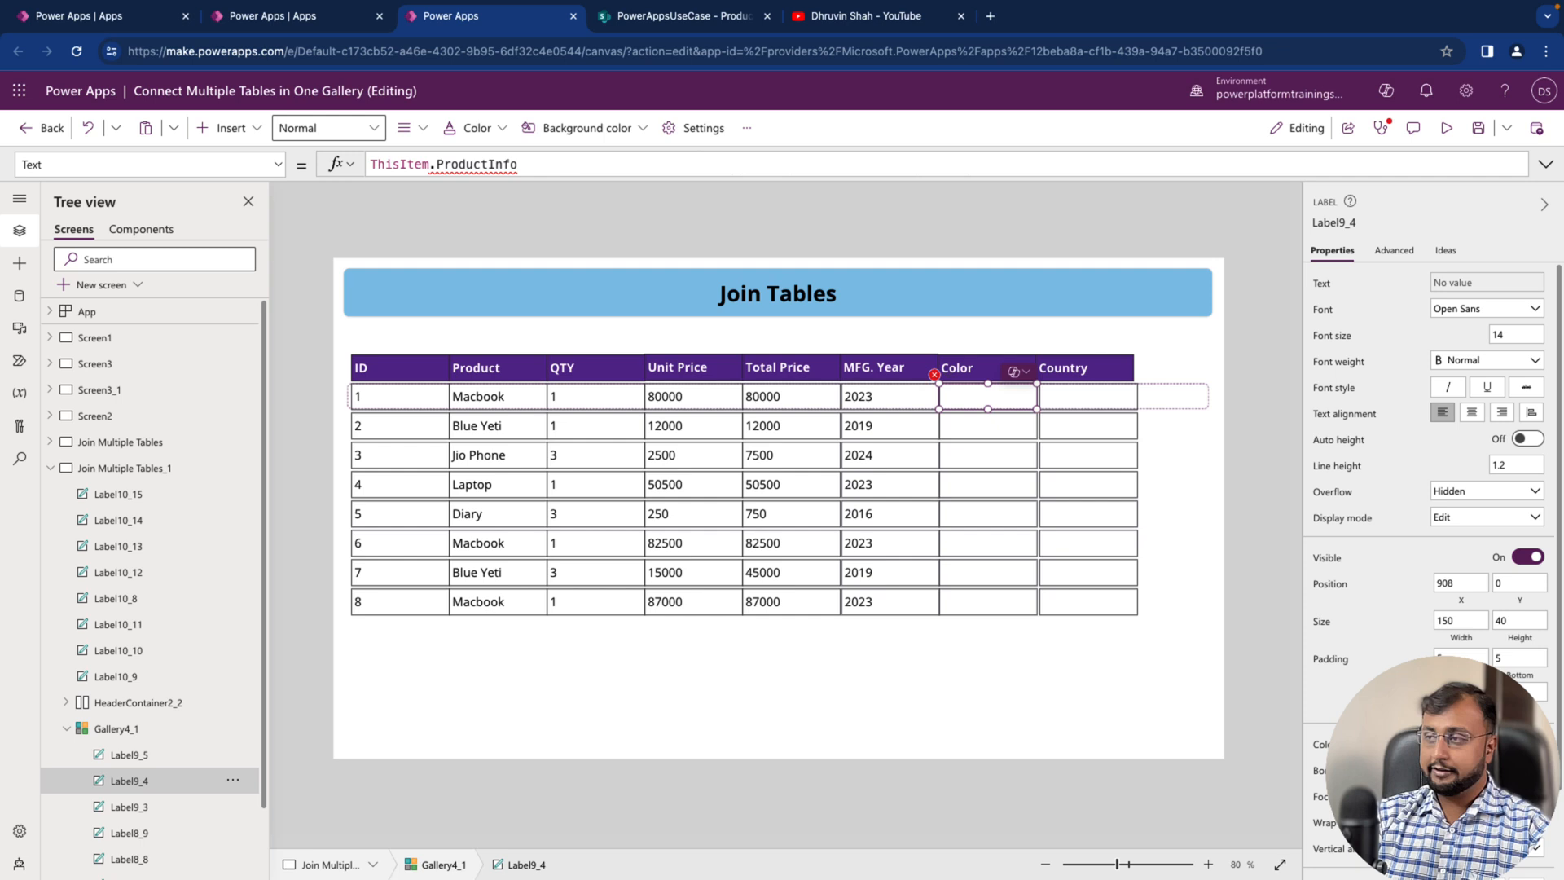
text(.Color)
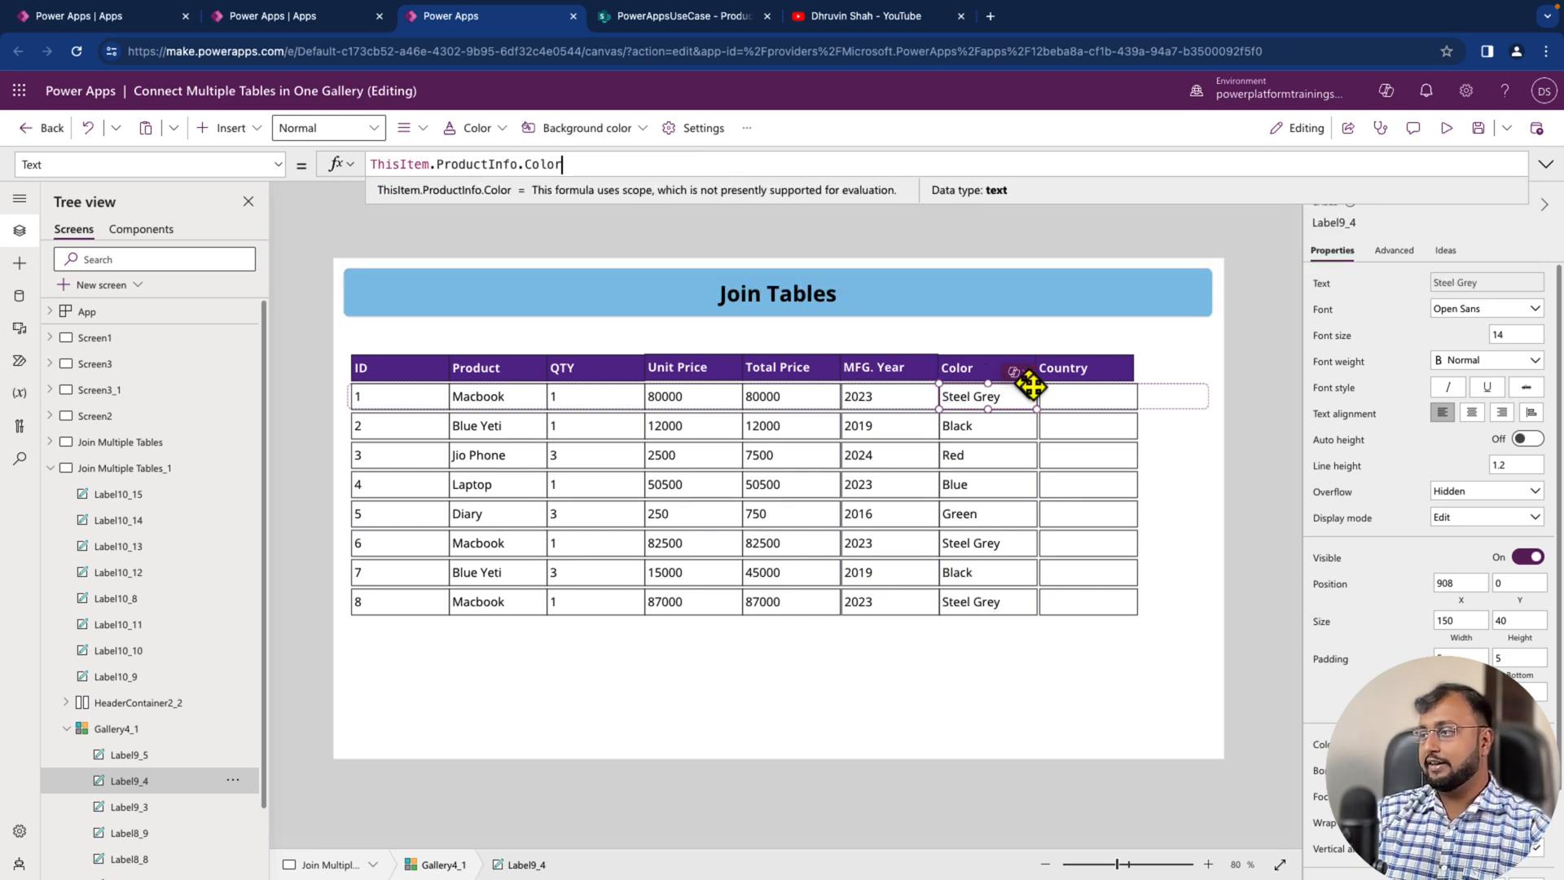
- Set the Country label's Text to ThisItem.ProductInfo.'Origin Country', showing USA, China, India
click(1089, 396)
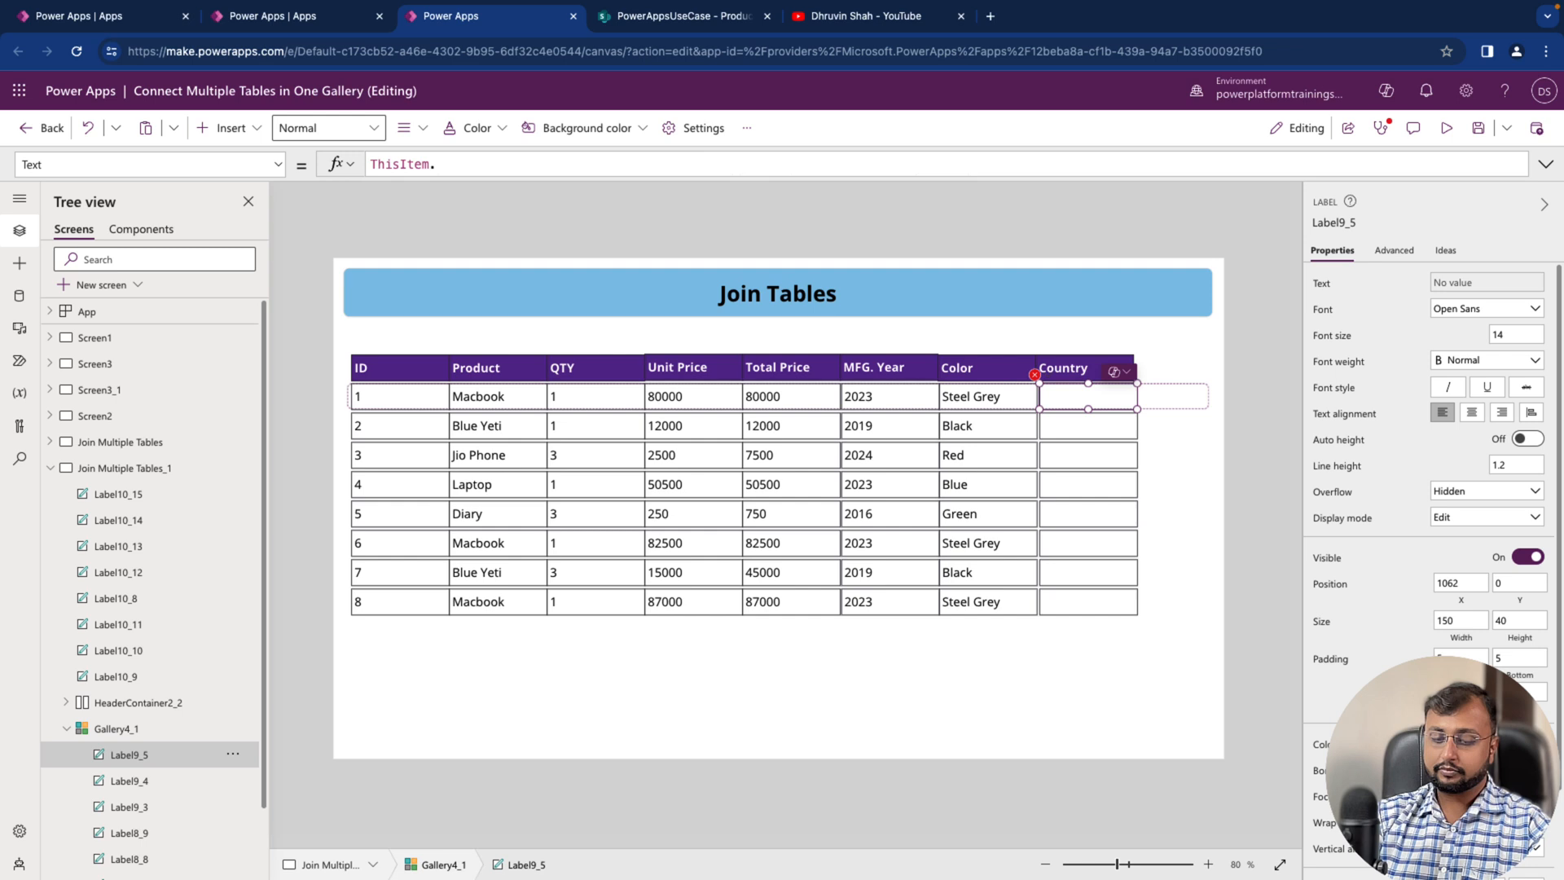
text(ProductInfo)
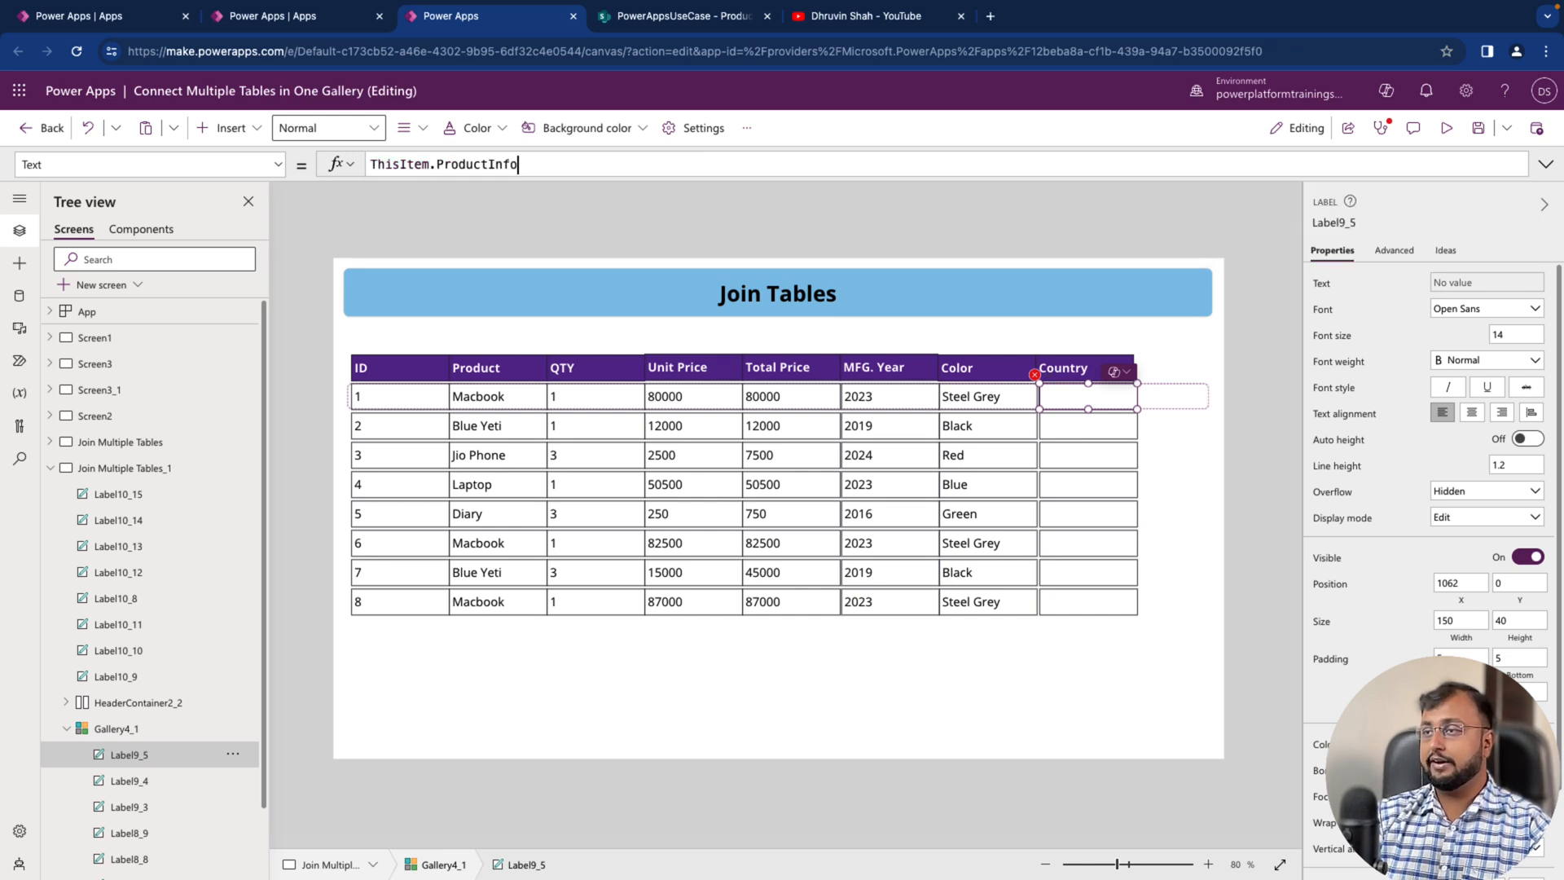
text(.)
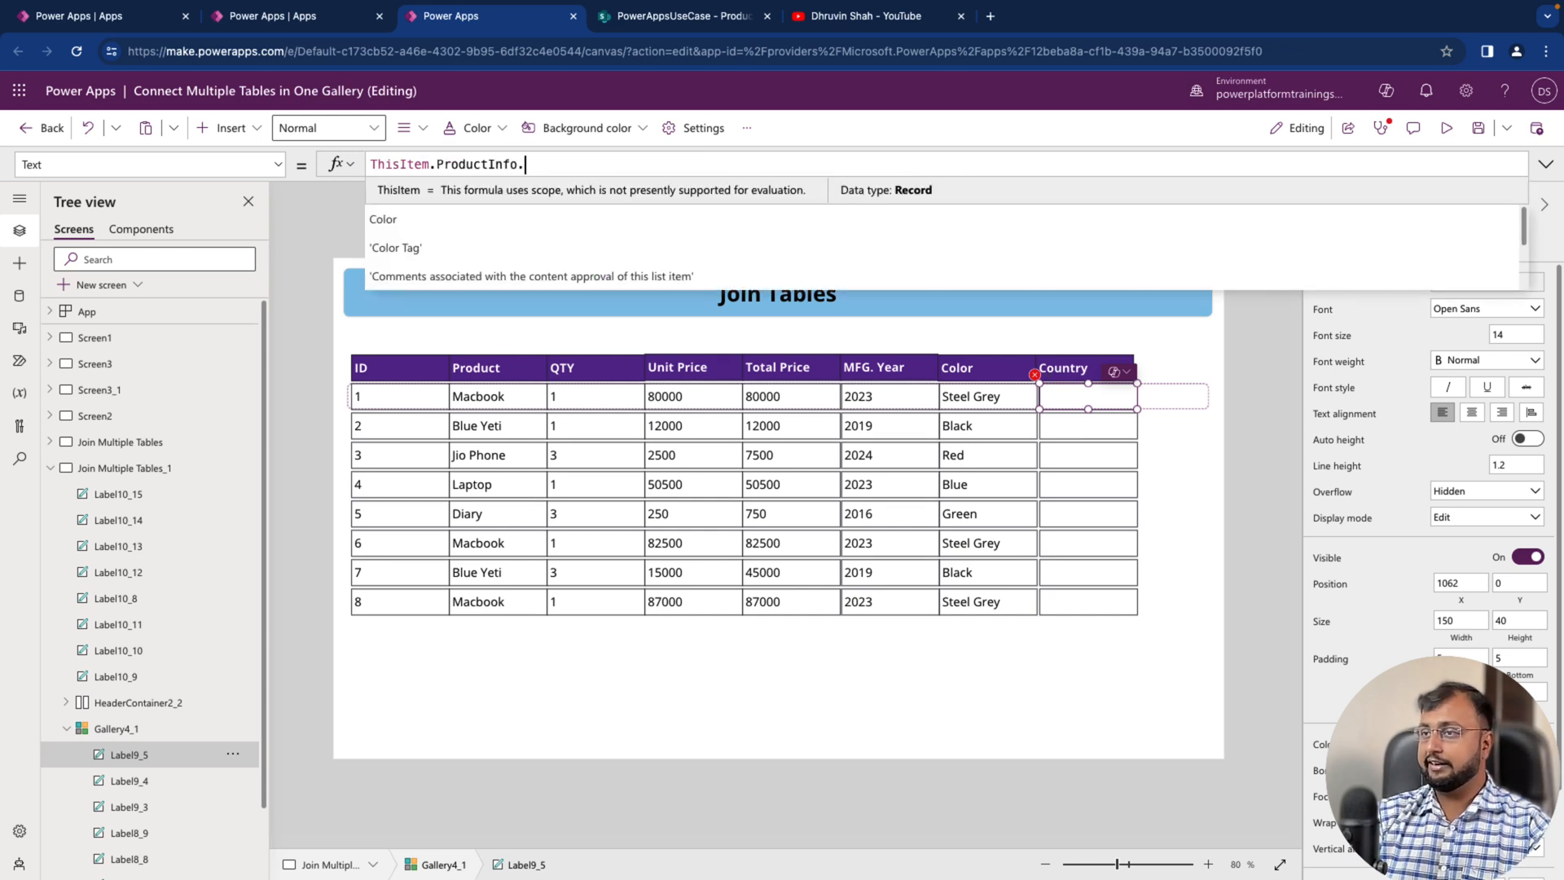
text(co)
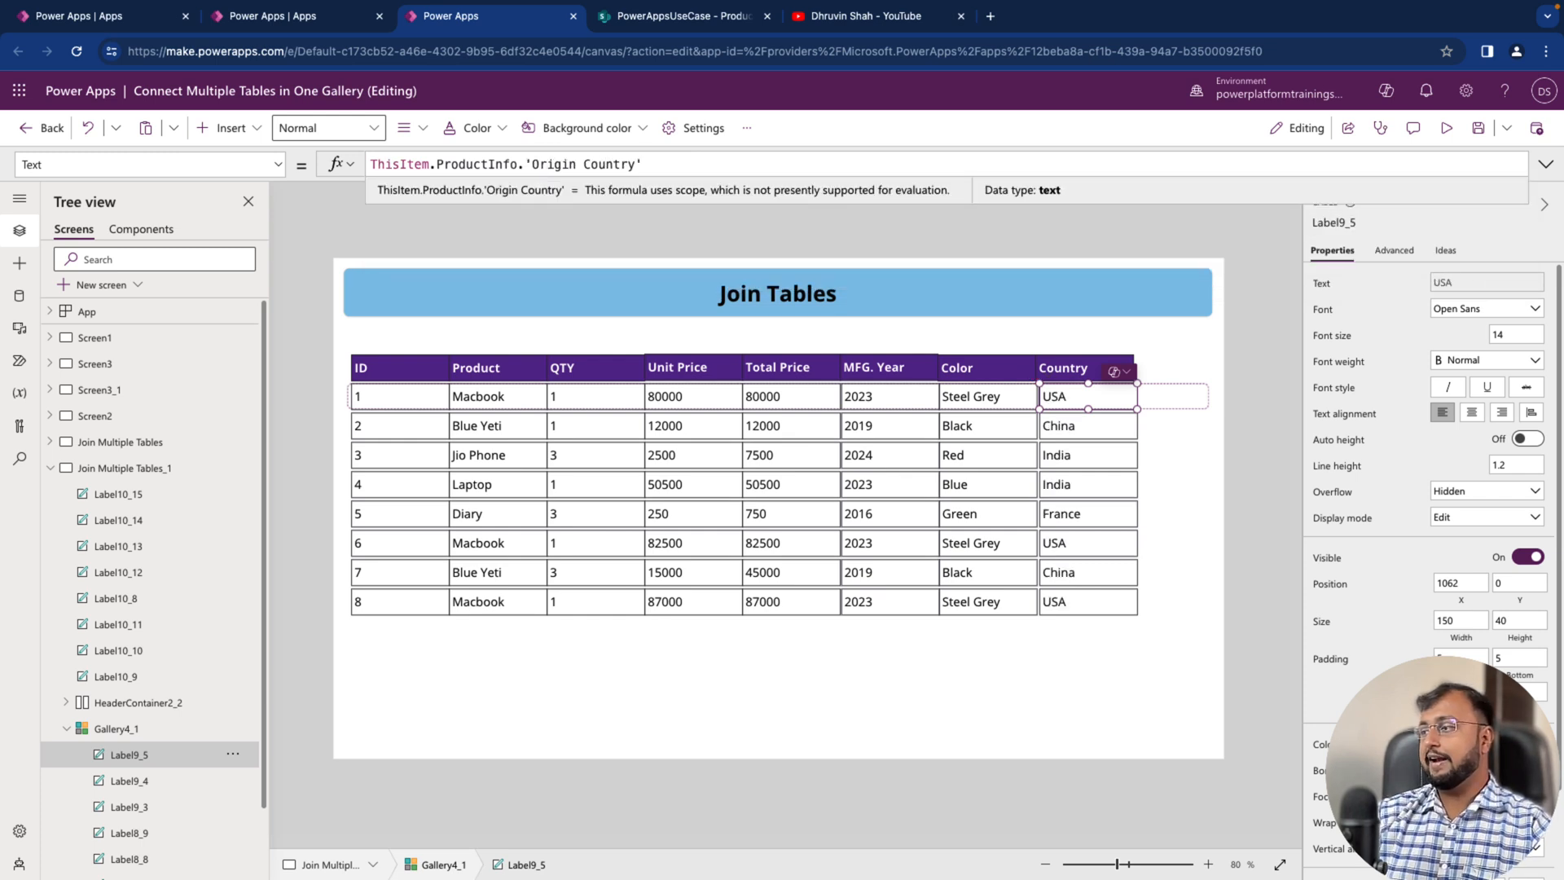
mouse_move(829, 346)
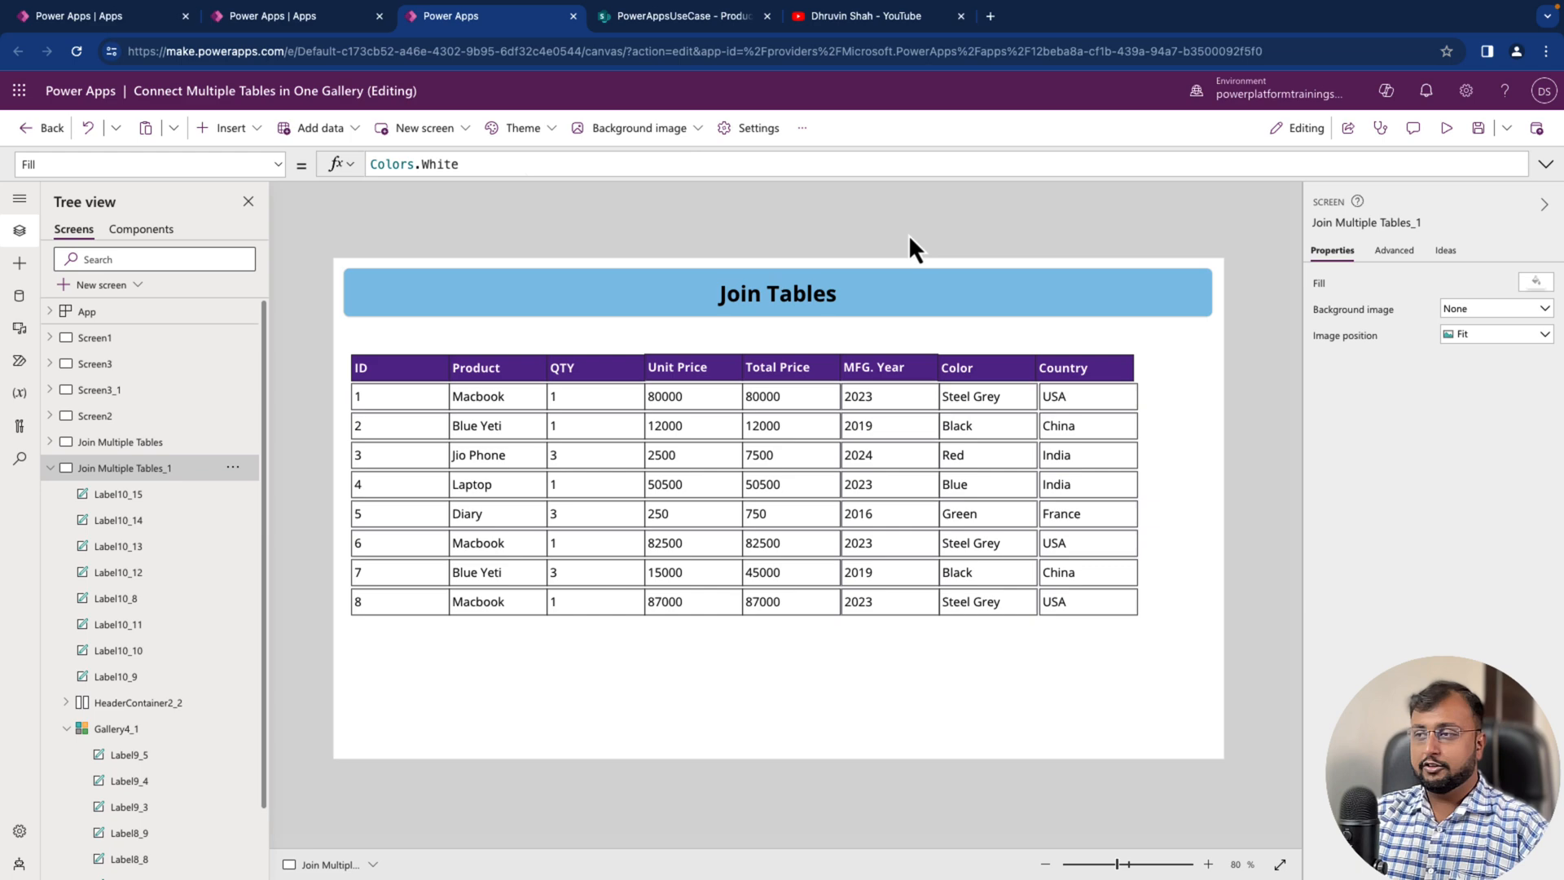
mouse_move(727, 496)
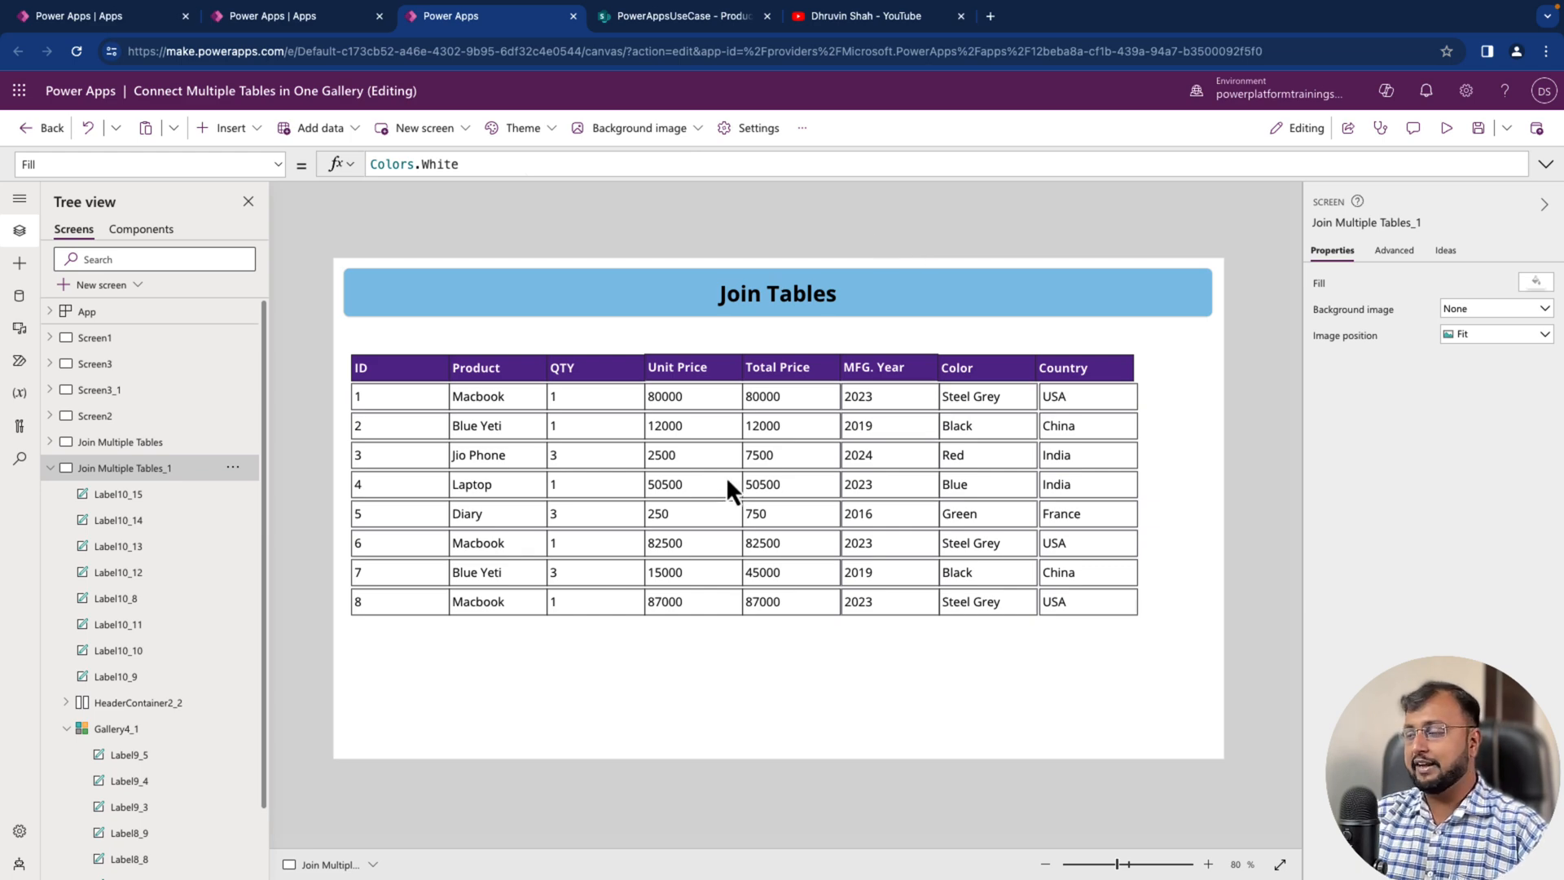
click(869, 16)
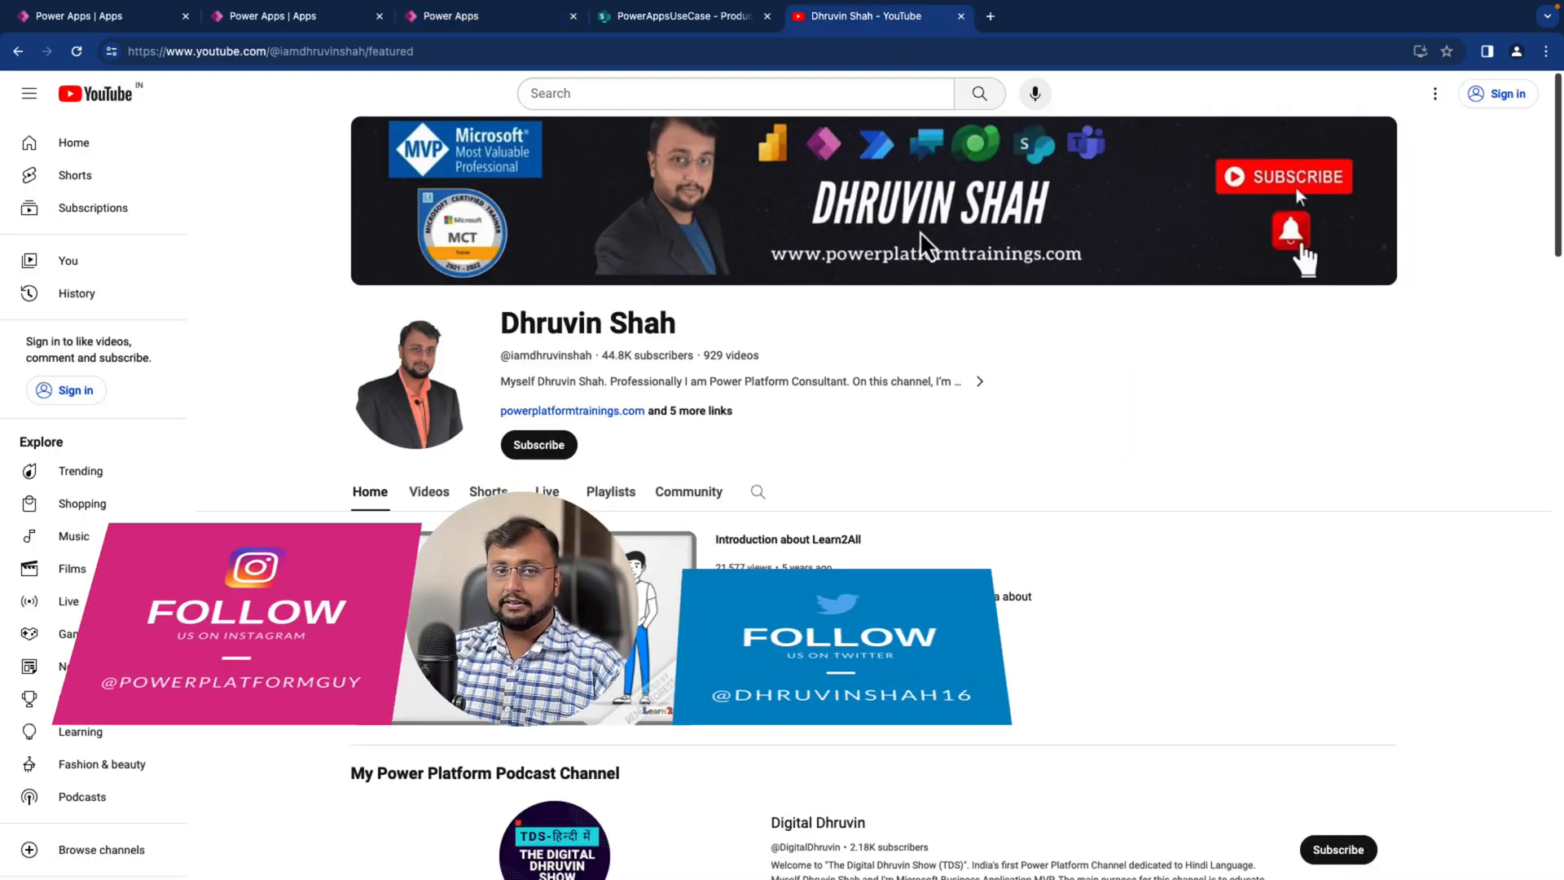